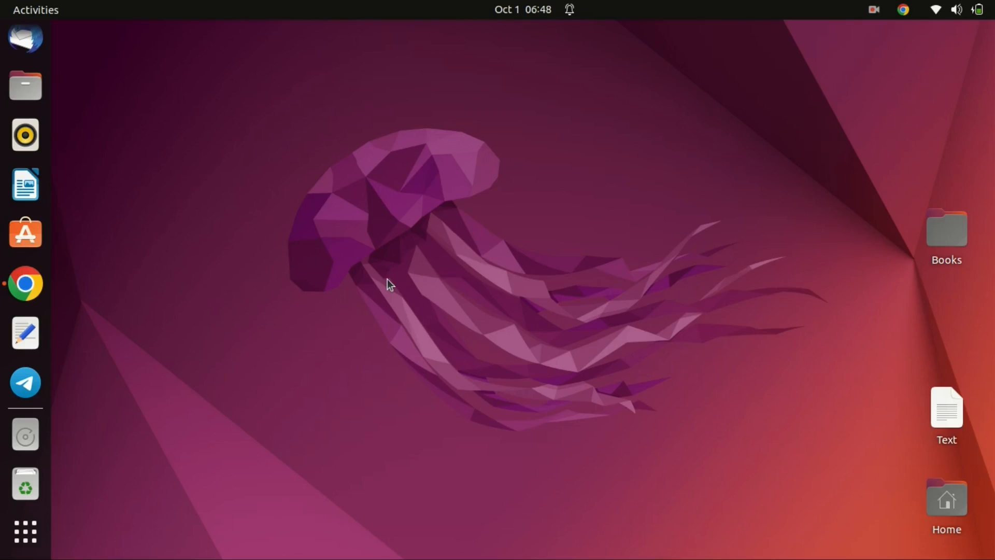
# Step: Launch Google Chrome from the dock to reach the Contabo homepage
pyautogui.click(25, 283)
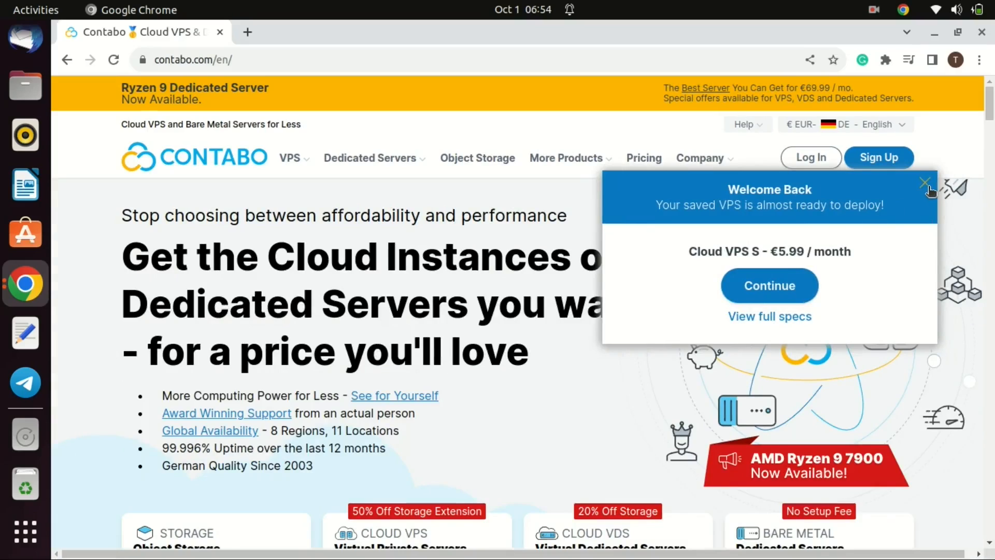
# Step: Dismiss the welcome notice and browse the Cloud VPS plans under the VPS menu
pyautogui.click(926, 184)
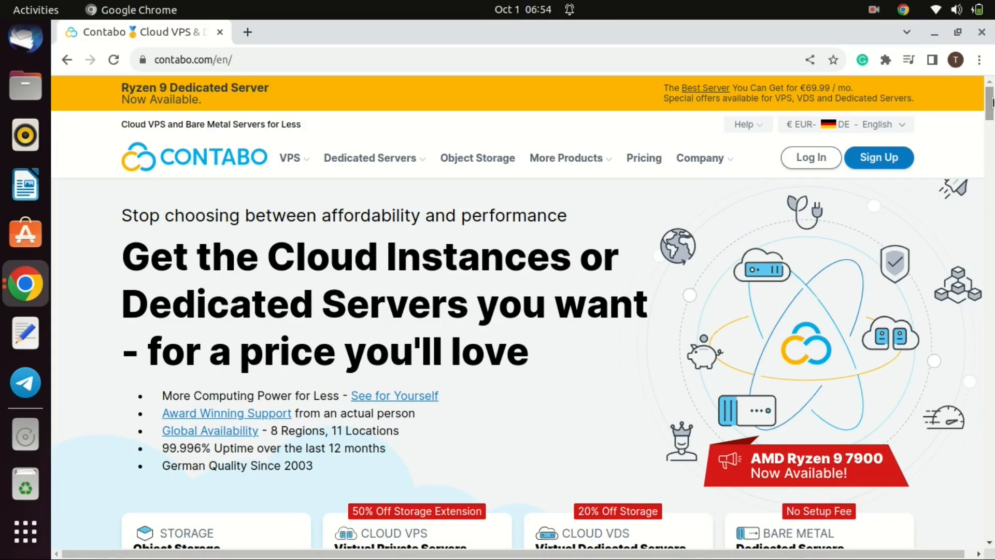
pyautogui.click(371, 157)
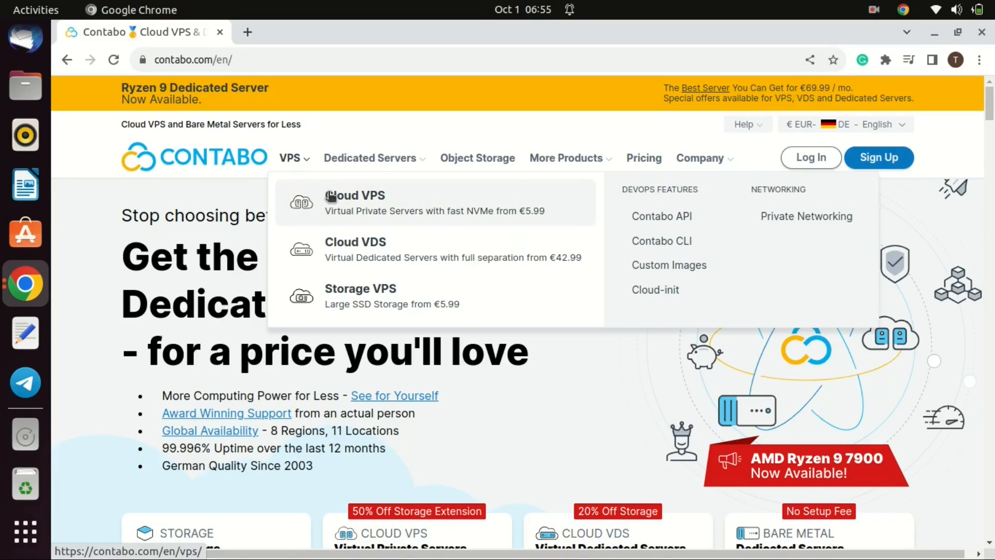
pyautogui.moveTo(326, 198)
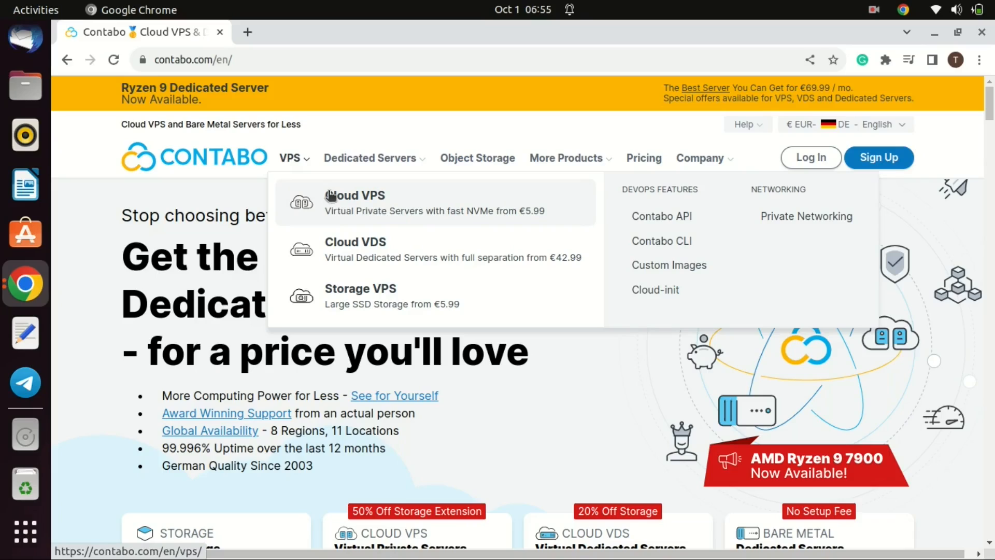
pyautogui.click(354, 196)
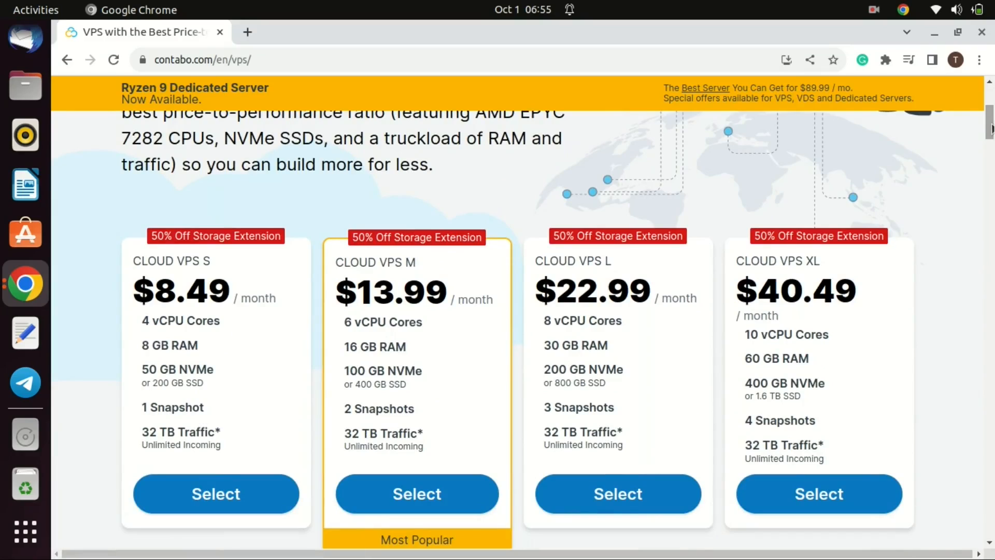
pyautogui.scroll(-3)
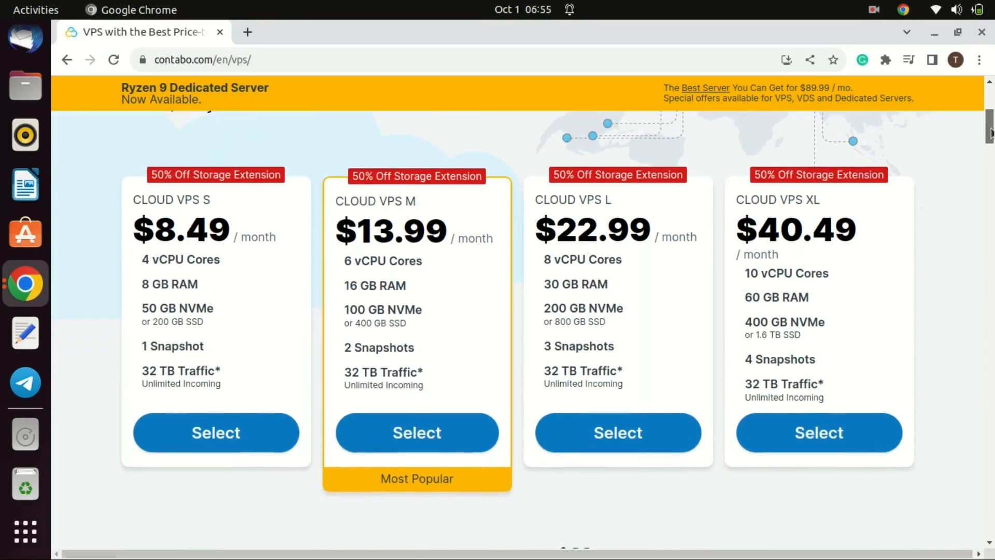
pyautogui.scroll(-3)
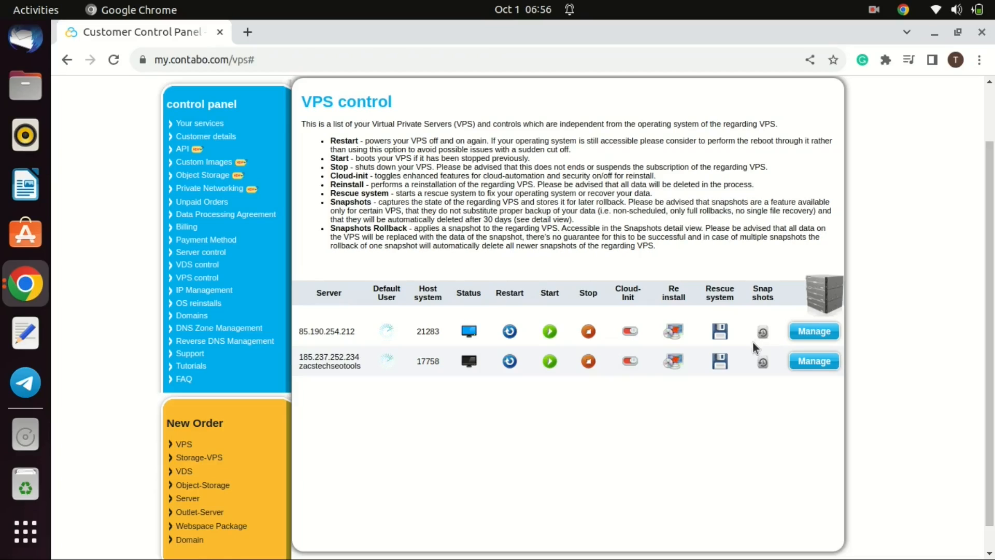
pyautogui.moveTo(622, 409)
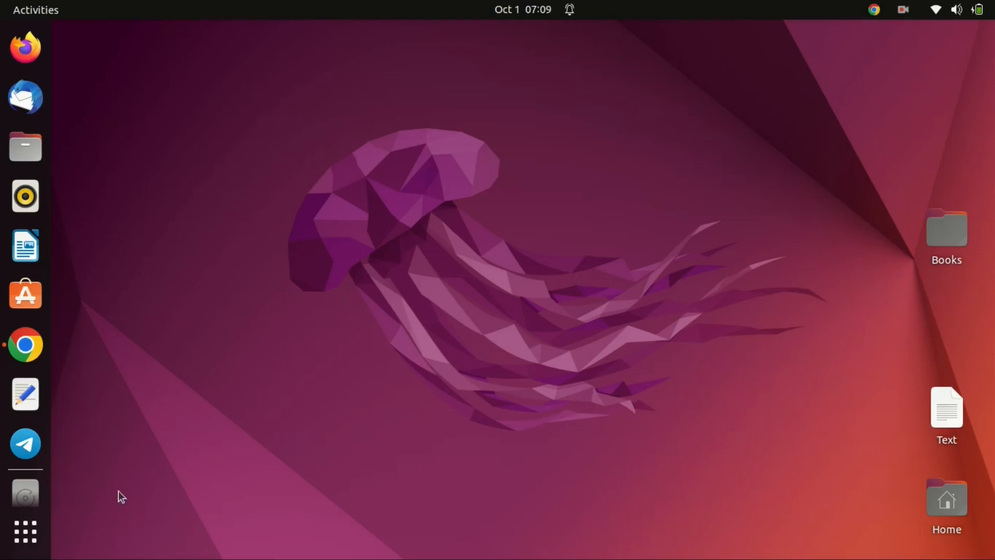
# Step: Search the application overview for 'pu' and launch PuTTY SSH Client
pyautogui.click(25, 530)
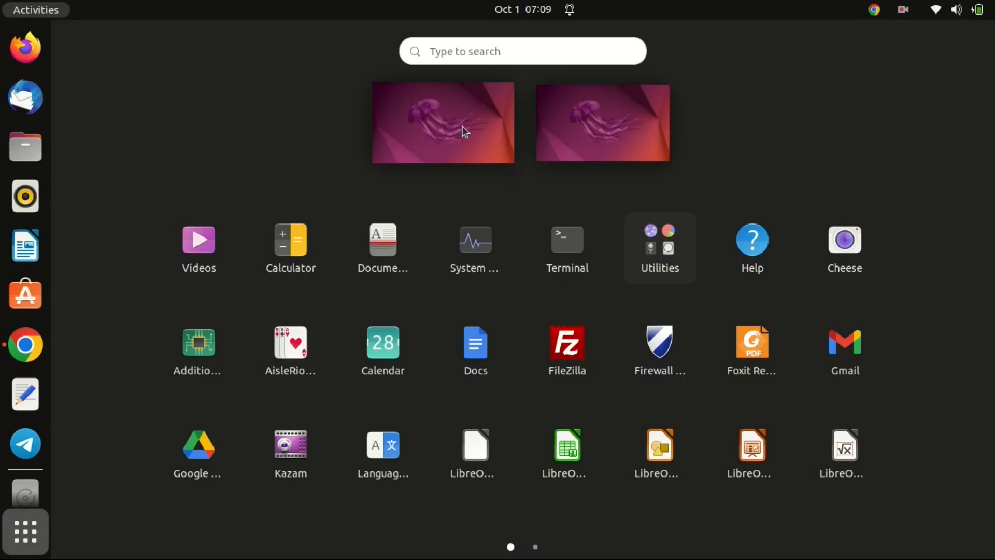
pyautogui.write('pl')
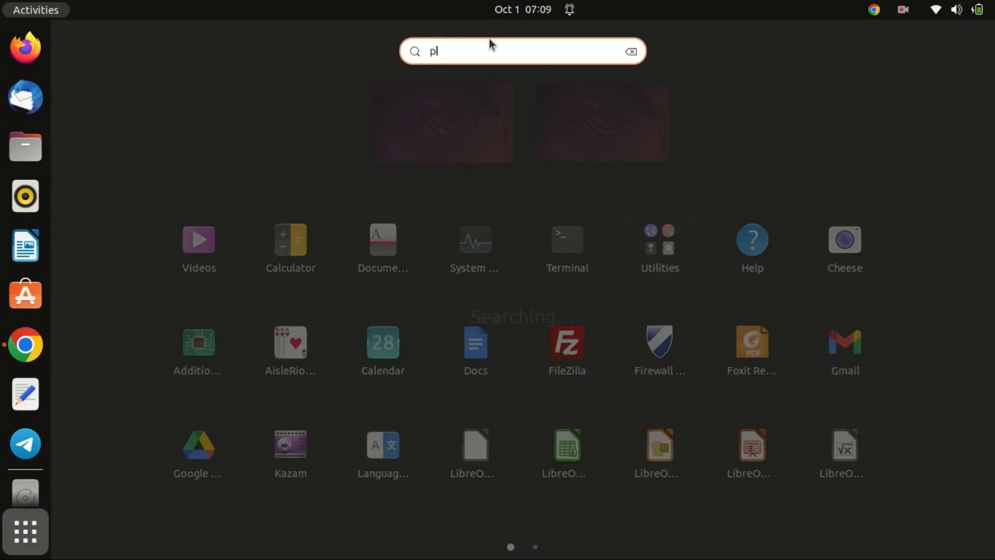
pyautogui.write('u')
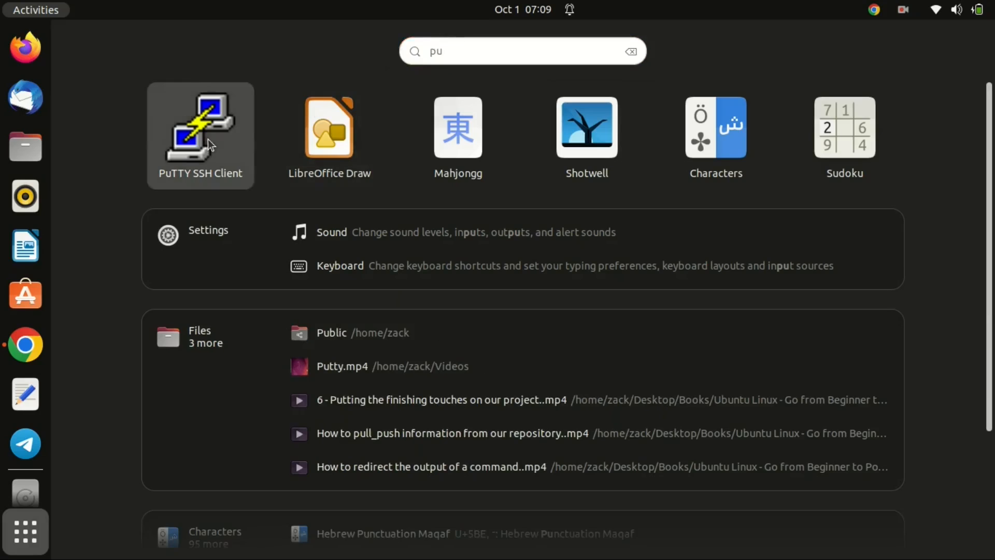
pyautogui.click(200, 126)
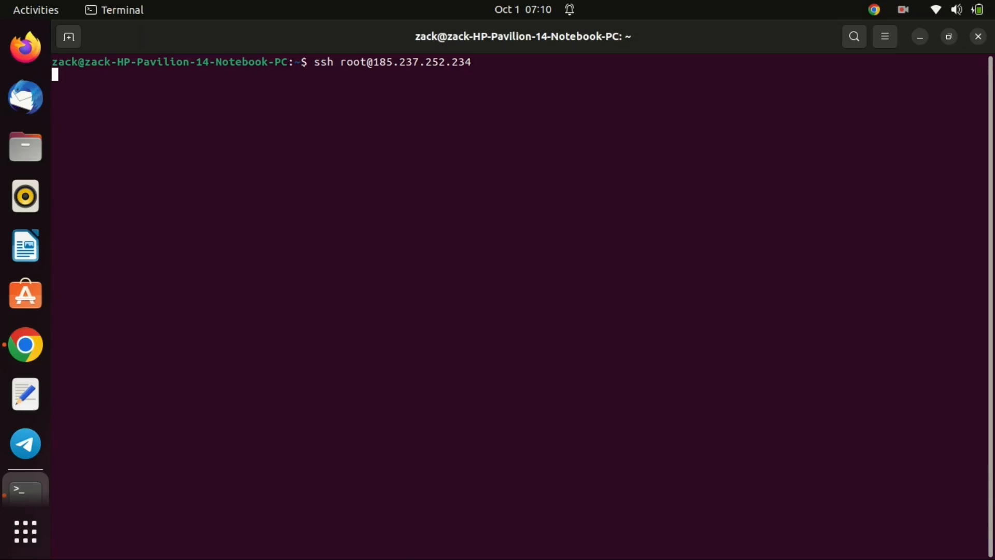
# Step: Log in over SSH as root, accept the host key, and run sudo apt update
pyautogui.press('Return')
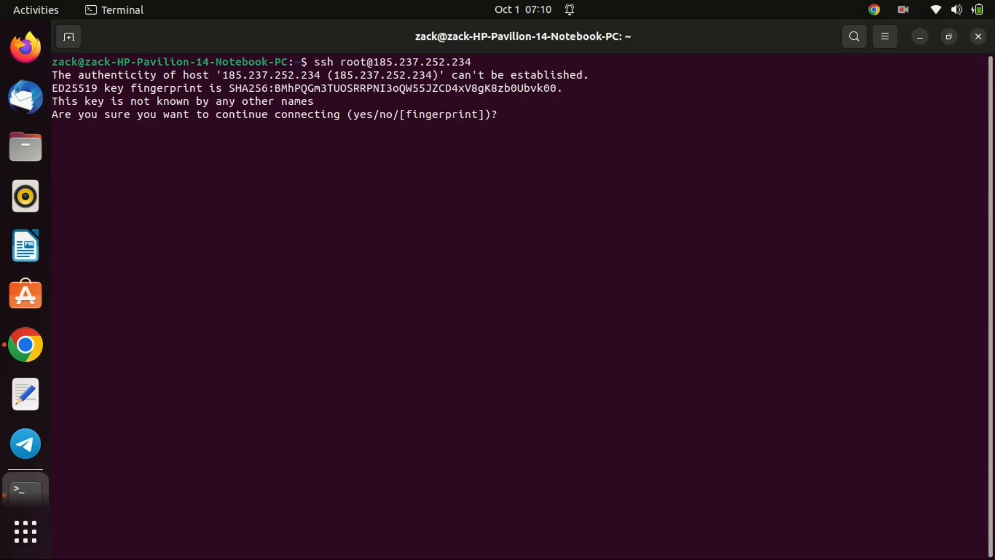
pyautogui.write('ye')
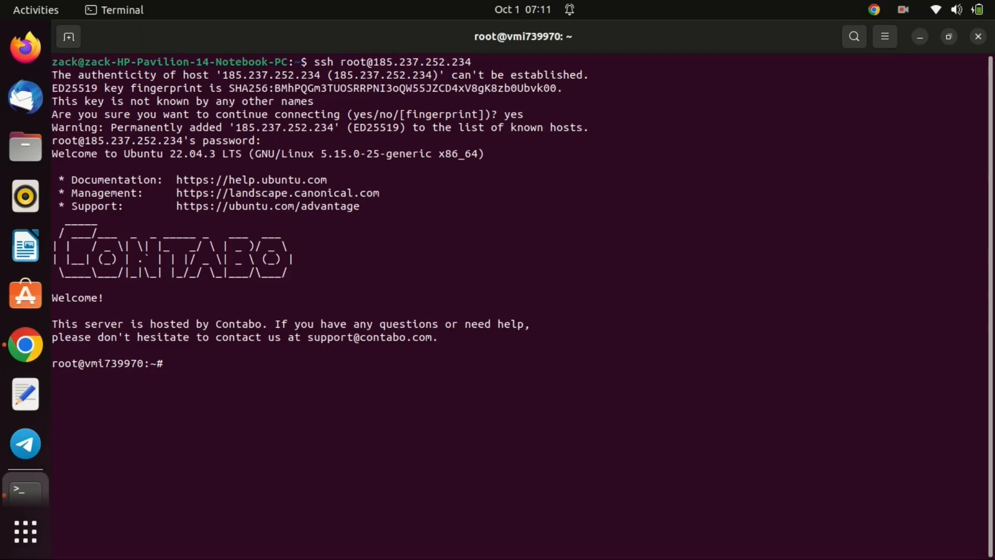
pyautogui.write('sudo')
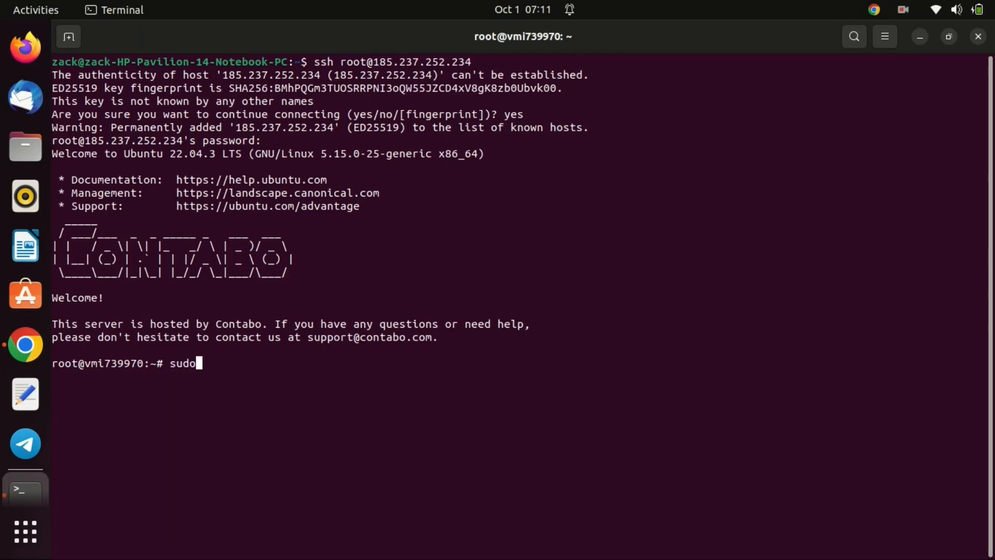
pyautogui.write('apt')
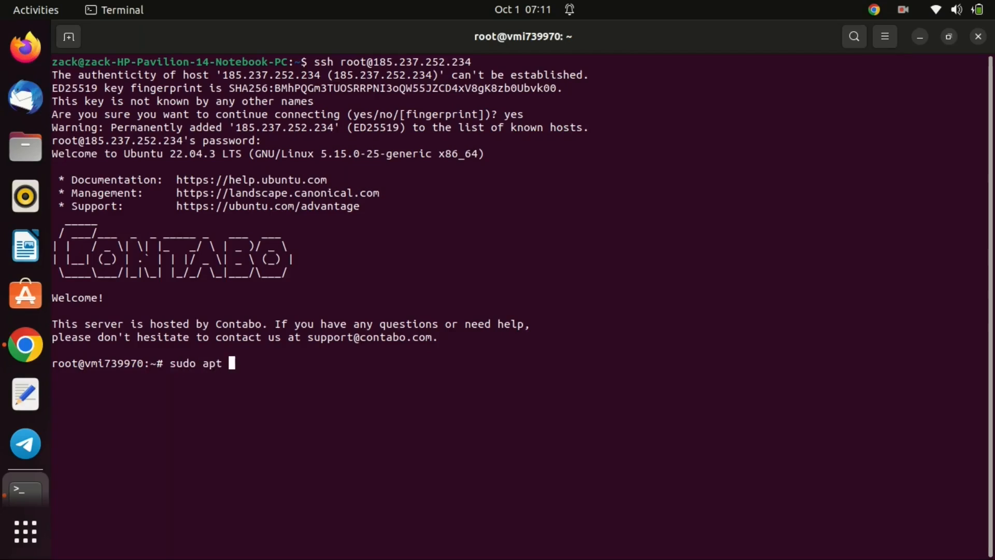
pyautogui.write('update')
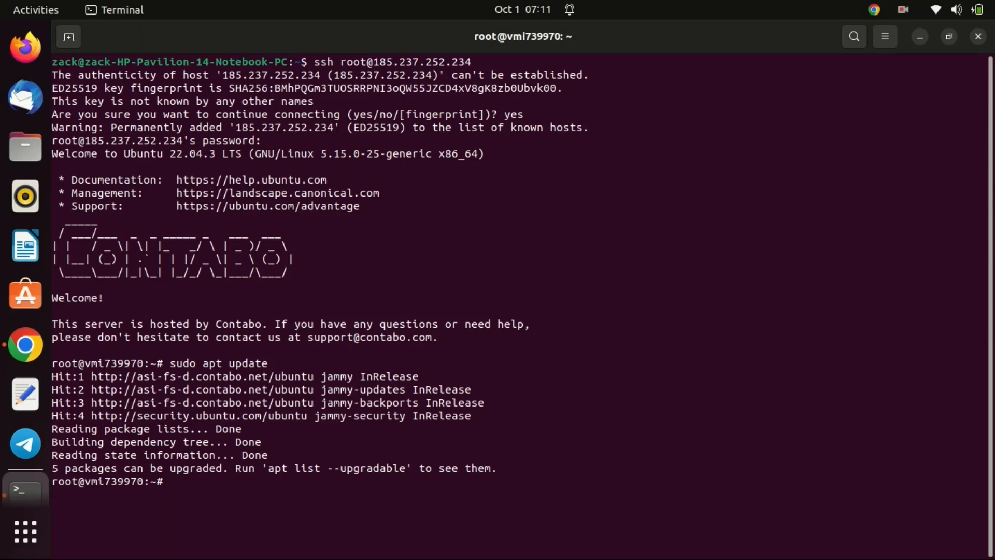
# Step: Run sudo apt upgrade, confirm with y, and clear the screen
pyautogui.write('sudo apt')
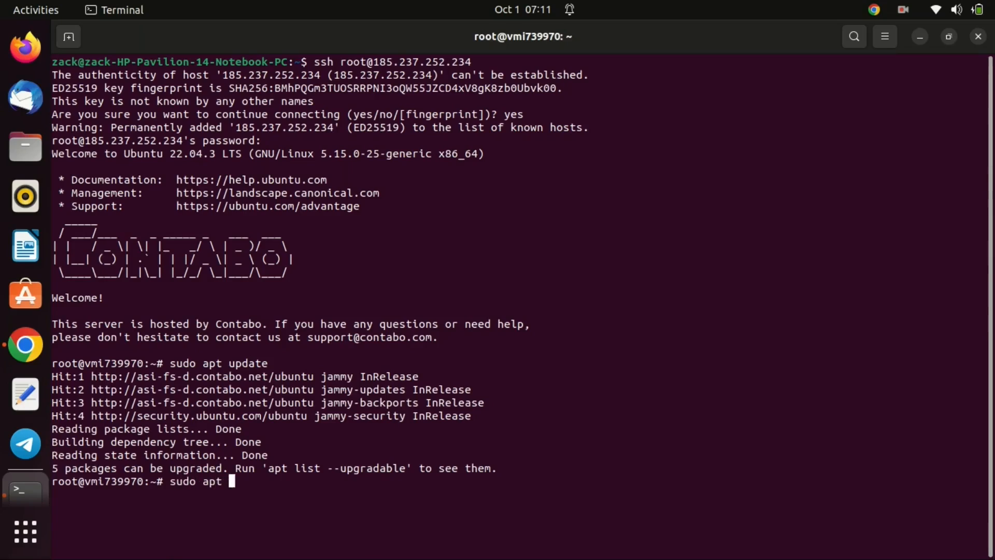
pyautogui.write('upgra')
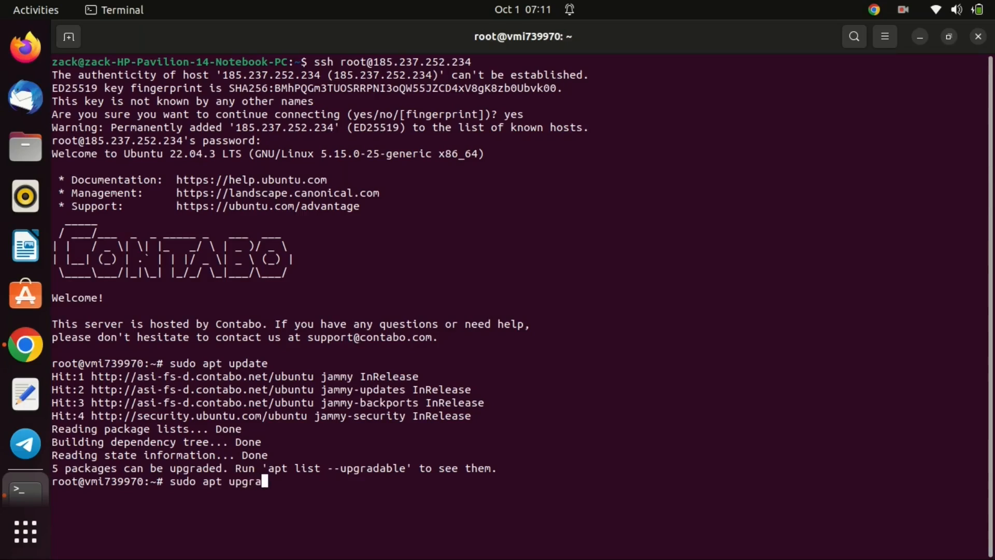
pyautogui.write('de')
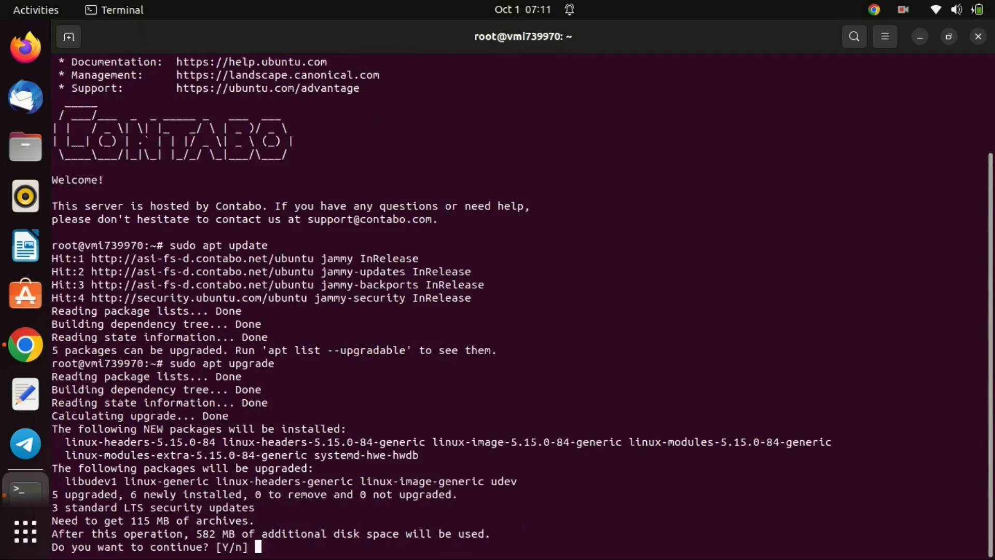
pyautogui.write('y')
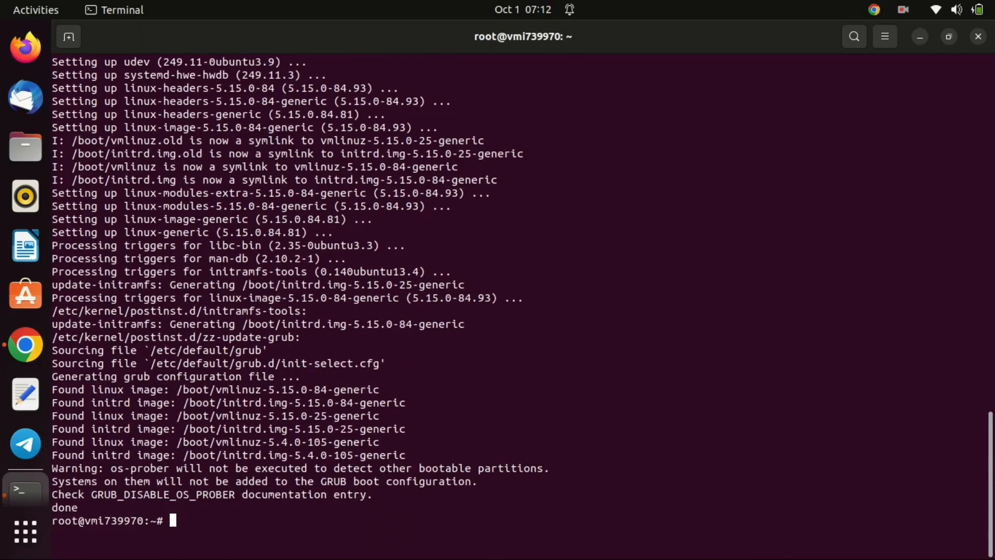
pyautogui.write('clear')
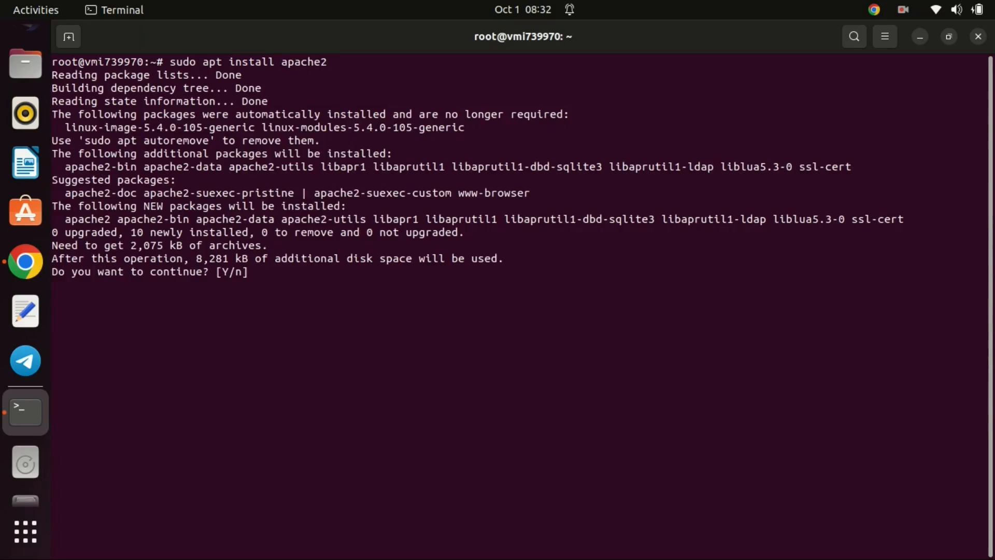
# Step: Confirm the apache2 install, then enable and start apache2 with systemctl and clear the screen
pyautogui.write('y')
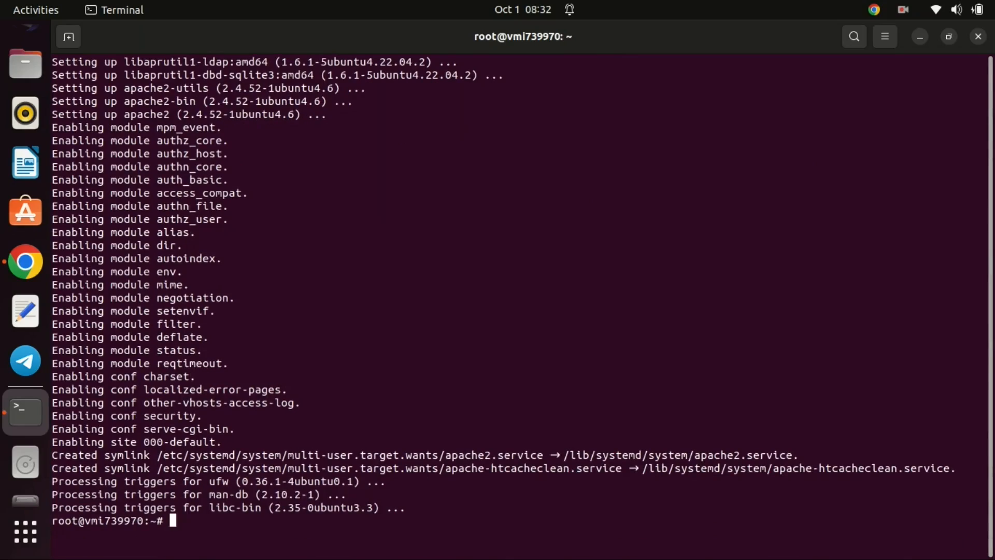
pyautogui.write('clea')
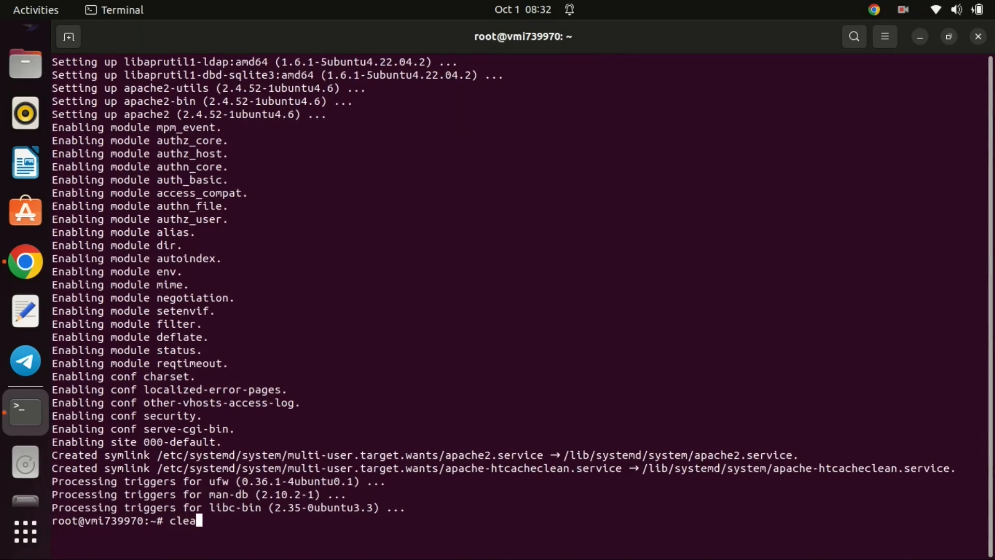
pyautogui.press('Return')
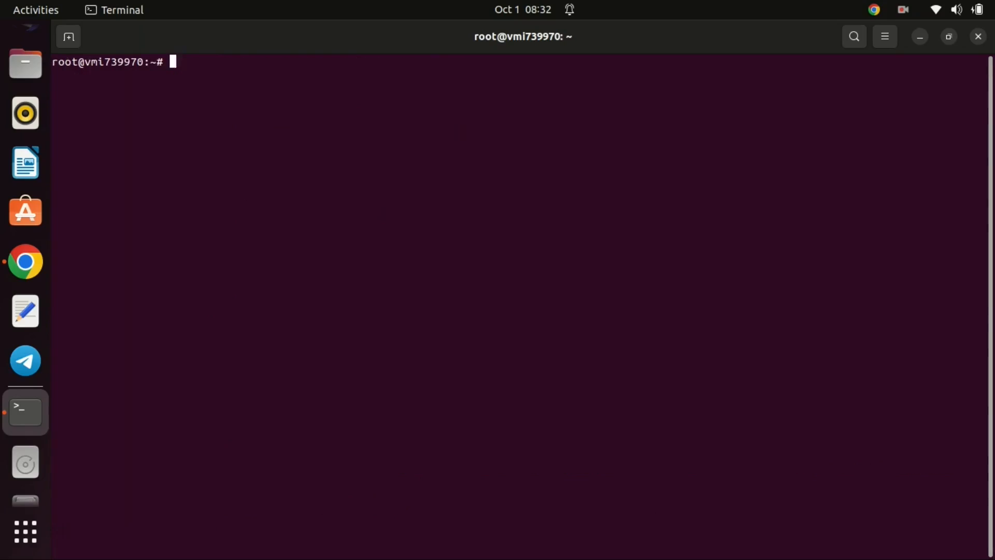
pyautogui.write('sudo systemctl enable apache2')
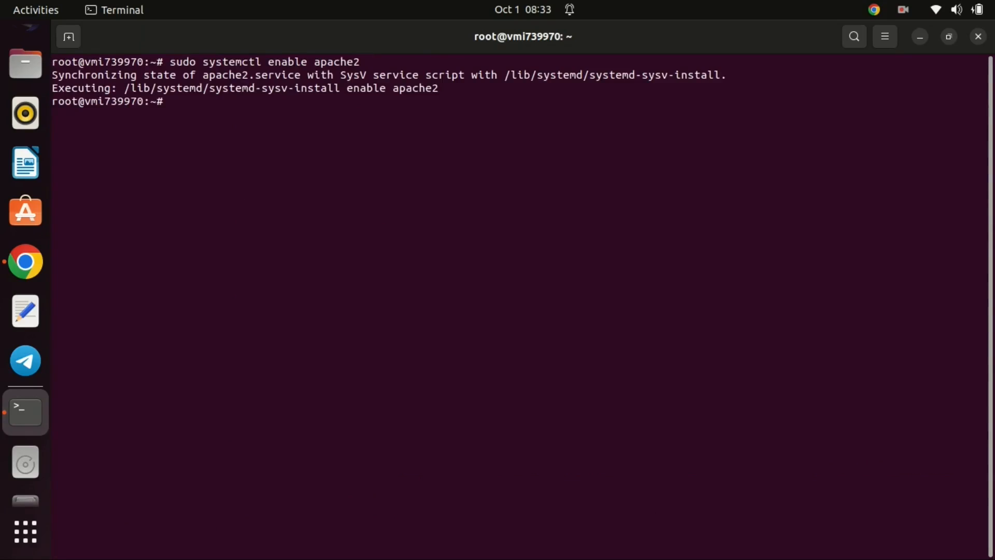
pyautogui.write('sudo systemctl start apache2')
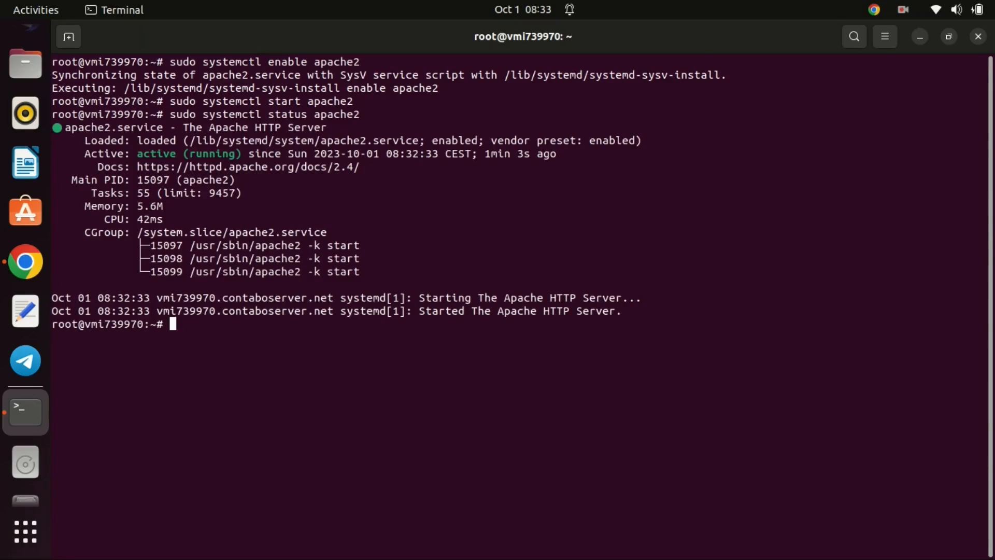
pyautogui.write('clear')
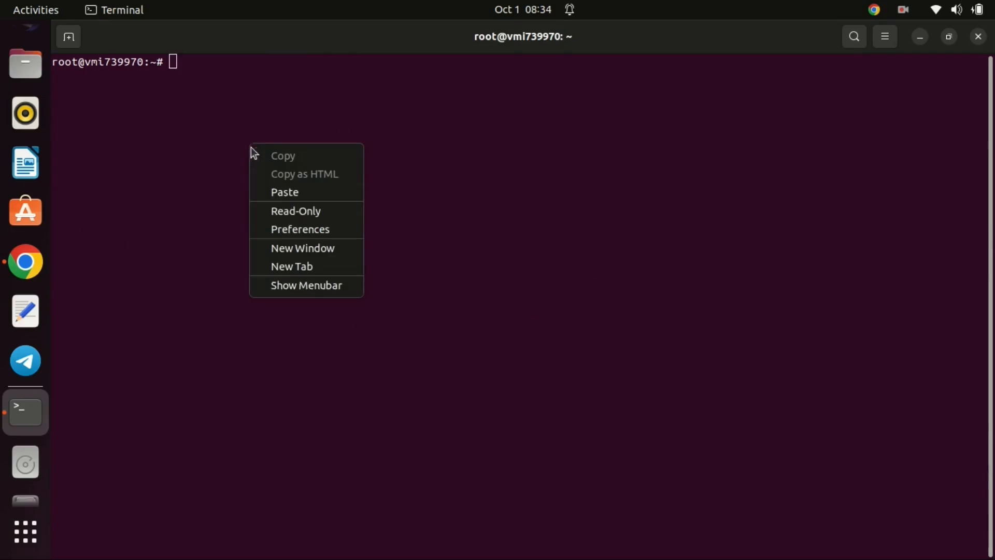
# Step: Paste the PHP 8.1 apt-get install command, confirm with y, and clear the output
pyautogui.click(284, 192)
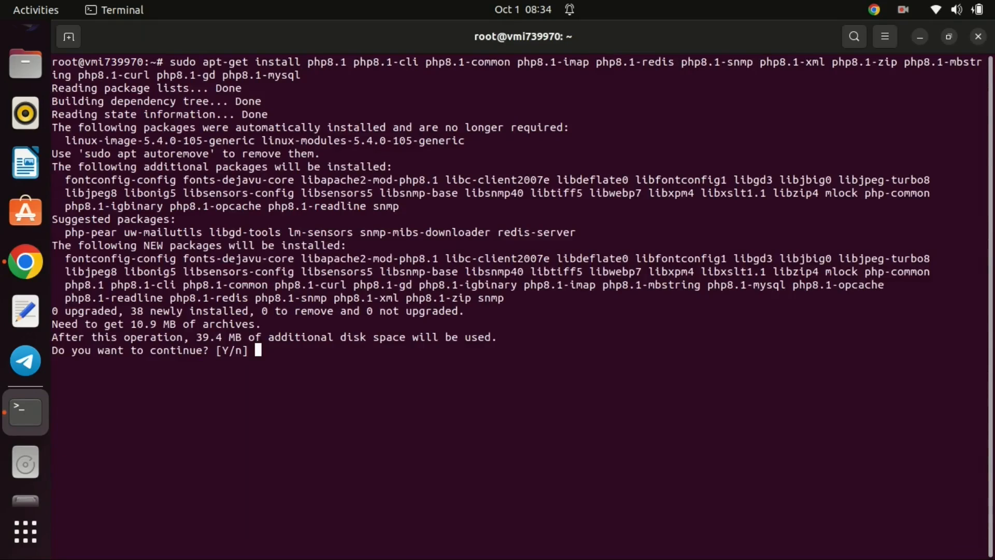
pyautogui.write('y')
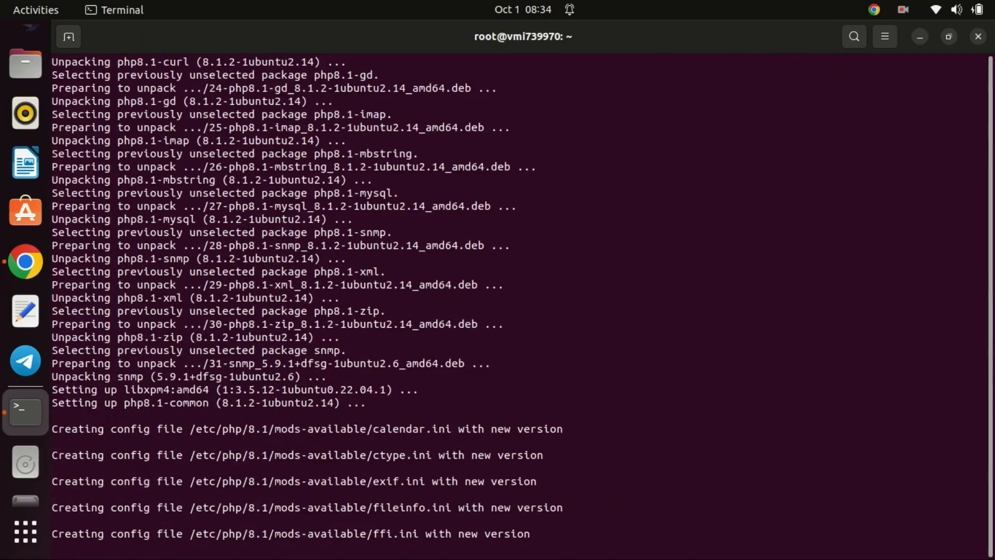
pyautogui.scroll(-3)
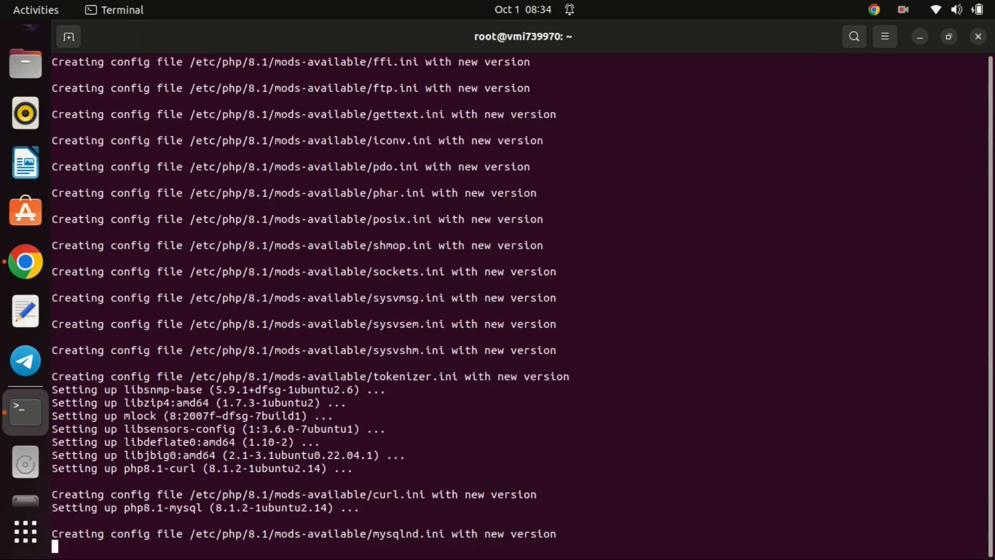
pyautogui.scroll(-3)
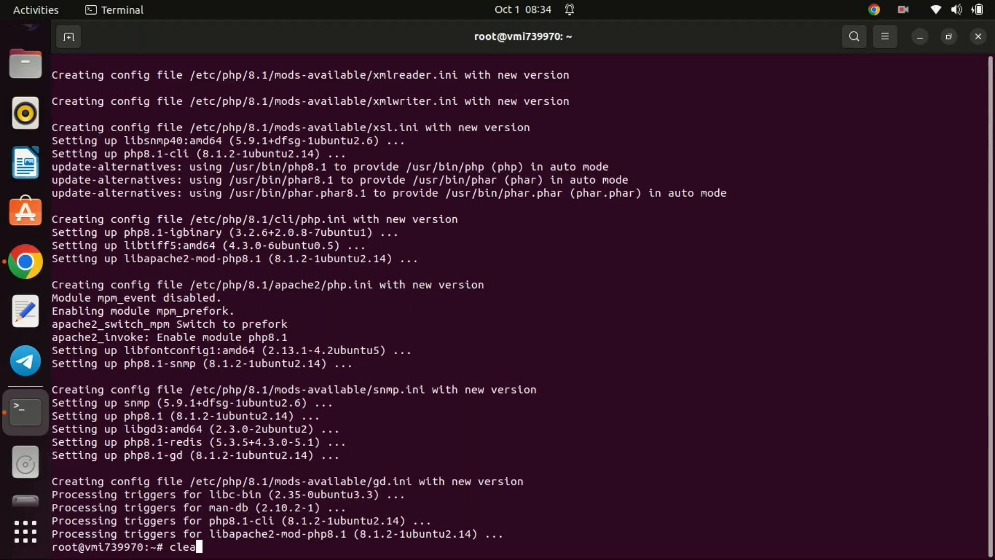
pyautogui.press('Return')
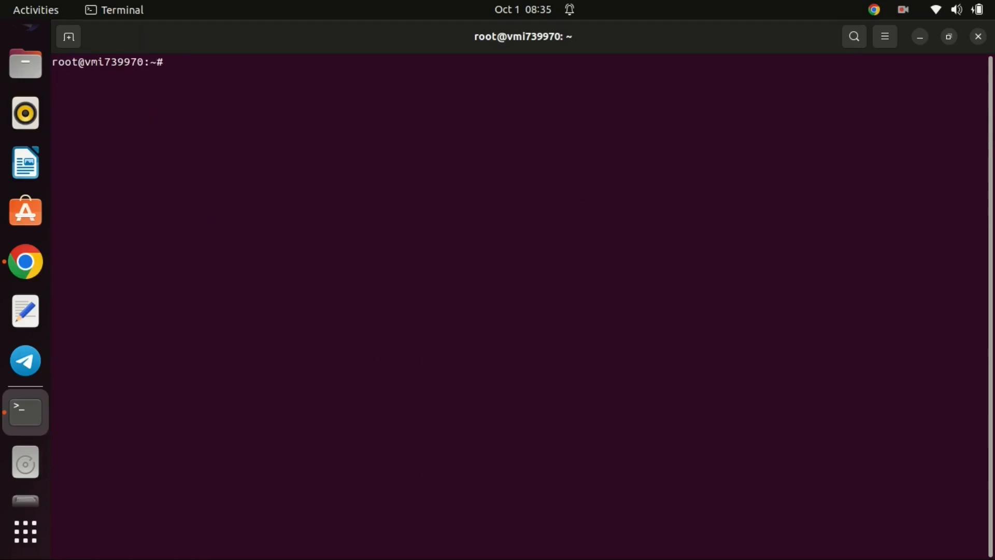
# Step: Install mariadb-server with apt, confirming with y, and clear the screen
pyautogui.write('sudo apt install mariadb-server')
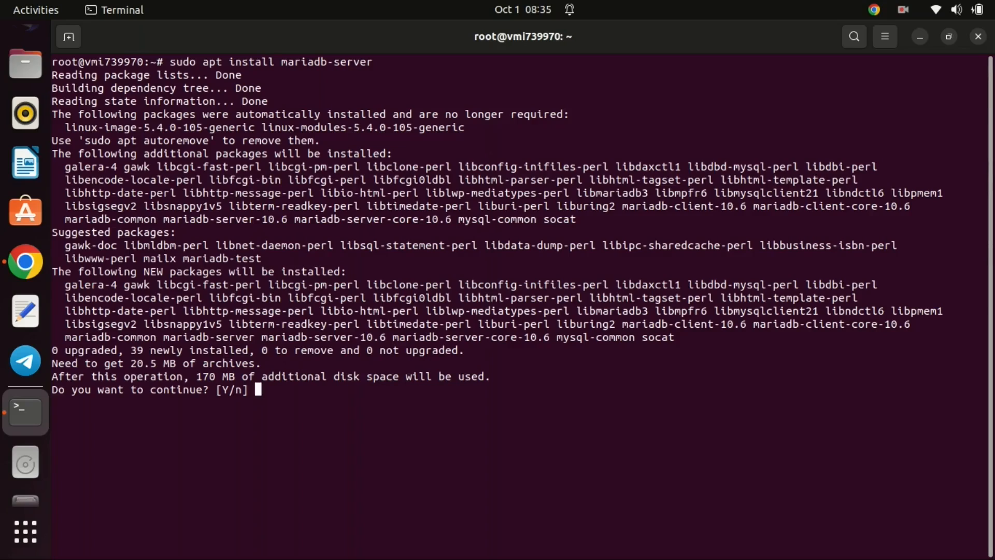
pyautogui.write('y')
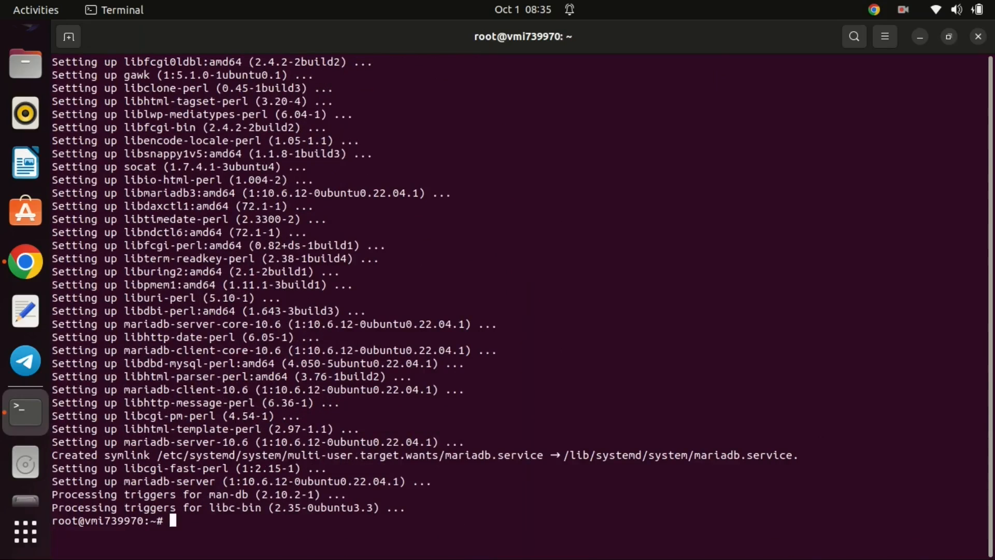
pyautogui.write('cle')
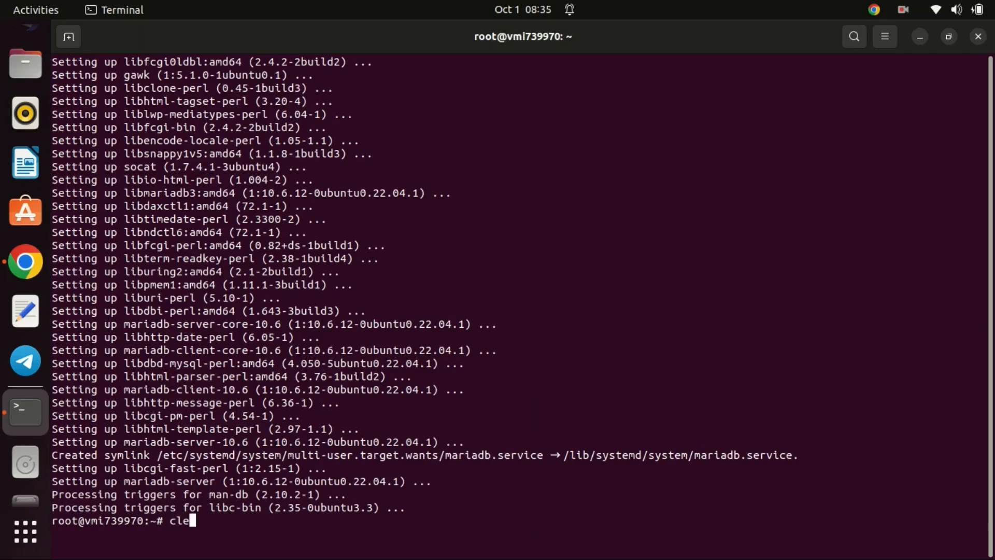
pyautogui.write('a')
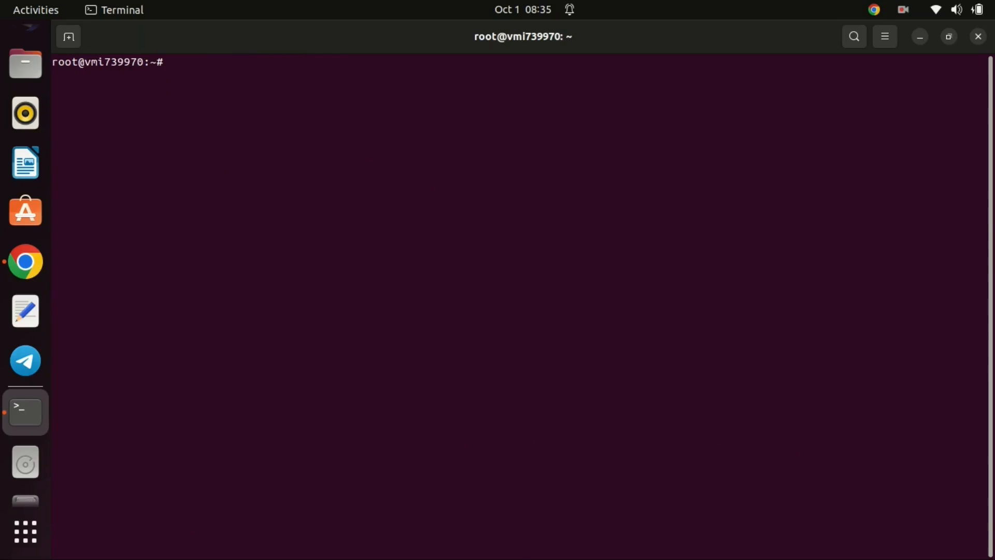
# Step: Start and enable mariadb, check its status shows active (running), quit and clear
pyautogui.write('sudo systemctl start mariadb && sudo systemctl enable mariadb')
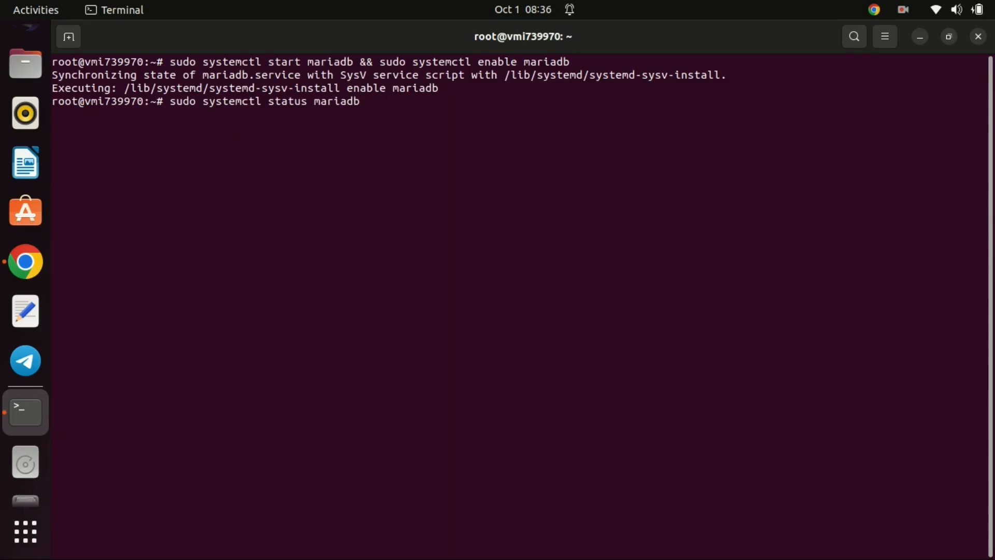
pyautogui.press('Return')
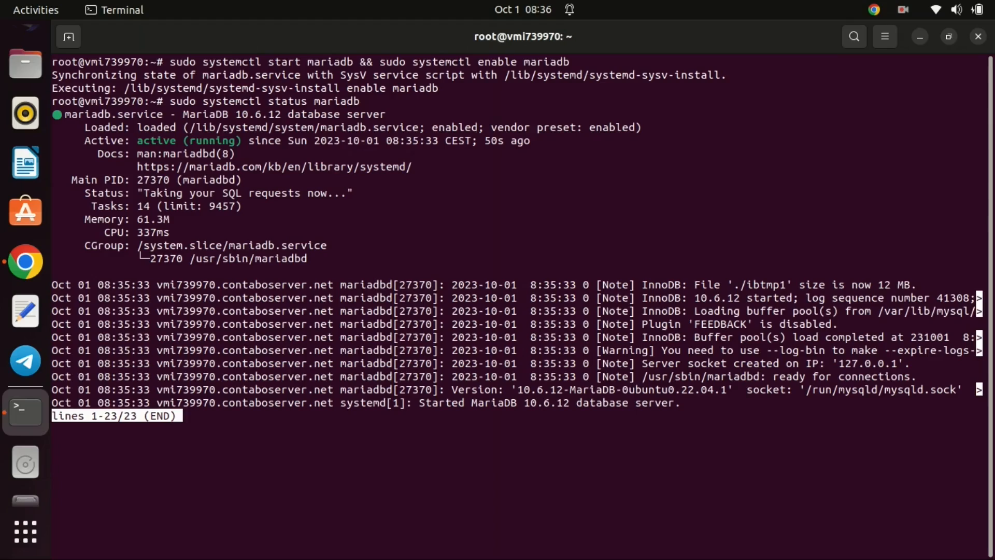
pyautogui.press('q')
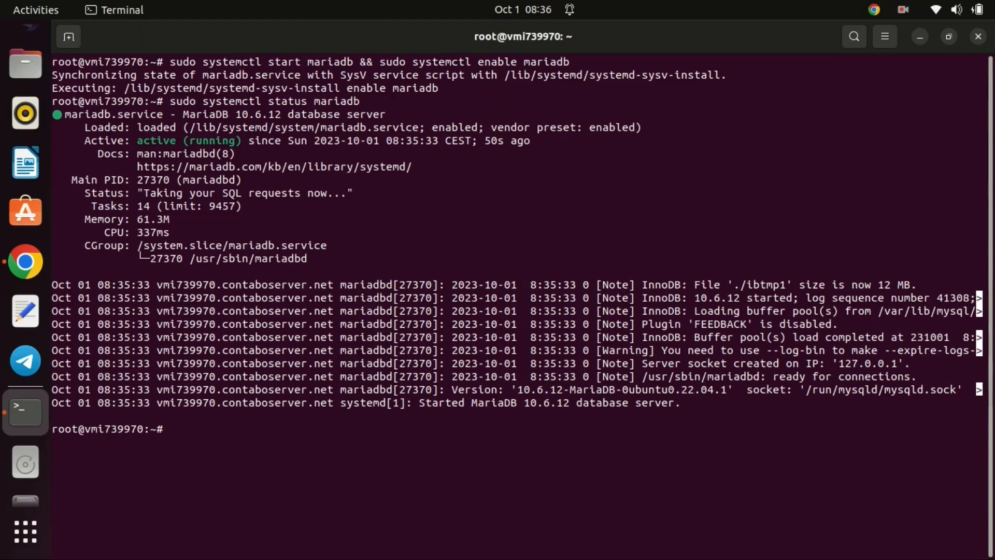
pyautogui.write('clear')
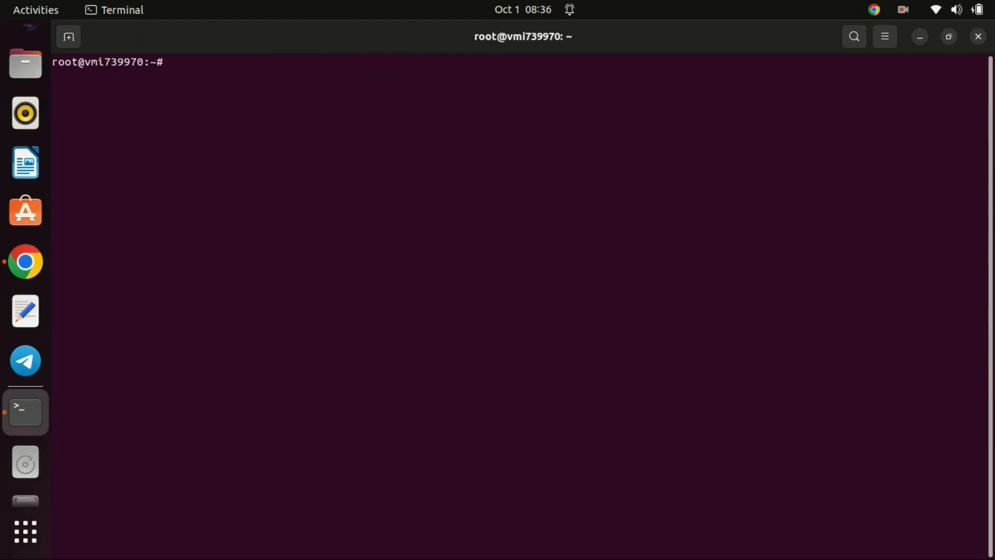
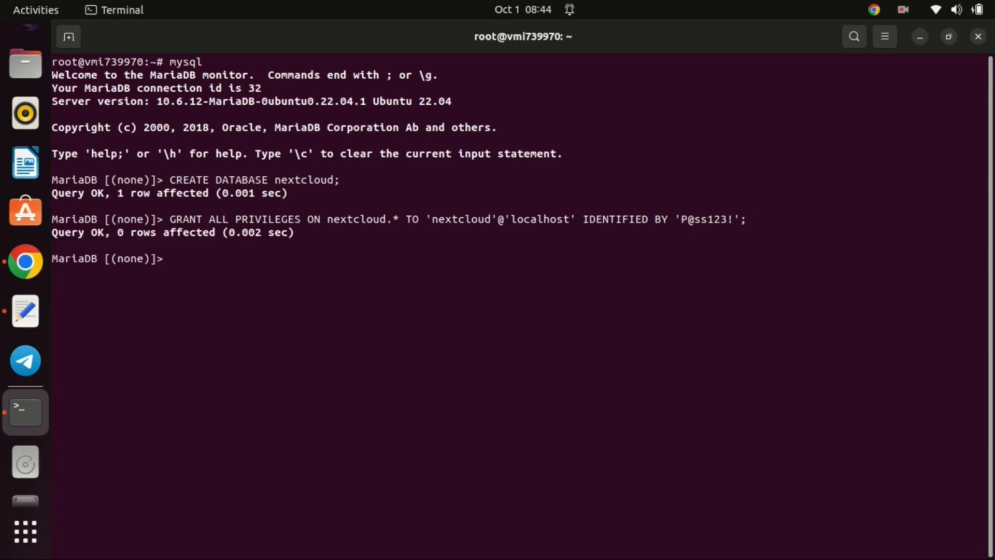
# Step: Run FLUSH PRIVILEGES; and EXIT; to leave the MariaDB shell
pyautogui.write('FLUSH PRIVILEGES')
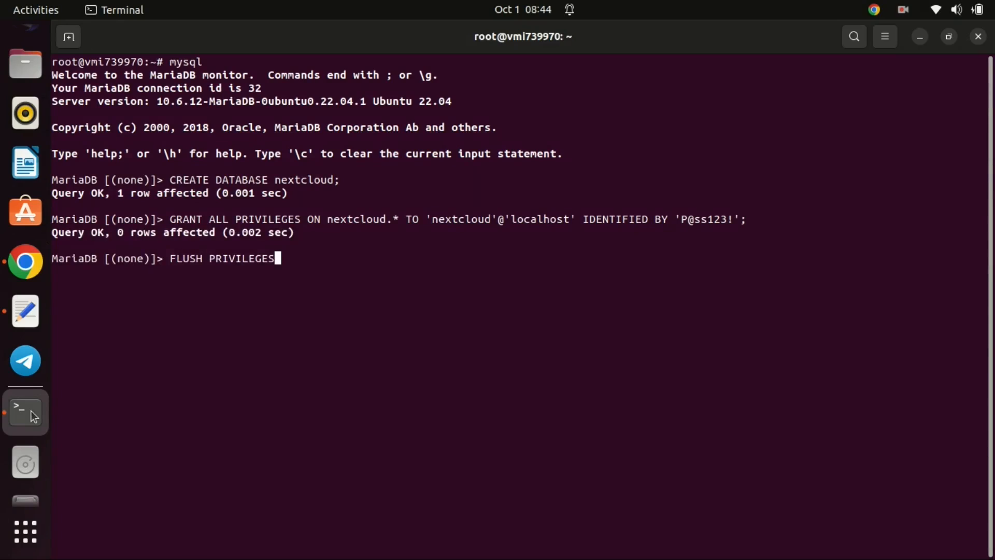
pyautogui.write(';')
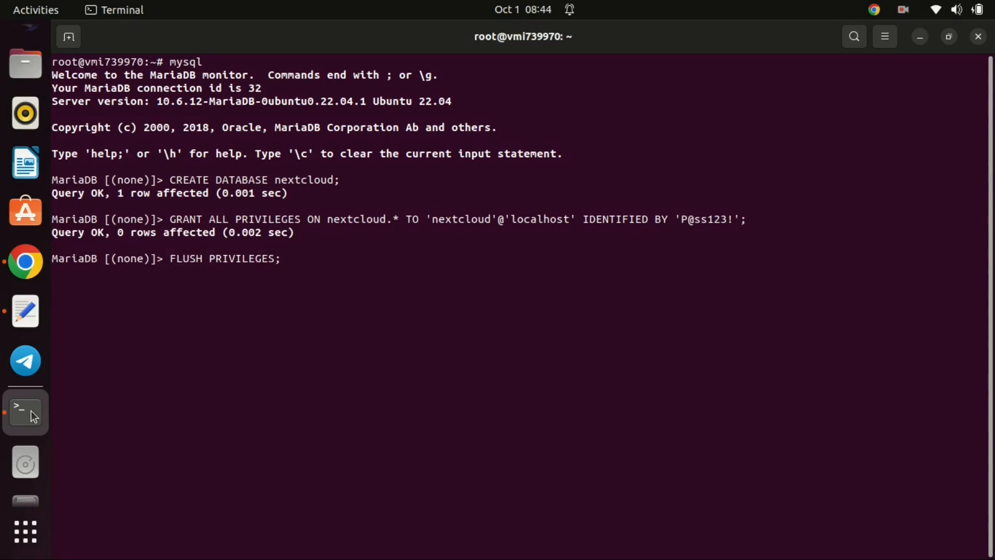
pyautogui.press('Return')
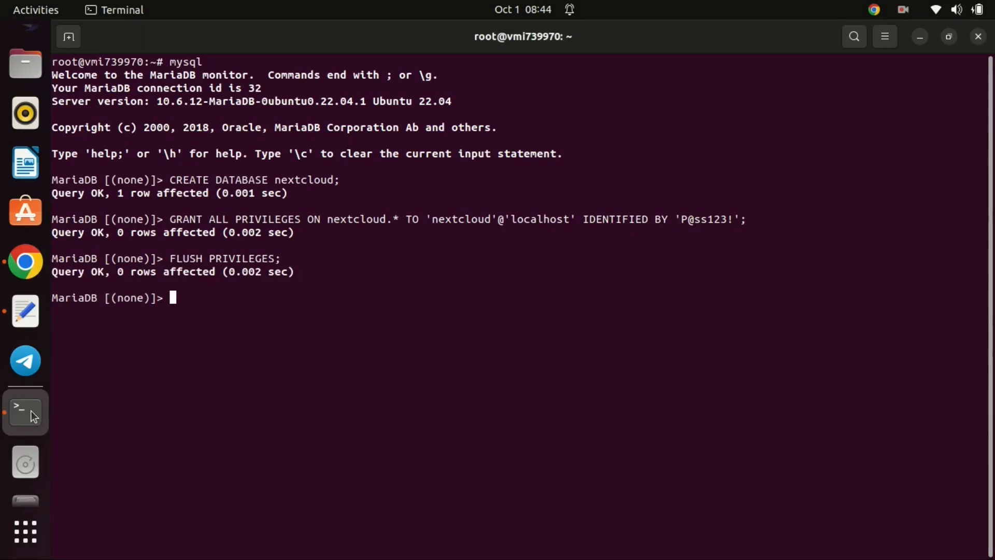
pyautogui.write('EX')
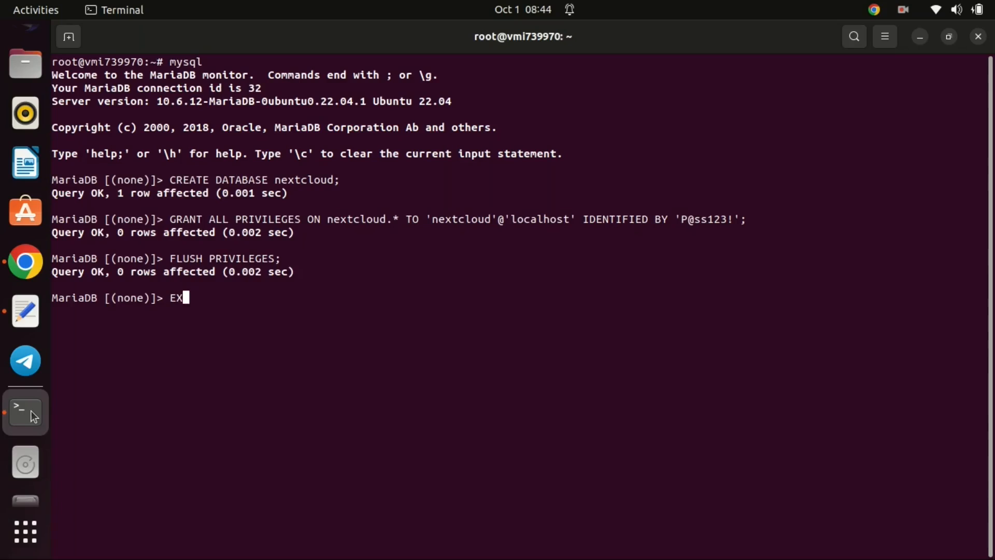
pyautogui.write('IT')
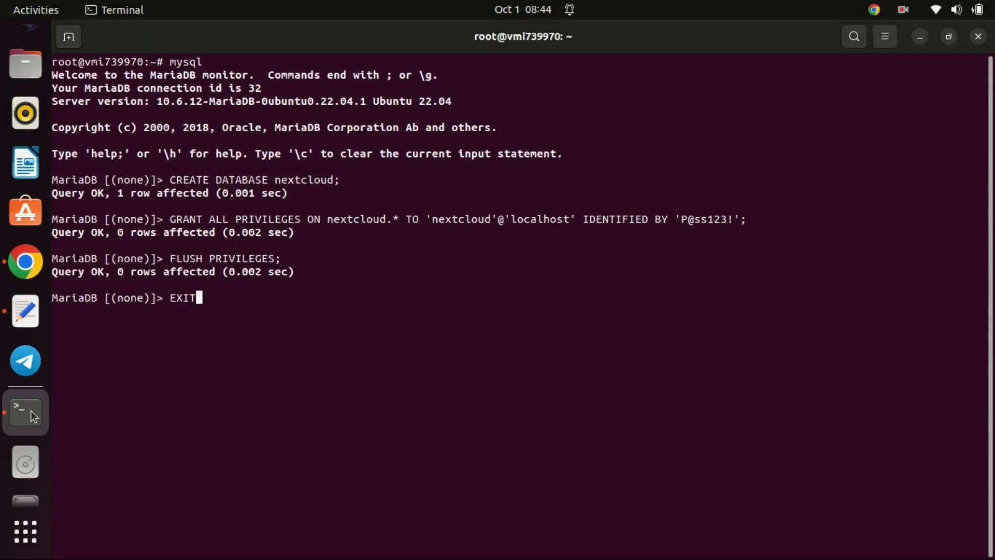
pyautogui.write(';')
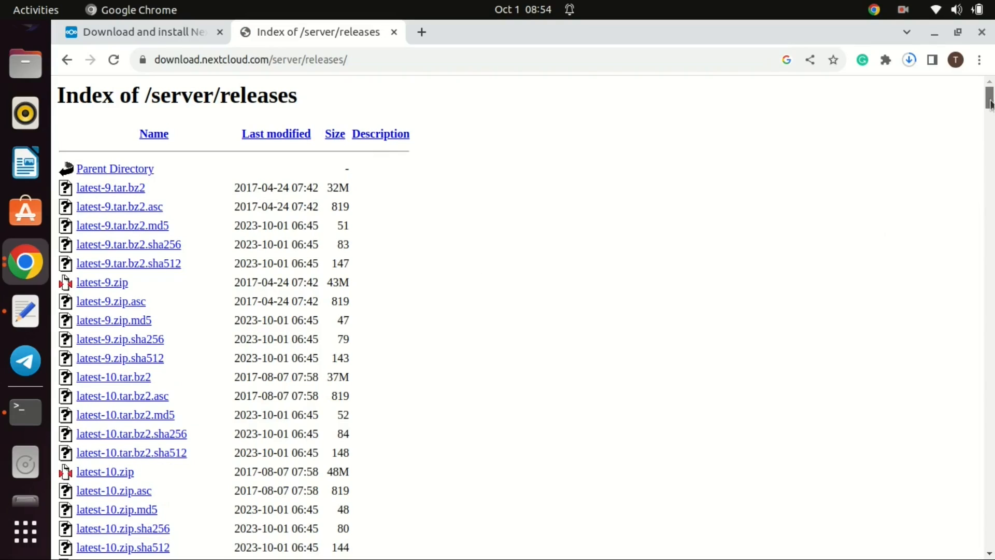
# Step: Scroll the Nextcloud server releases index down toward the newest archives
pyautogui.scroll(-3)
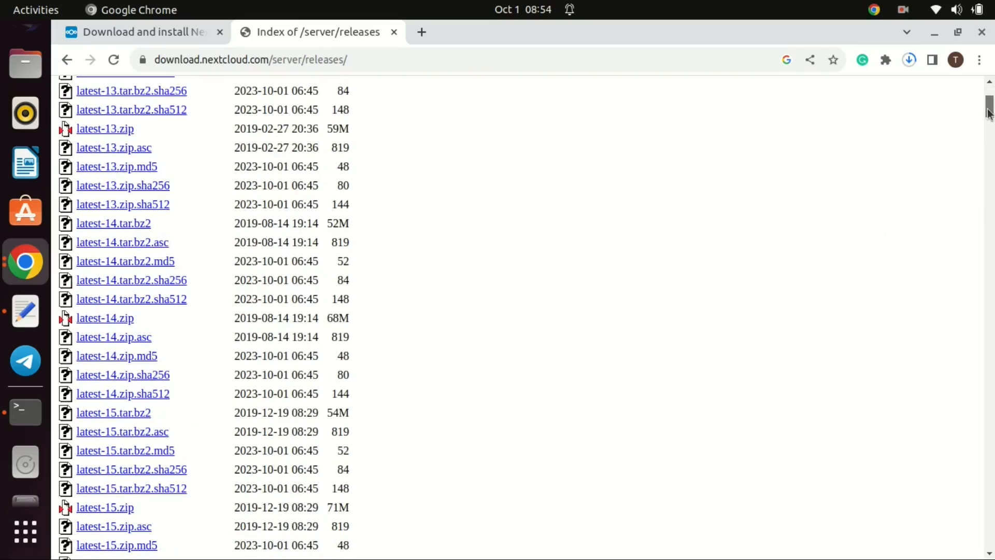
pyautogui.scroll(-3)
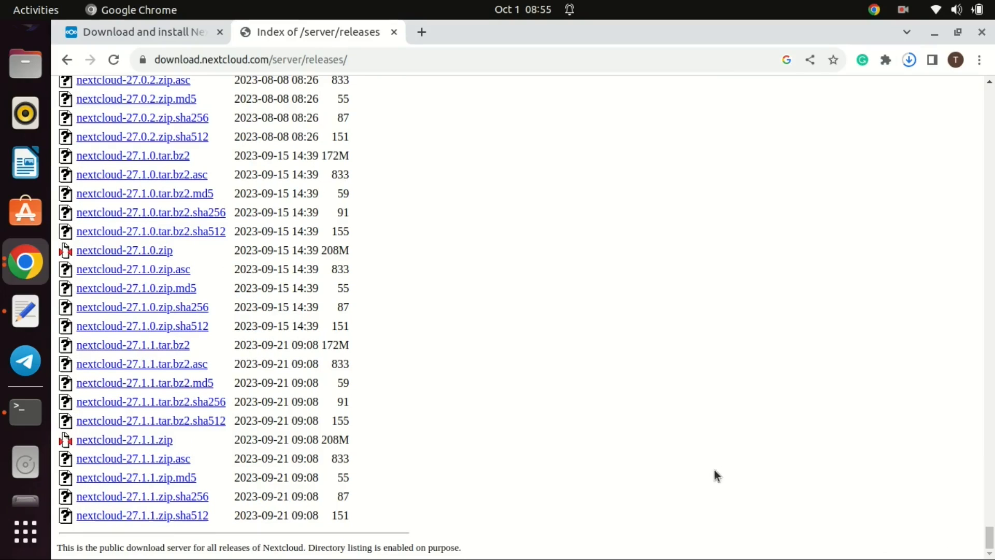
pyautogui.moveTo(159, 466)
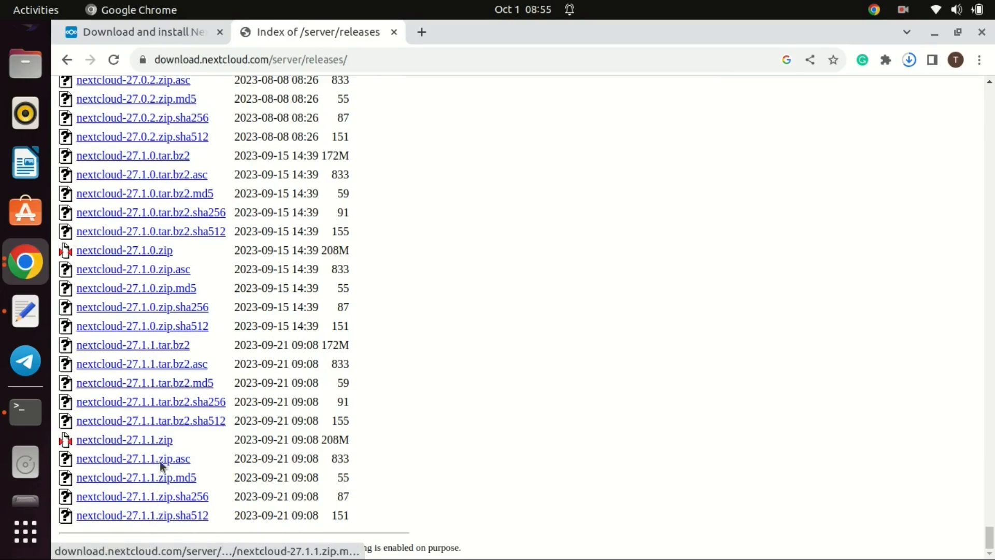
pyautogui.moveTo(124, 440)
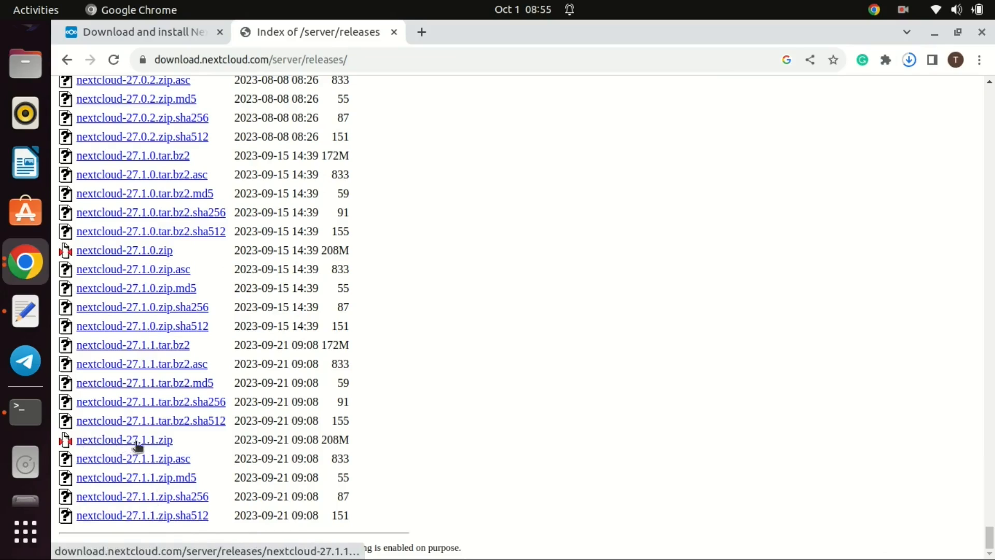
pyautogui.moveTo(270, 440)
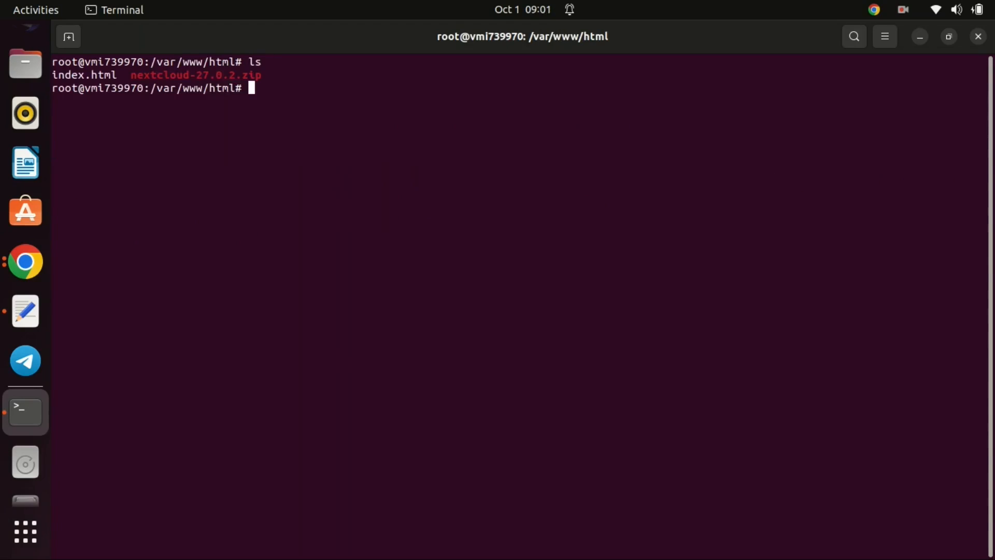
# Step: Unzip nextcloud-27.0.2.zip in /var/www/html, answering n to replace prompts, and clear
pyautogui.write('unzip nextcloud-27.0.2.zip')
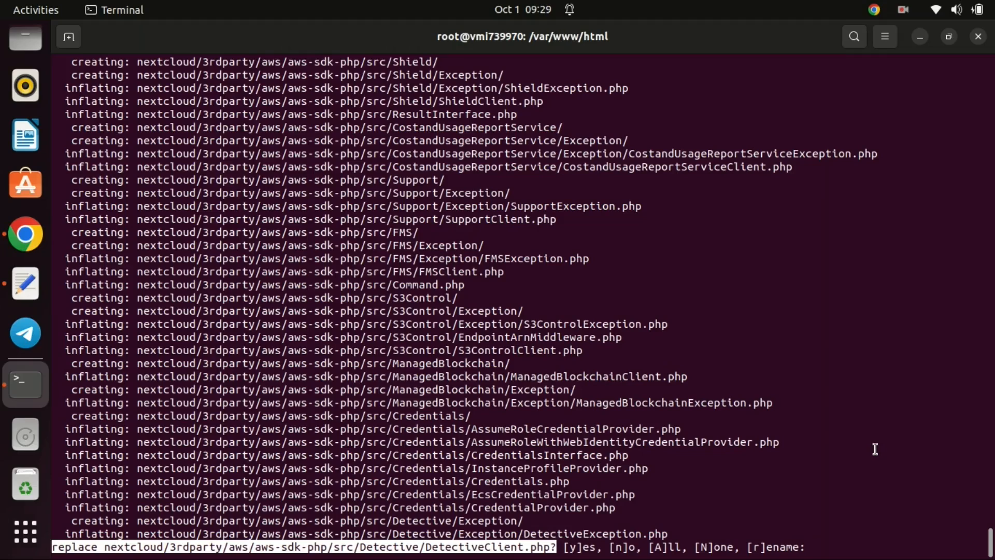
pyautogui.write('n')
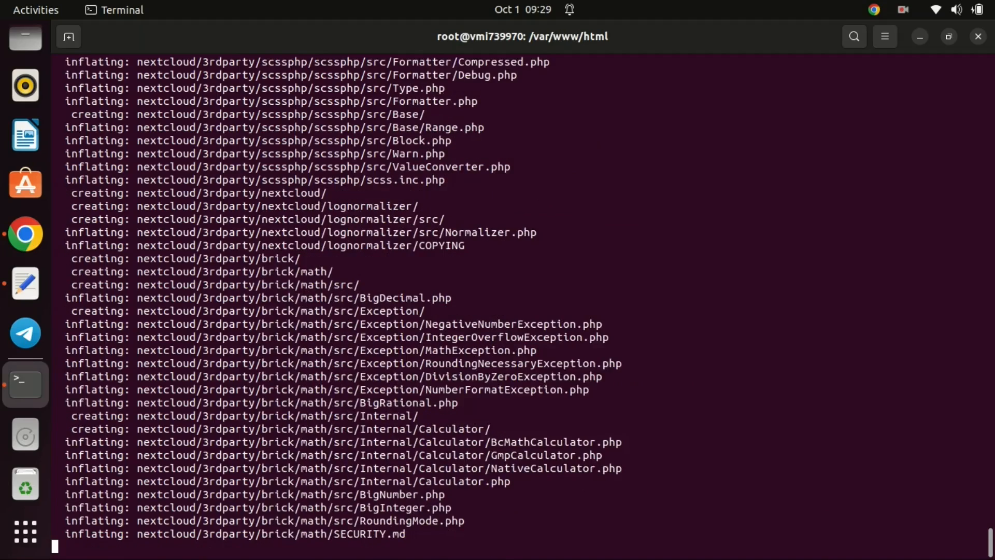
pyautogui.write('cle')
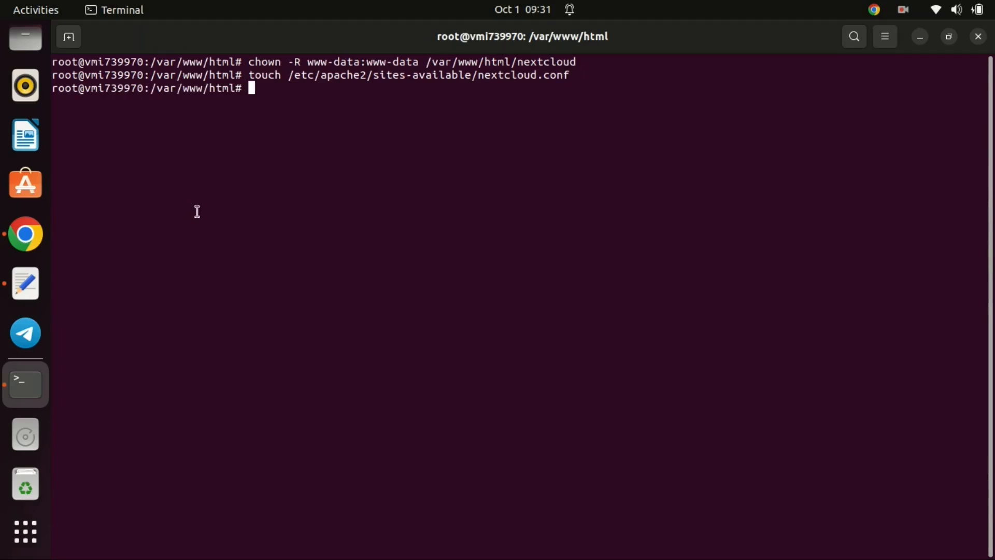
# Step: Open /etc/apache2/sites-available/nextcloud.conf in nano with sudo, pasting the copied path
pyautogui.write('sudo nano')
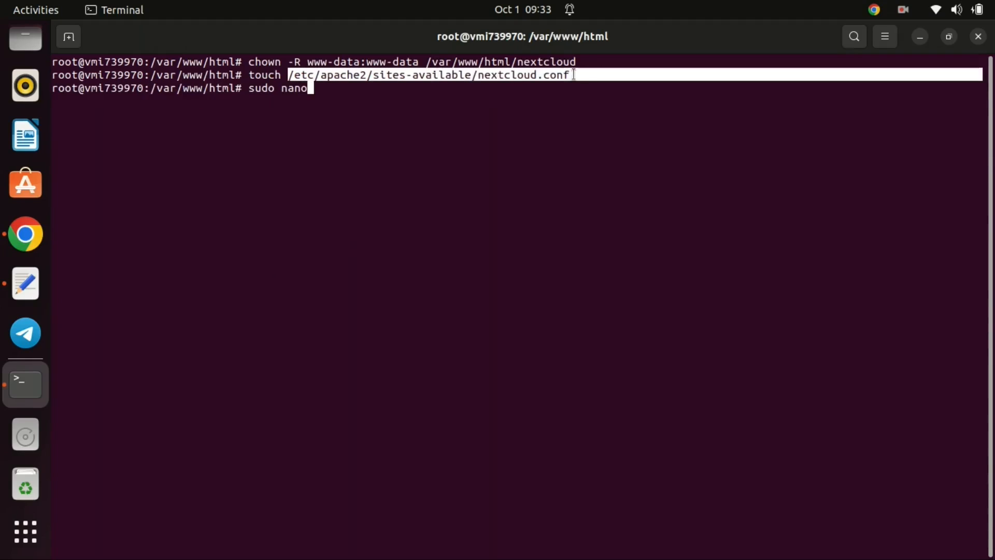
pyautogui.rightClick(564, 80)
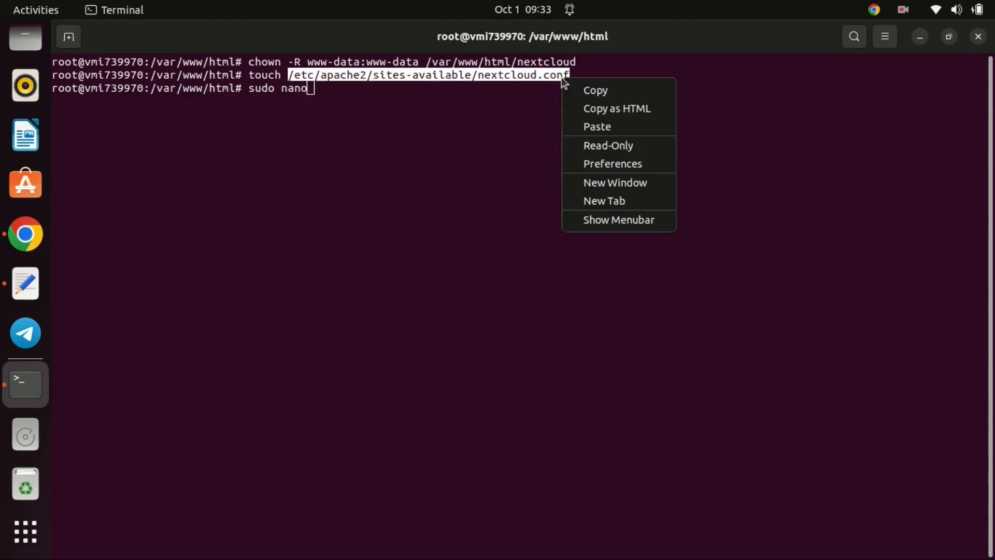
pyautogui.click(361, 145)
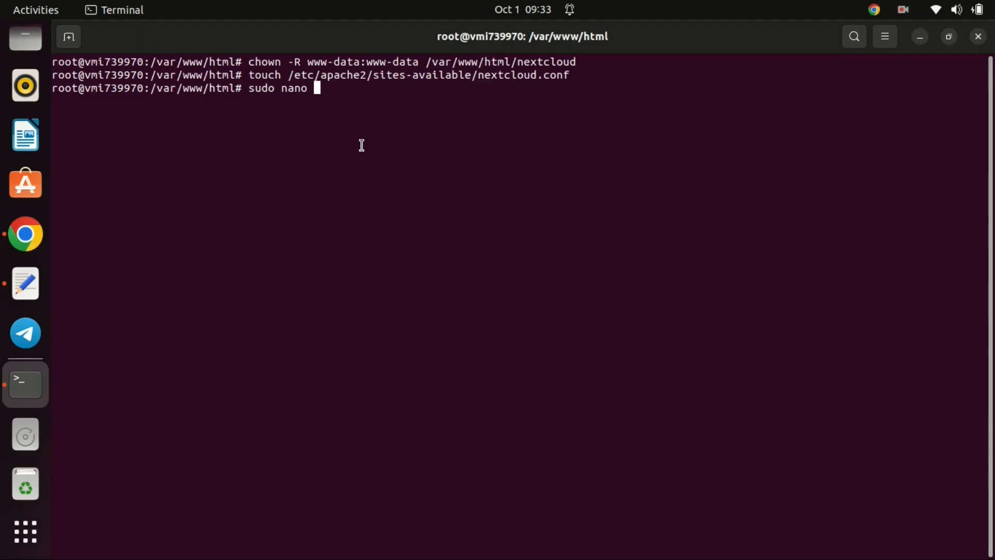
pyautogui.write('/etc/apache2/sites-available/nextcloud.conf')
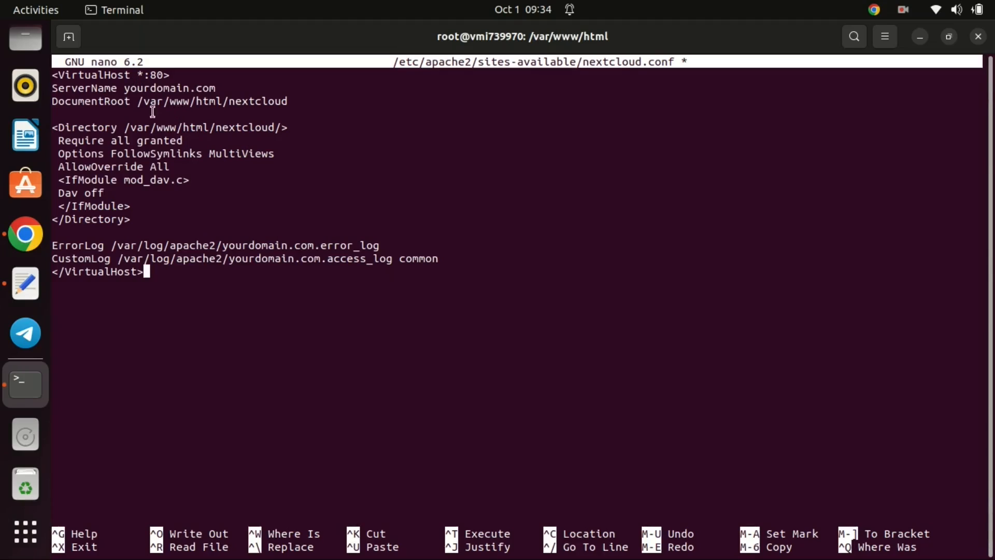
pyautogui.moveTo(247, 231)
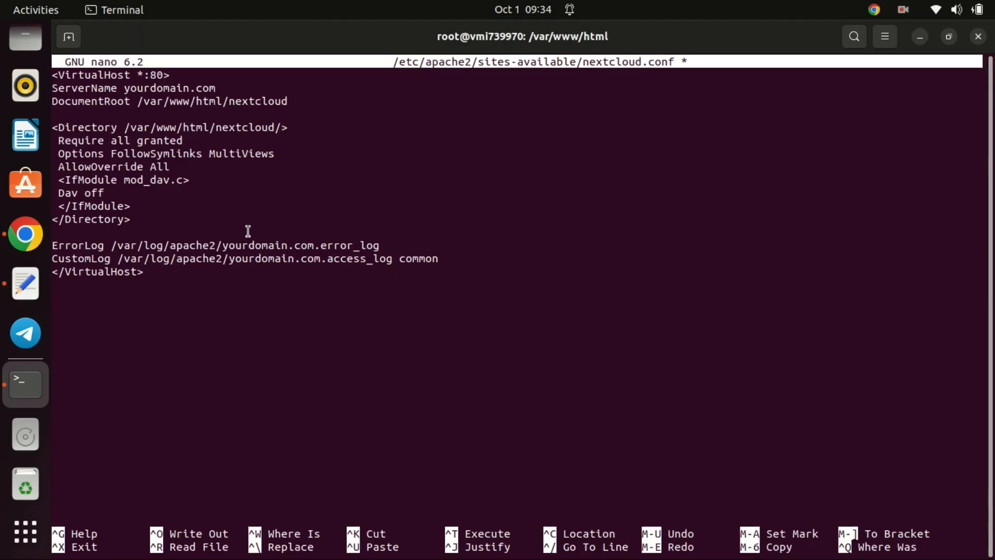
# Step: Paste the port 80 VirtualHost block into nextcloud.conf, save it and exit nano
pyautogui.click(146, 271)
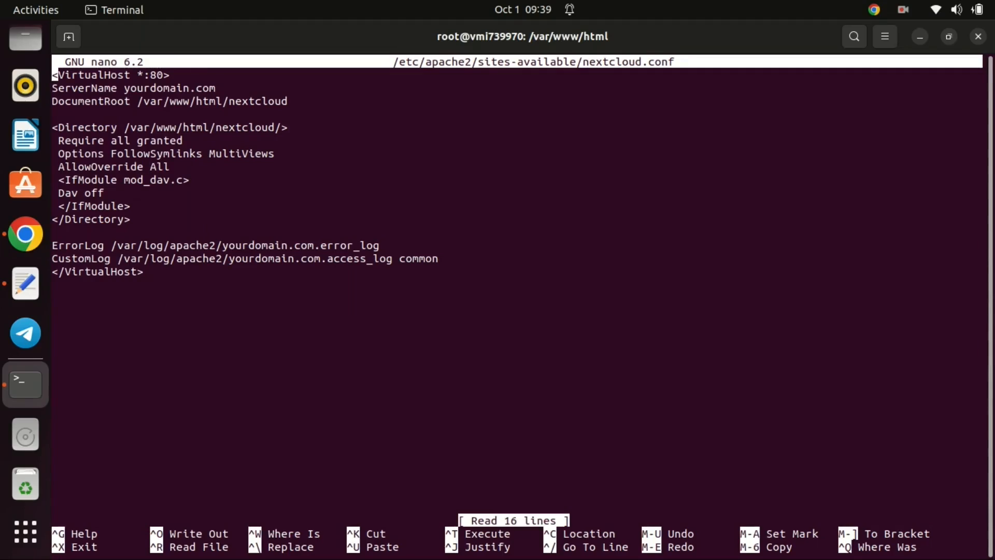
pyautogui.press('ctrl+x')
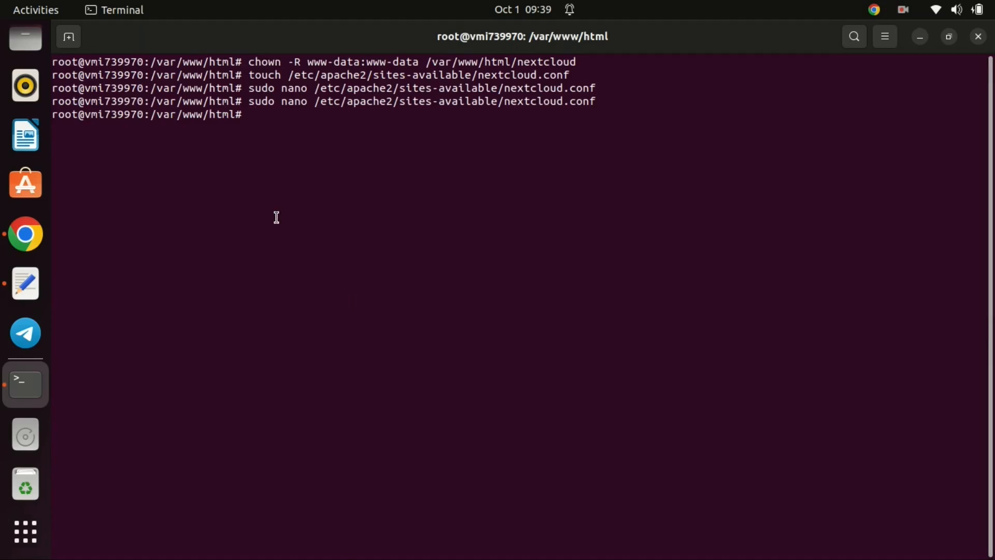
# Step: Enable the nextcloud.conf site, reload Apache and enable the rewrite module
pyautogui.write('sudo a2ensite nextcloud.conf')
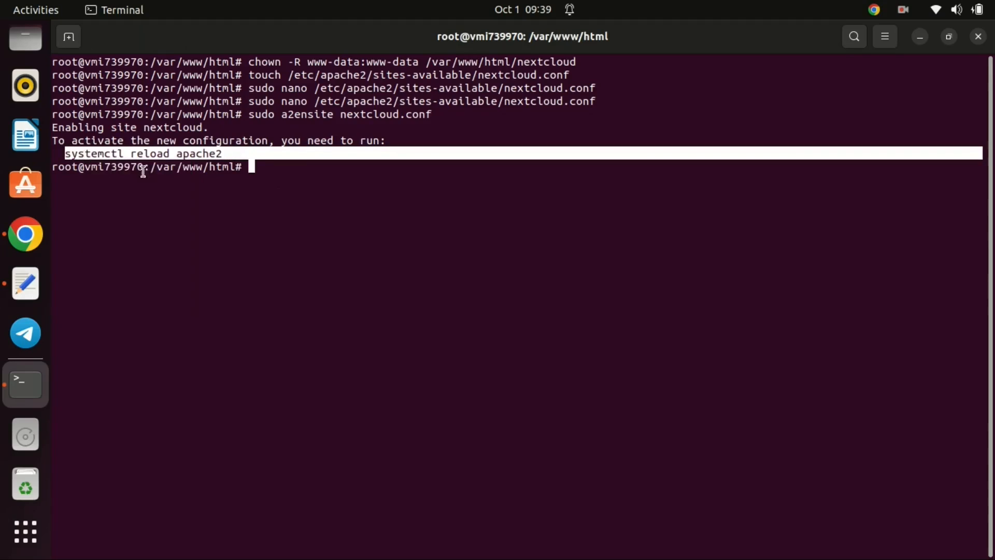
pyautogui.moveTo(301, 220)
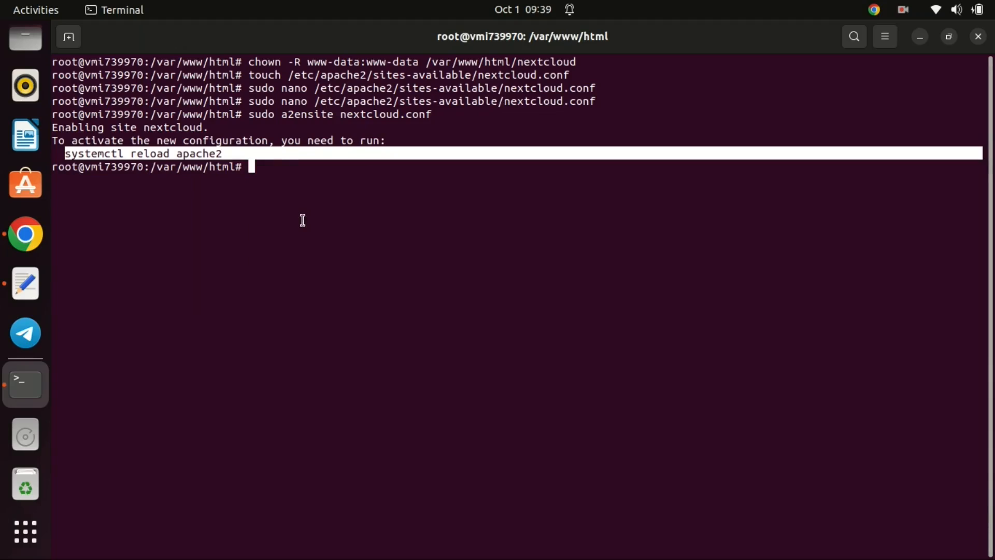
pyautogui.write('systemctl reload apache2')
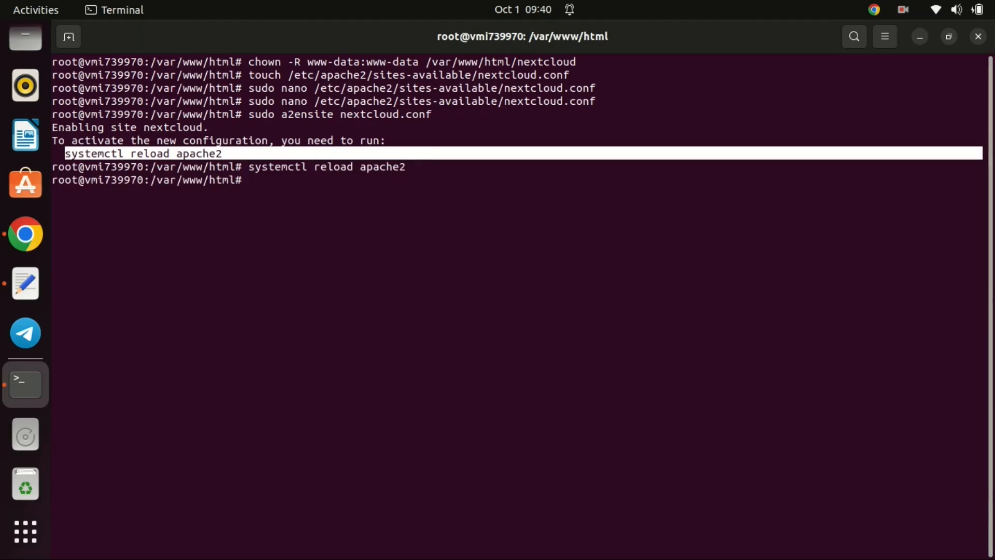
pyautogui.write('sudo a2enmod rewrite')
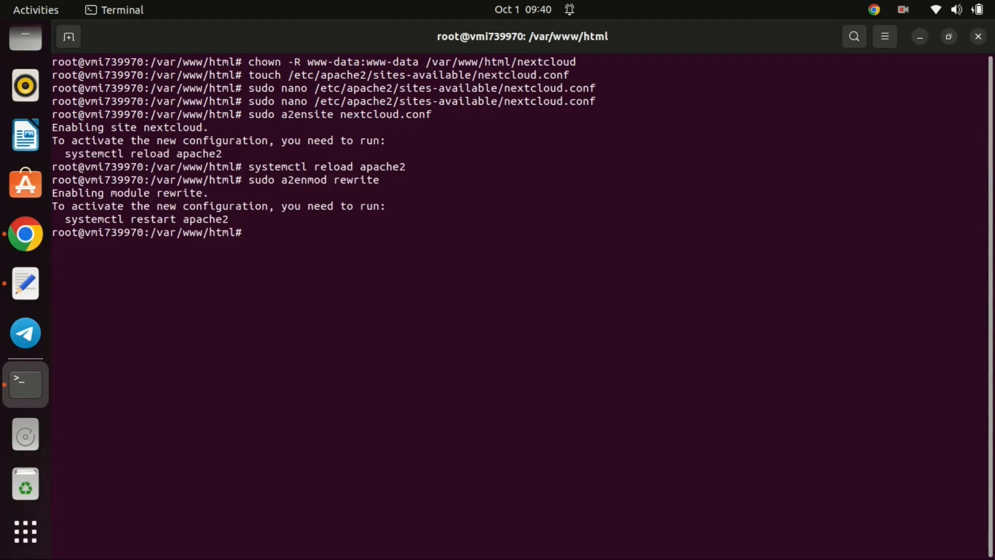
# Step: Restart Apache, confirm apachectl -t reports Syntax OK, and reopen nextcloud.conf in nano
pyautogui.write('systemctl restart apache2')
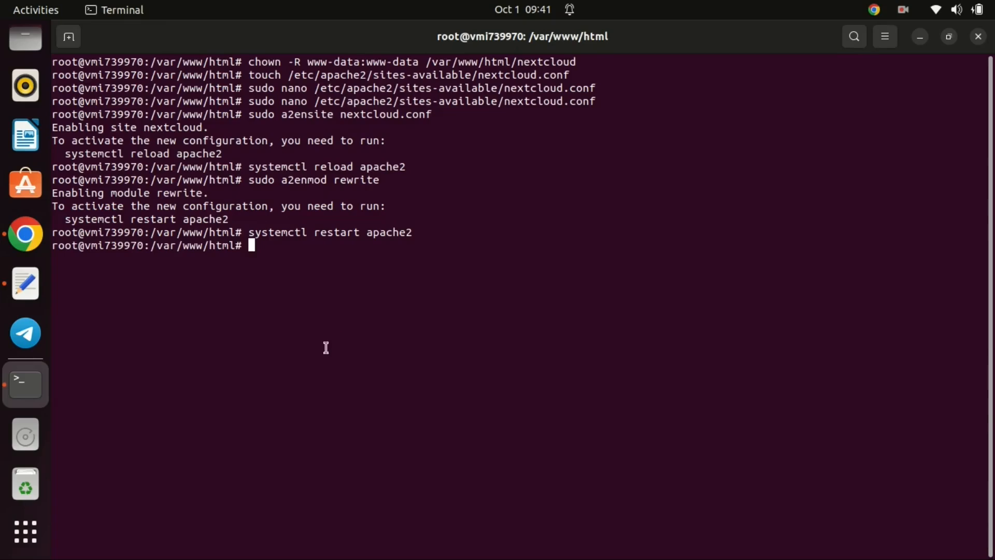
pyautogui.write('apachectl -t')
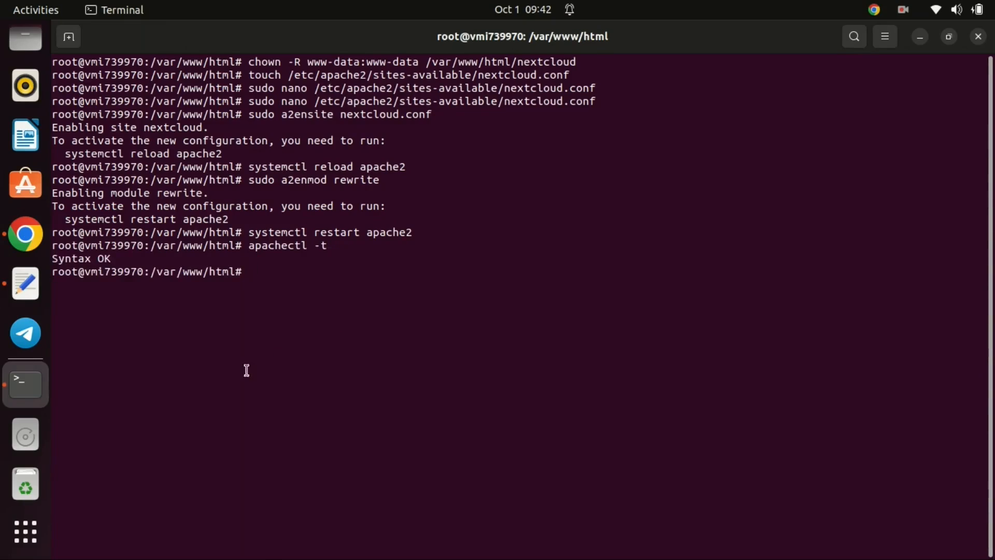
pyautogui.write('sudo nano /etc/apache2/sites-available/nextcloud.conf')
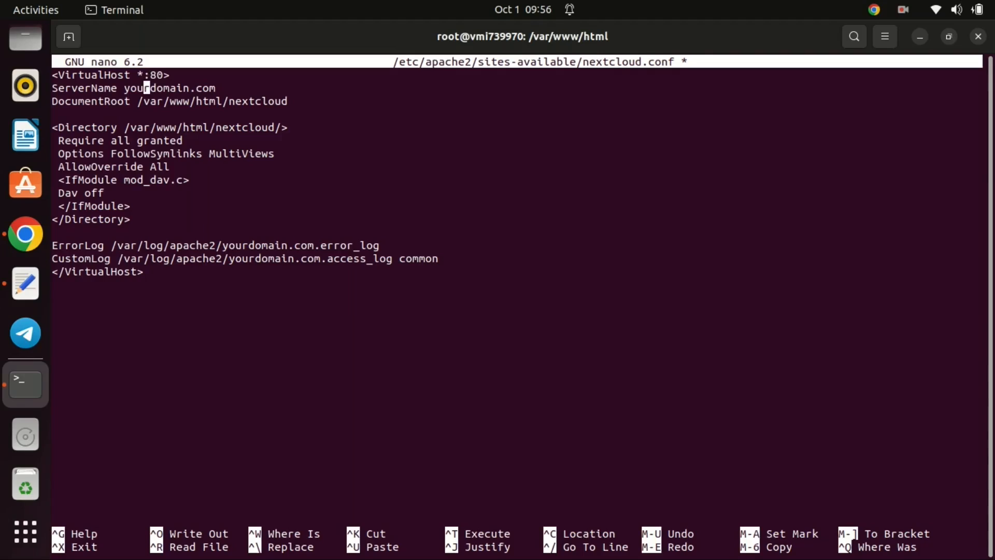
# Step: Change ServerName from yourdomain.com to z-seotools.com and write the file out
pyautogui.press('BackSpace')
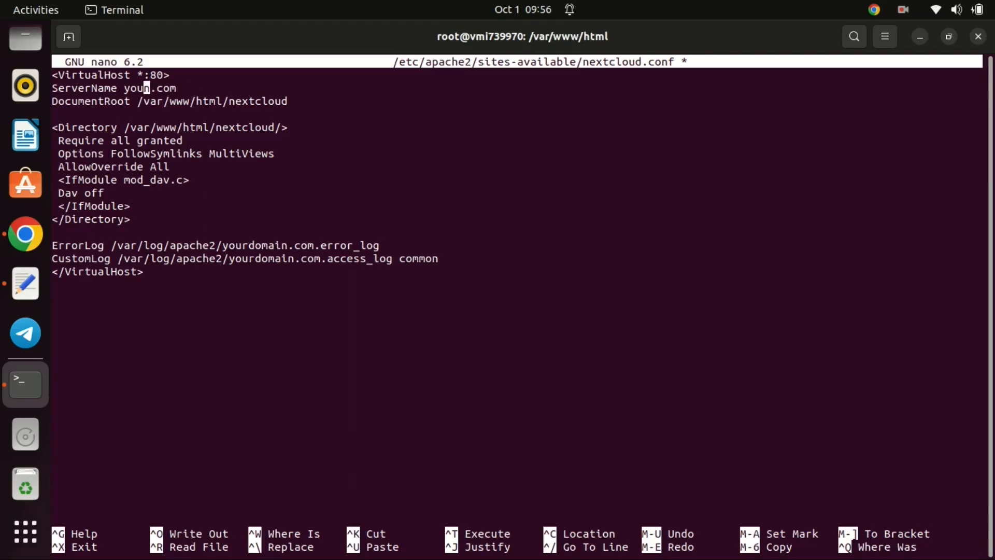
pyautogui.press('BackSpace')
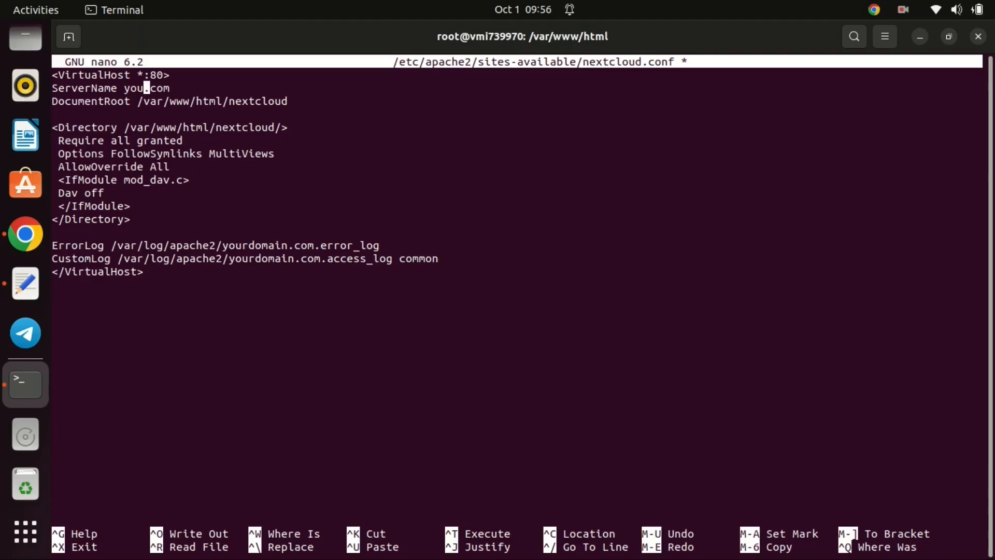
pyautogui.press('BackSpace')
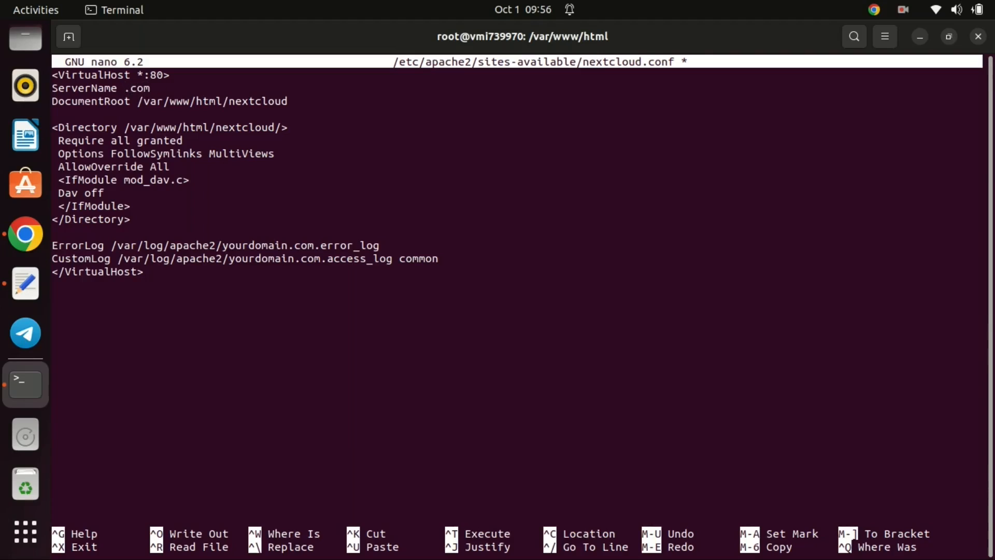
pyautogui.write('z-seo')
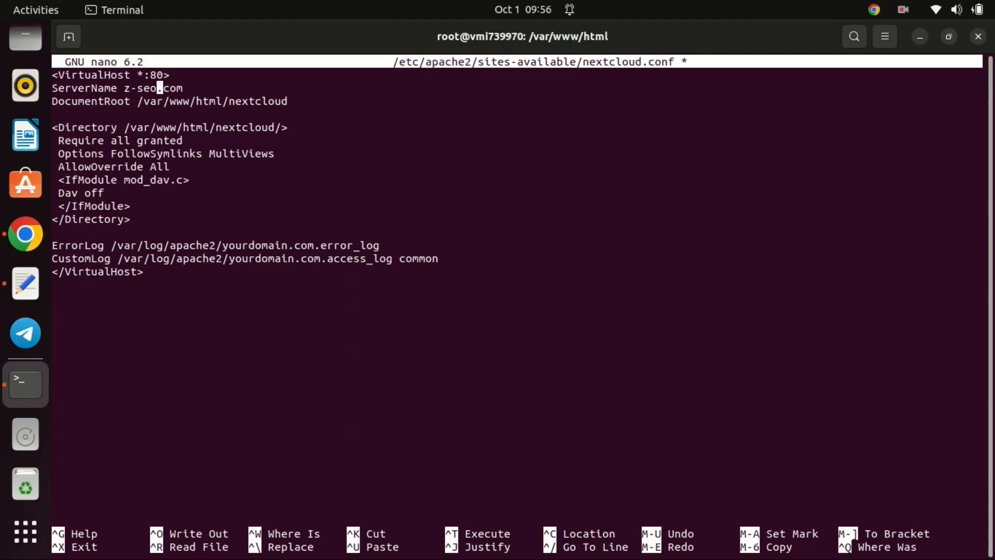
pyautogui.write('tools')
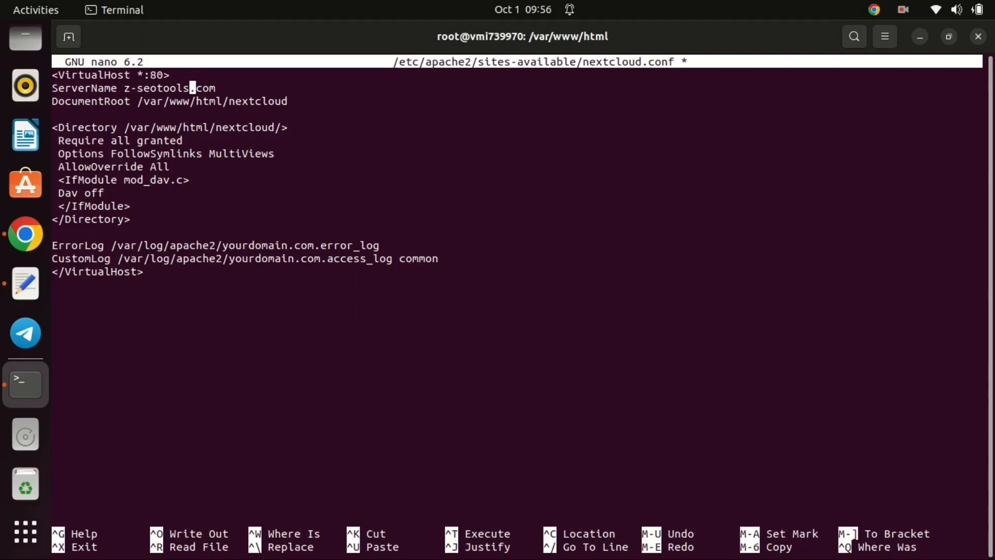
pyautogui.press('ctrl+o')
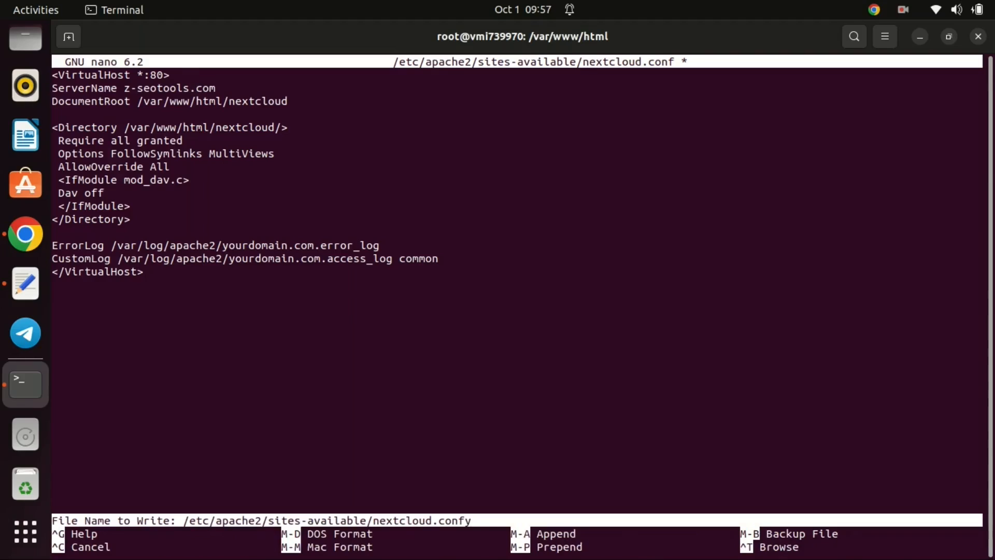
pyautogui.press('BackSpace')
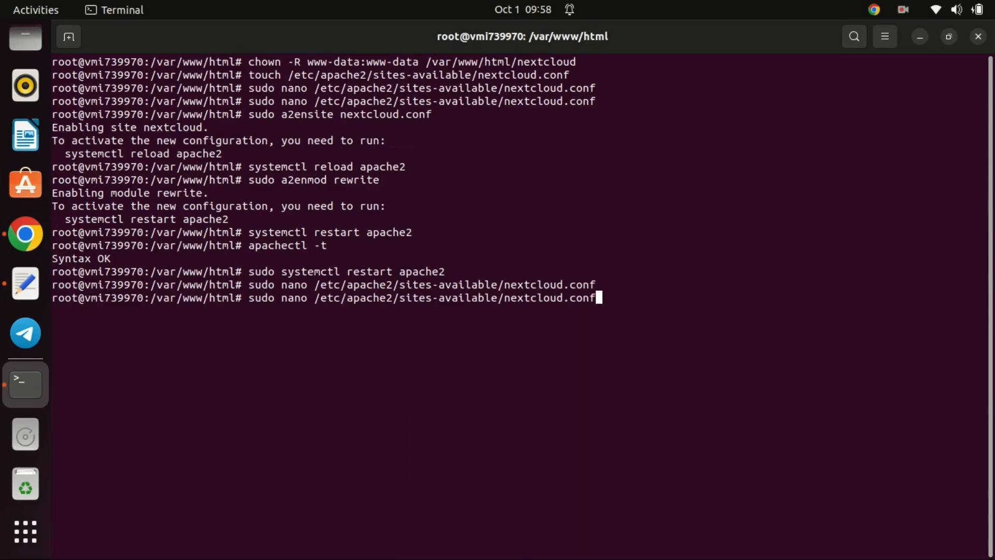
pyautogui.write('sudo systemctl restart apache2')
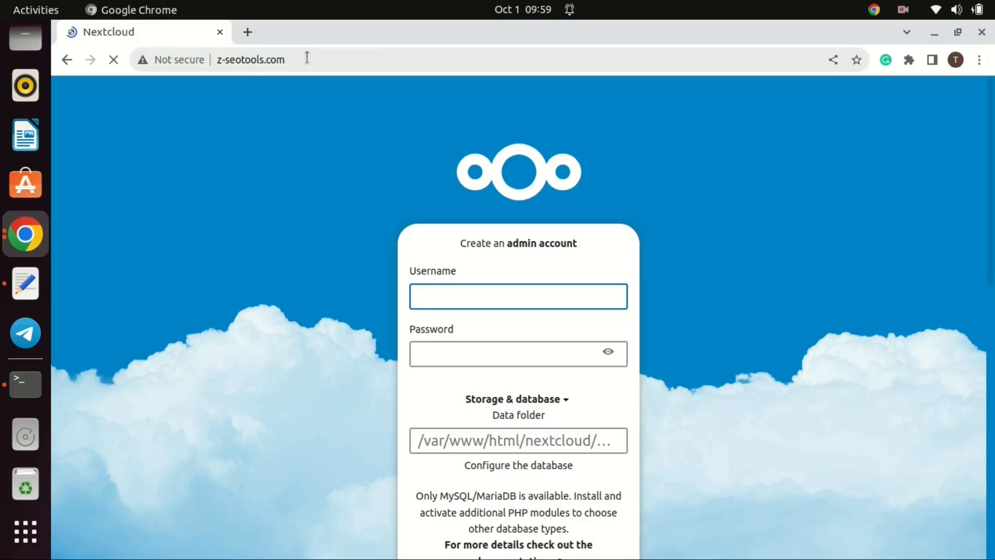
pyautogui.rightClick(251, 59)
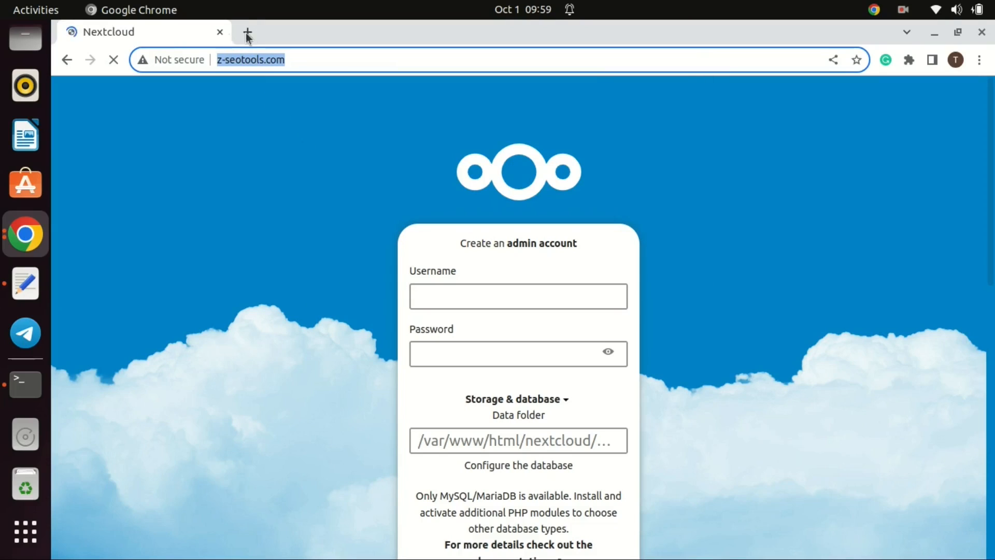
pyautogui.click(247, 32)
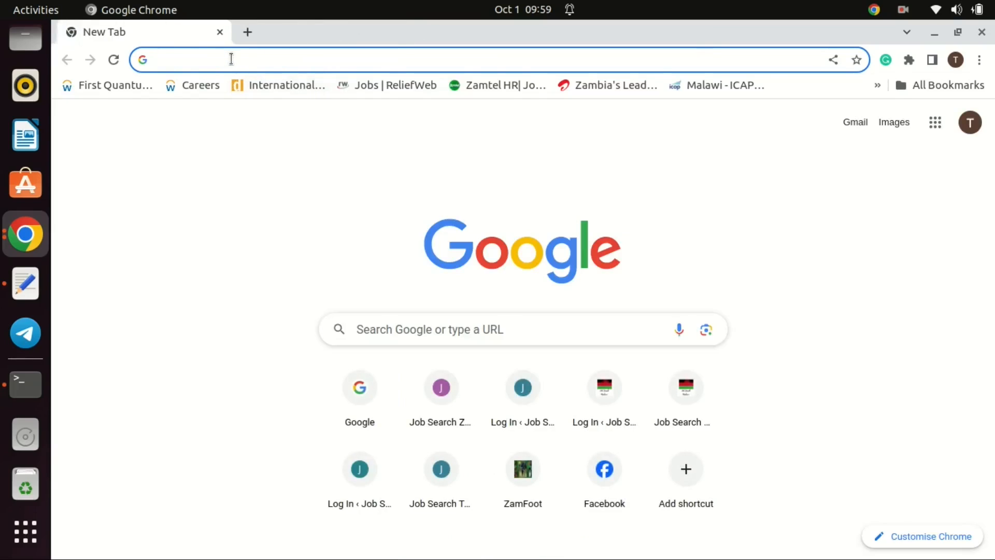
pyautogui.write('http://z-seotools.com/')
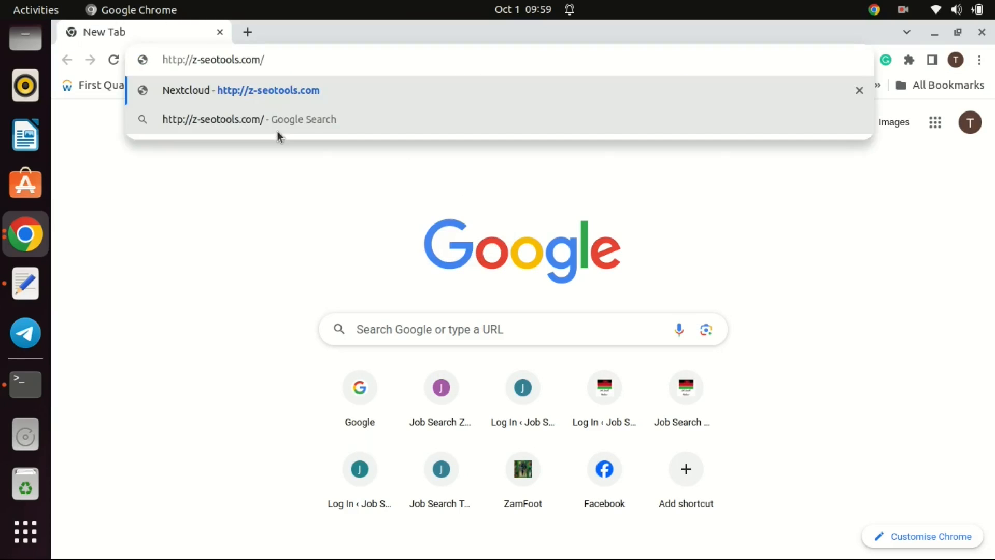
pyautogui.click(240, 89)
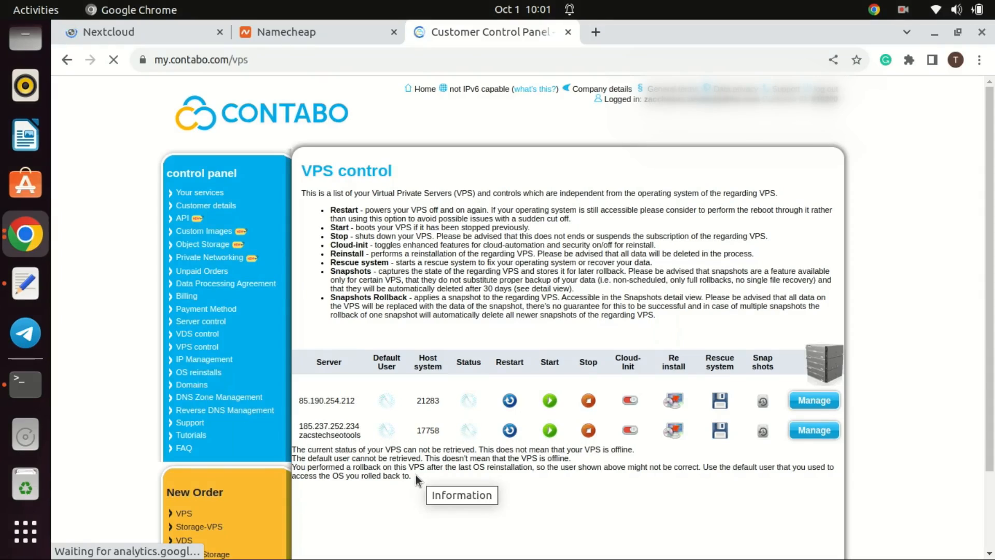
# Step: Review Namecheap's Advanced DNS records pointing z-seotools.com at VPS IP 185.237.252.234
pyautogui.click(297, 32)
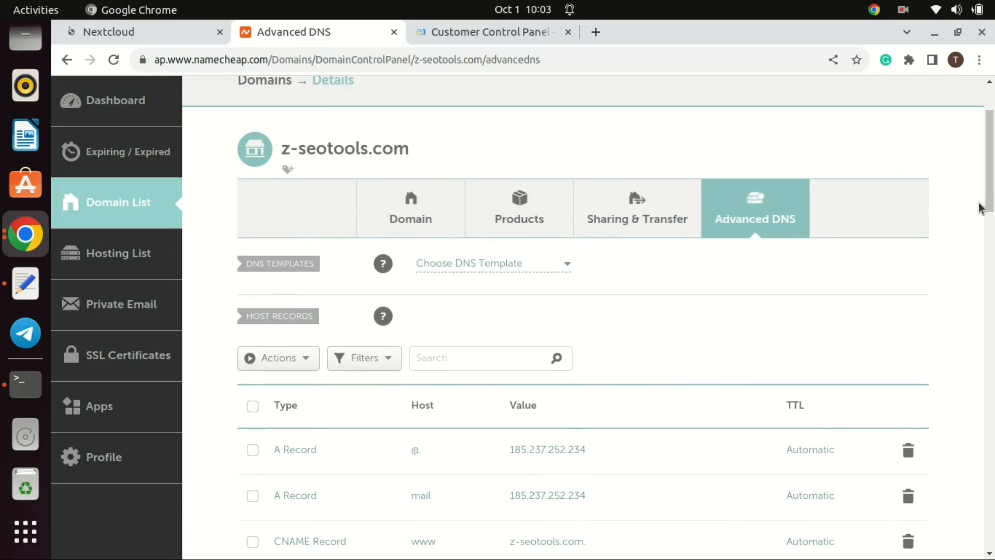
pyautogui.scroll(-3)
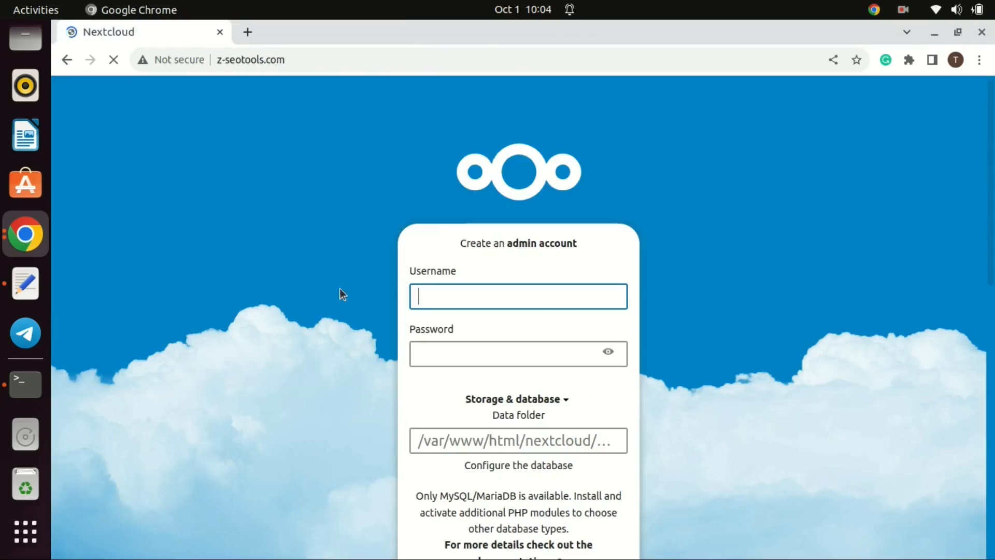
# Step: Enter the admin username and password, database user/name nextcloud on localhost, and start installation
pyautogui.write('zack')
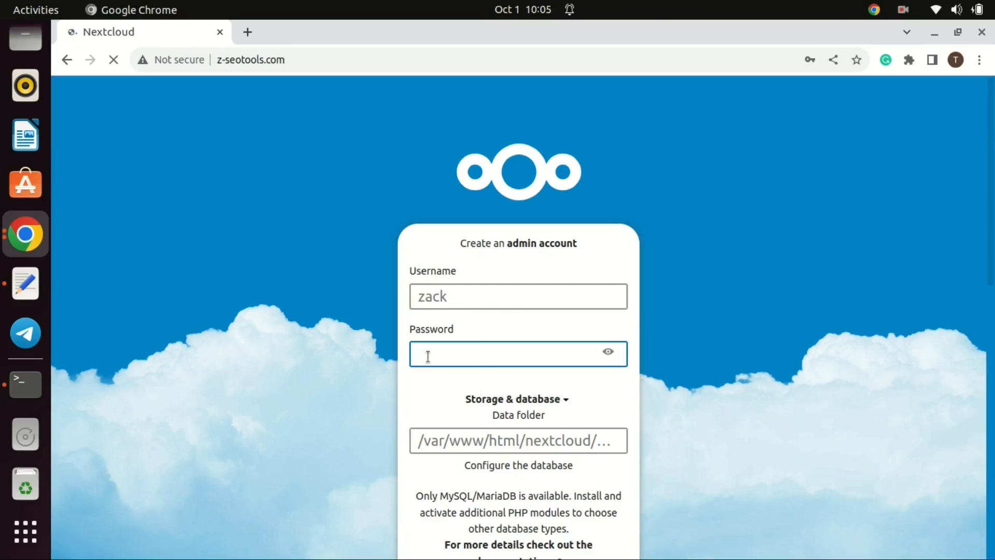
pyautogui.write('password')
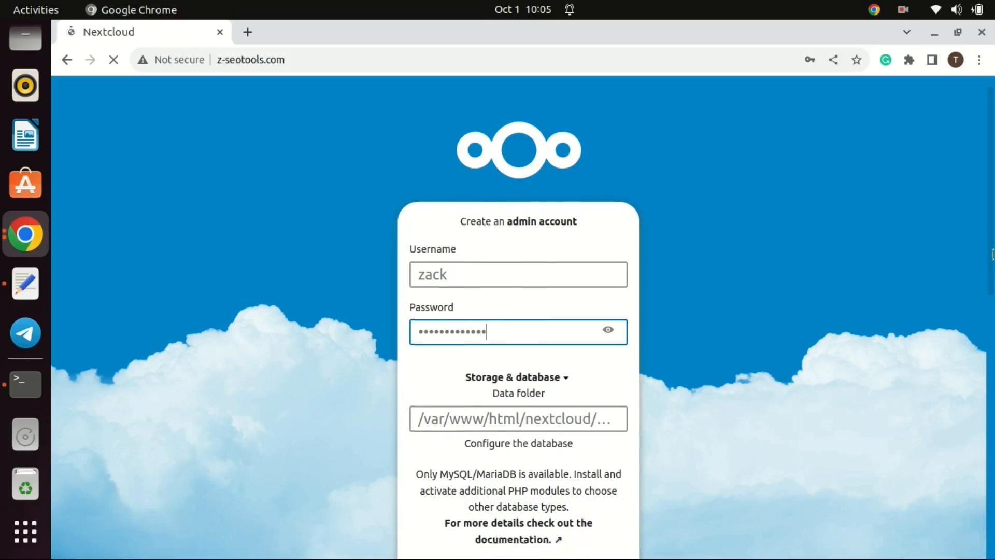
pyautogui.scroll(-3)
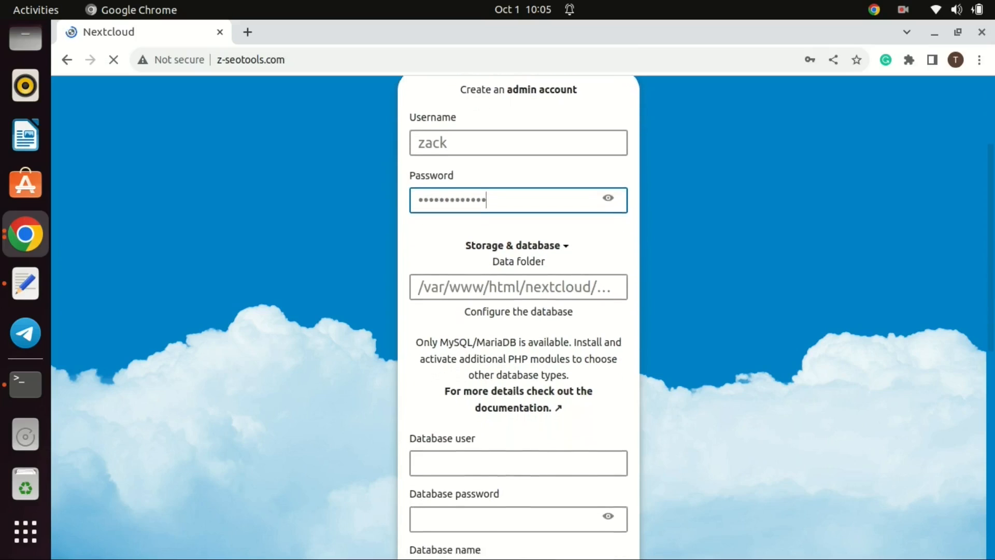
pyautogui.scroll(-3)
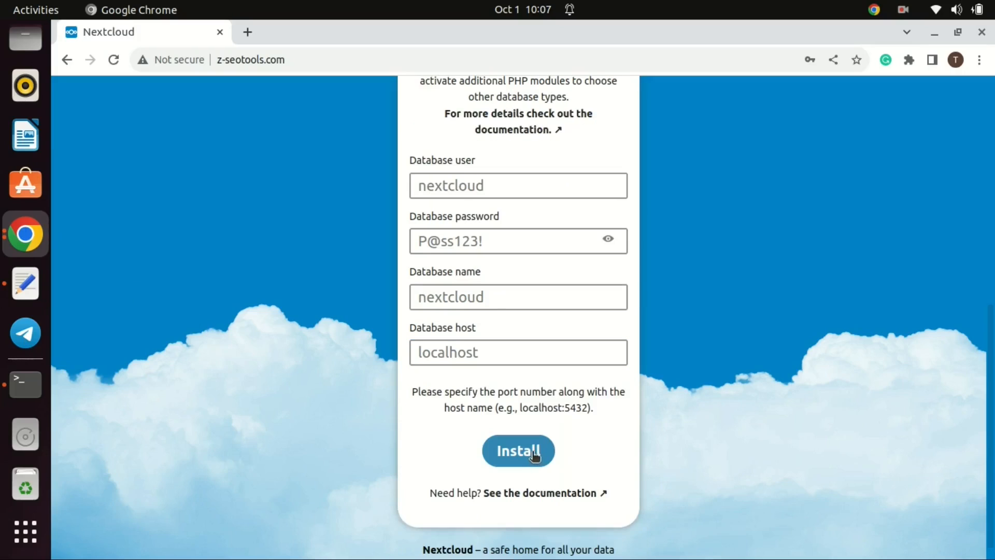
pyautogui.click(518, 451)
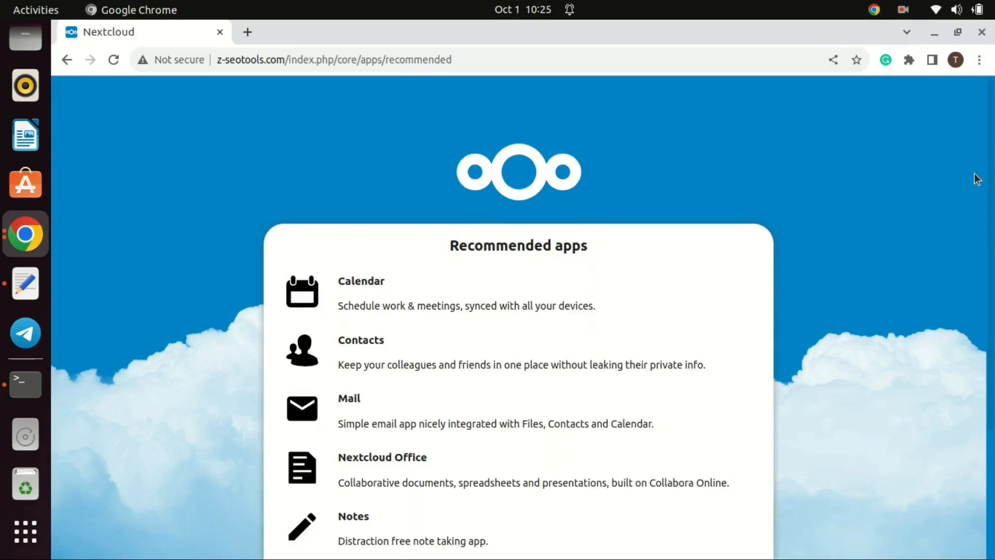
# Step: Install the recommended apps once the Recommended apps screen appears
pyautogui.scroll(-3)
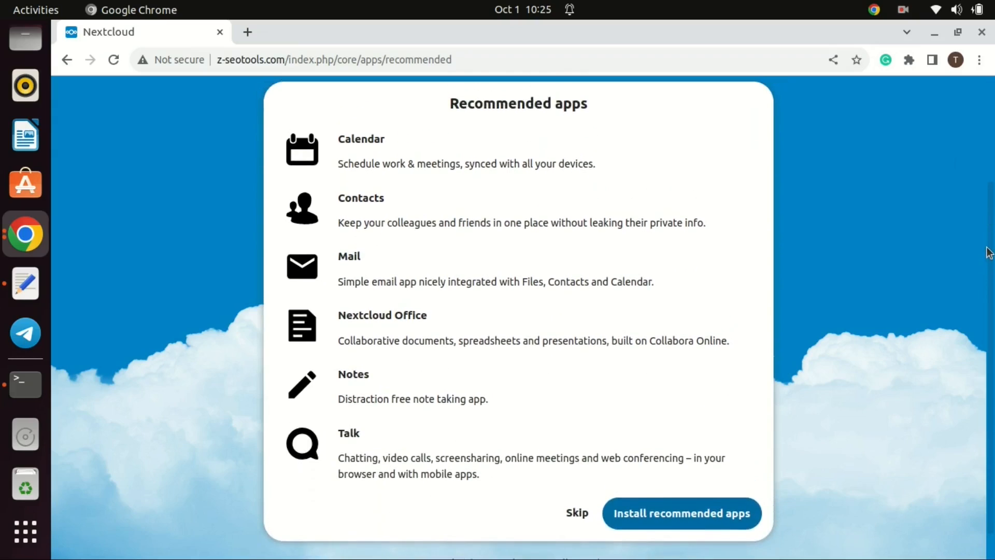
pyautogui.moveTo(925, 273)
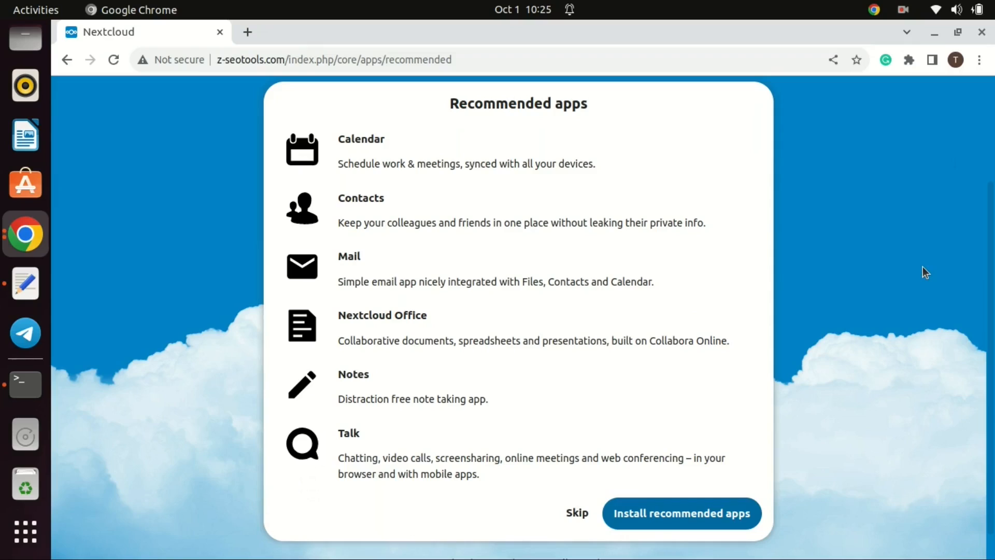
pyautogui.moveTo(891, 300)
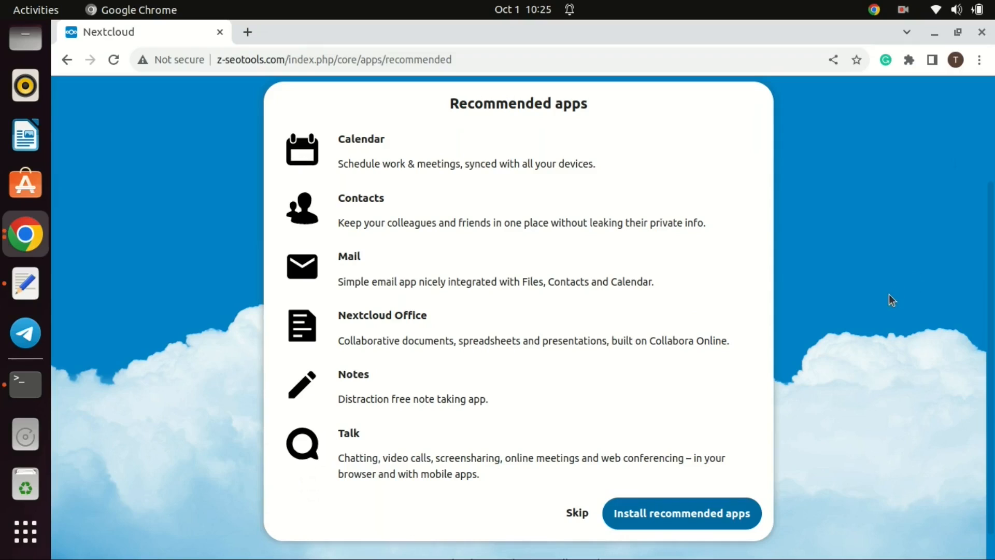
pyautogui.click(681, 513)
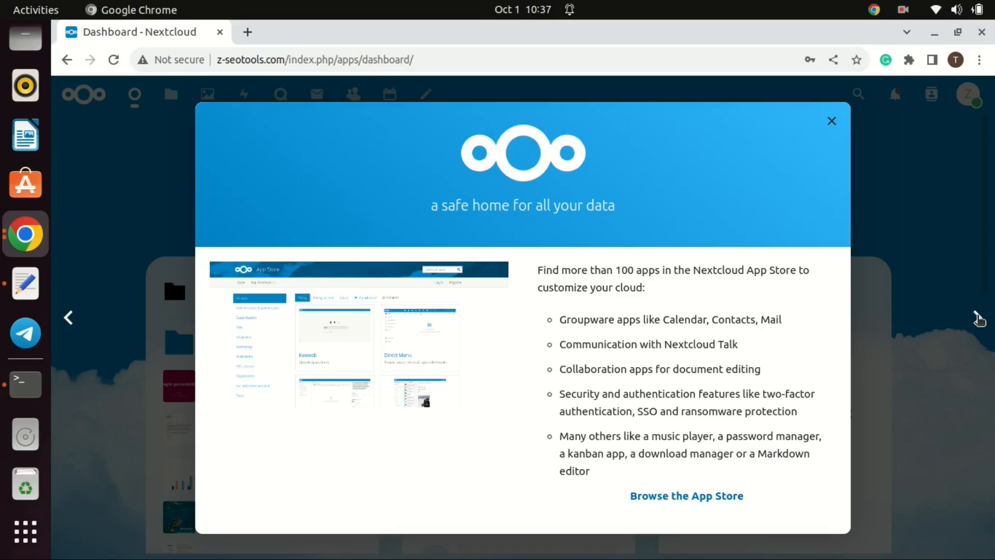
pyautogui.moveTo(980, 323)
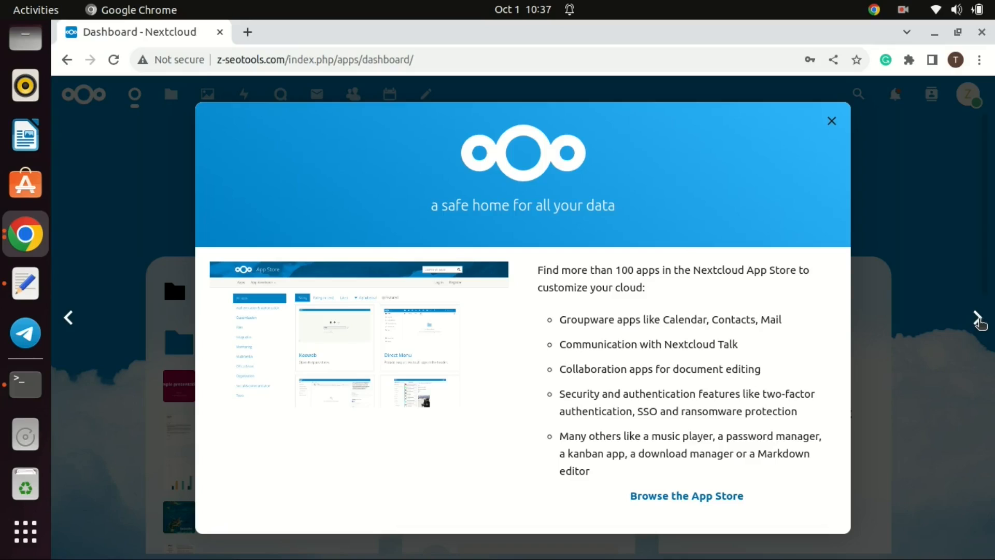
# Step: Advance the welcome slideshow and open the desktop client download page with its Download for Desktop options
pyautogui.click(978, 317)
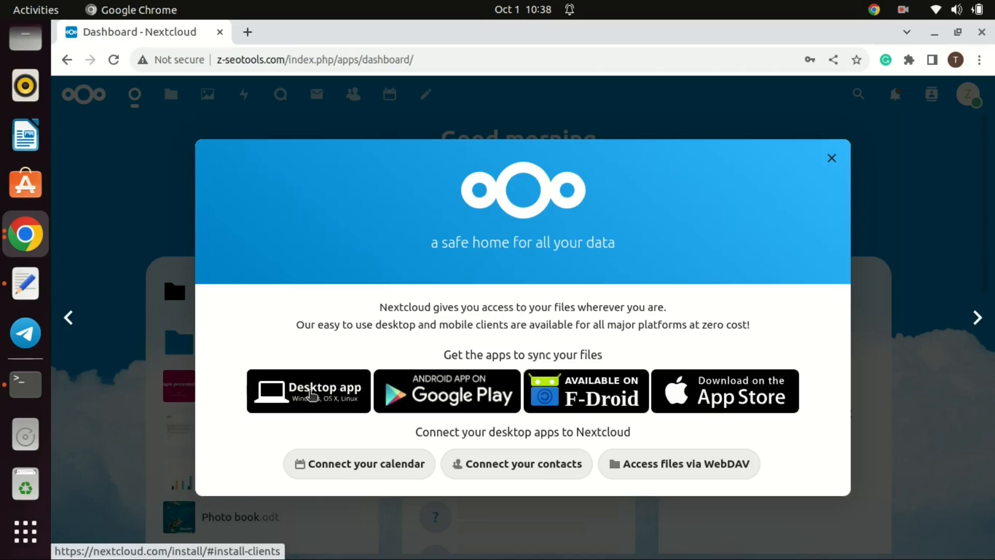
pyautogui.click(308, 391)
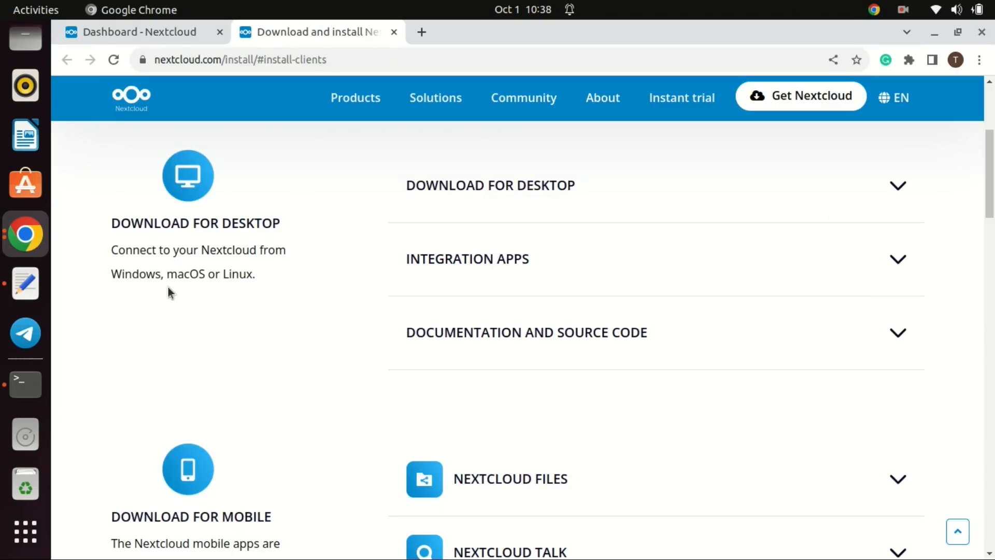
pyautogui.click(634, 184)
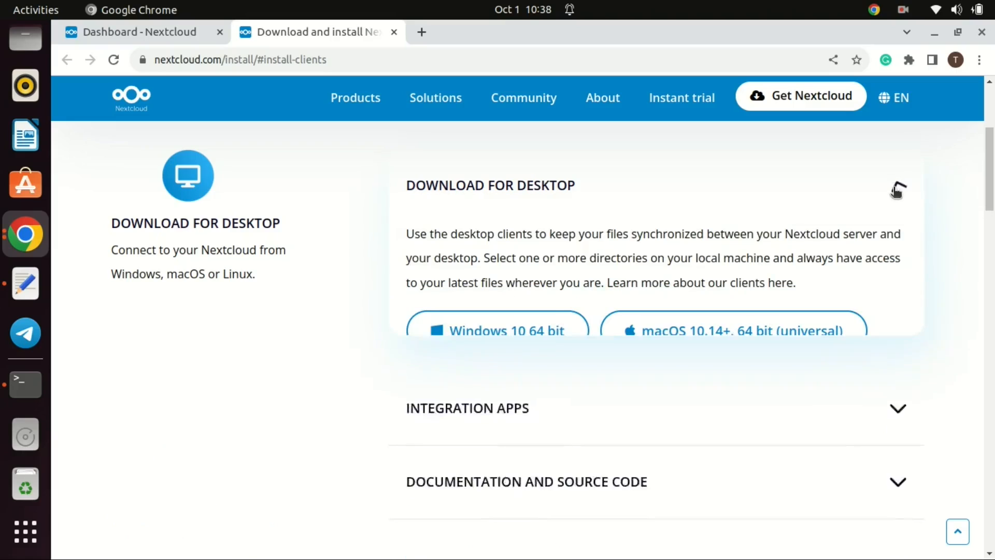
pyautogui.click(897, 188)
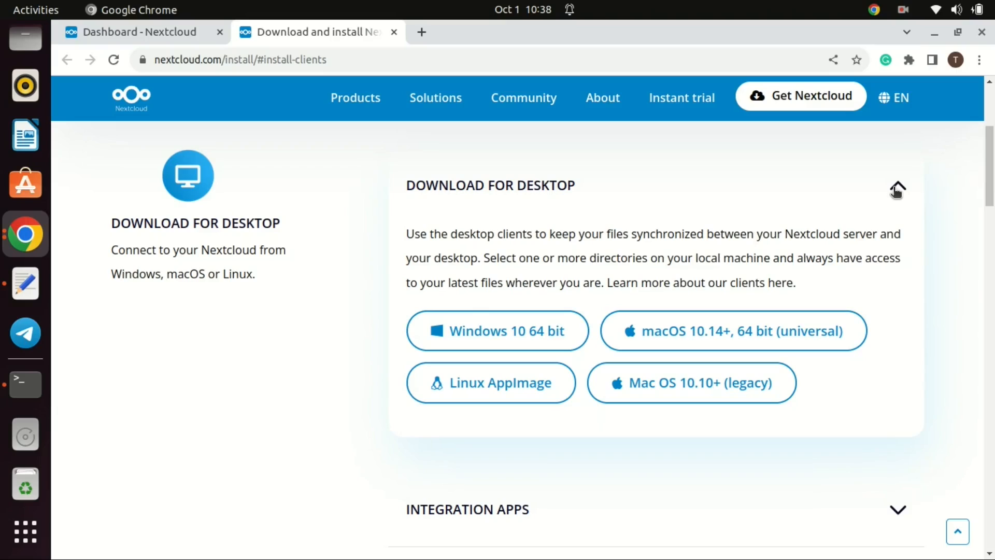
# Step: Return to the Dashboard tab, finish the slideshow and start using Nextcloud
pyautogui.click(126, 32)
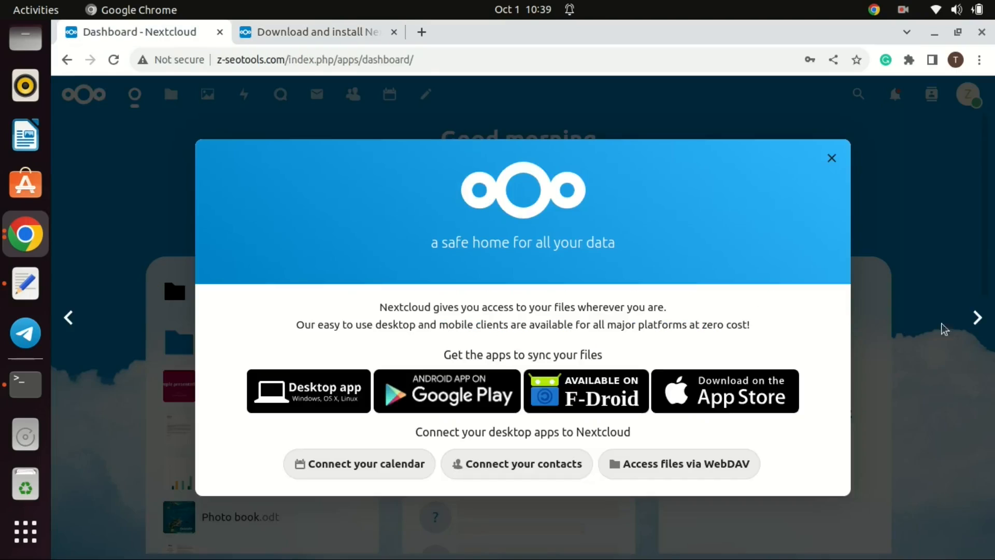
pyautogui.click(978, 317)
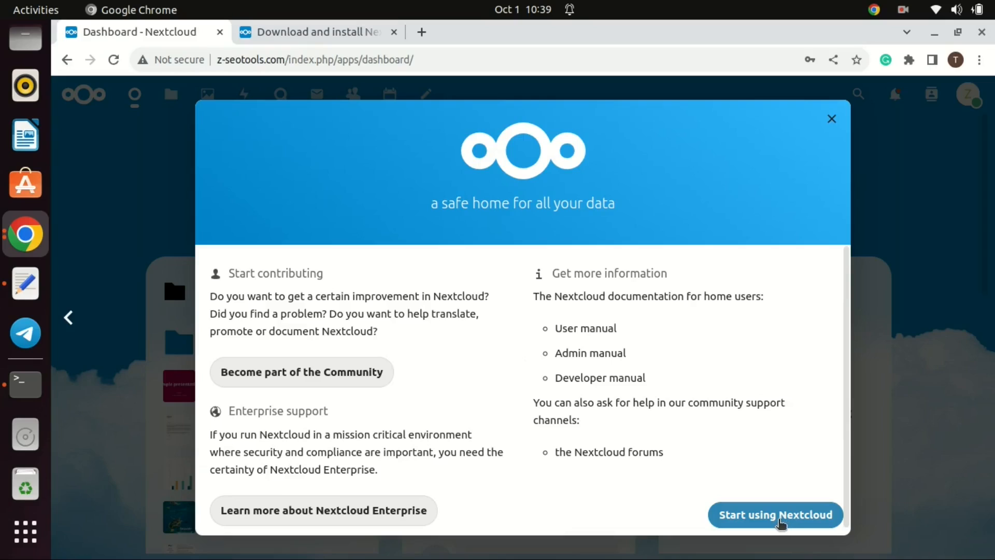
pyautogui.click(775, 515)
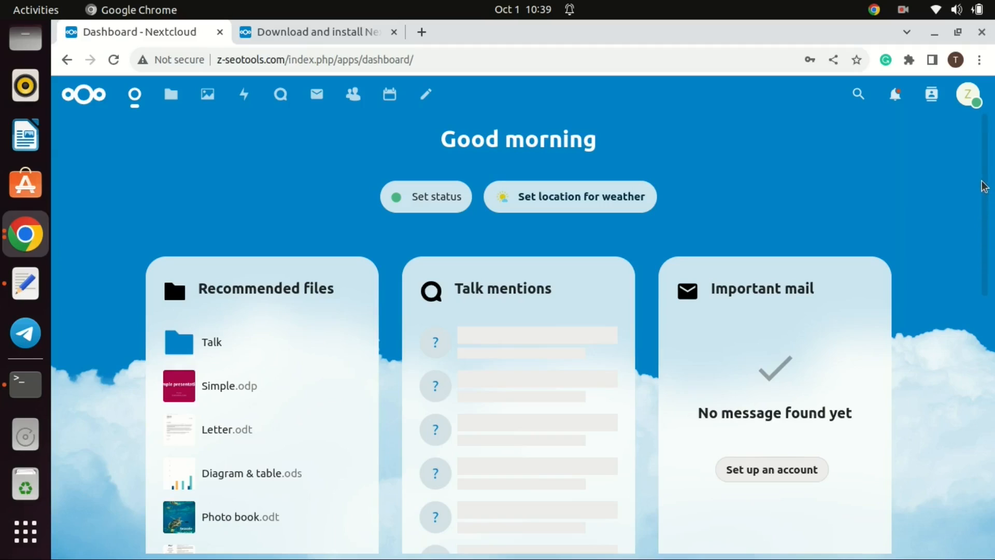
pyautogui.scroll(-3)
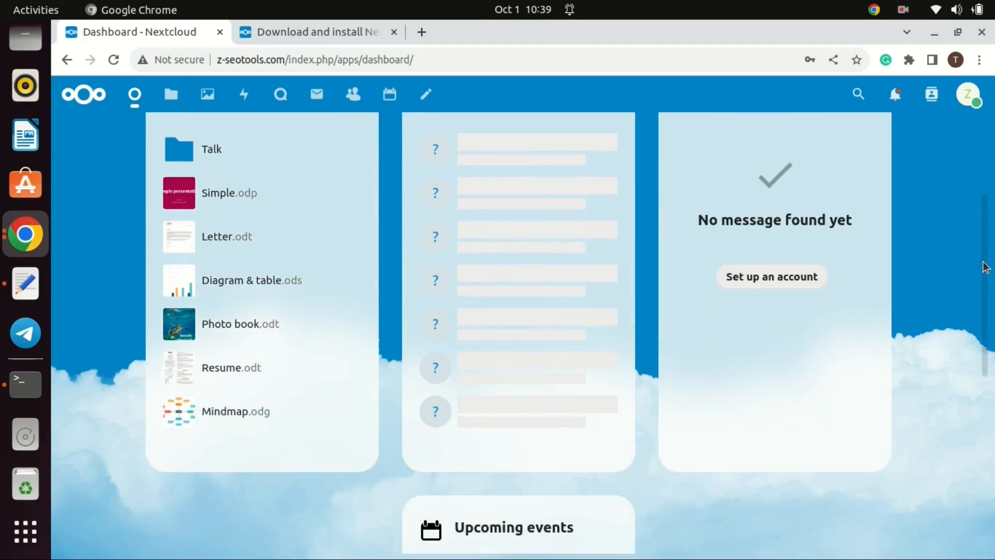
pyautogui.scroll(-3)
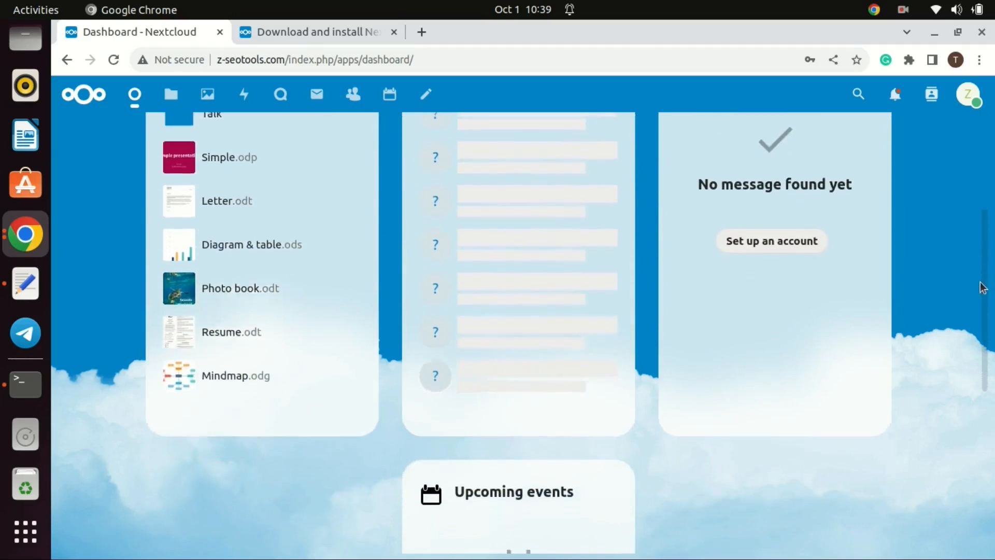
pyautogui.scroll(-3)
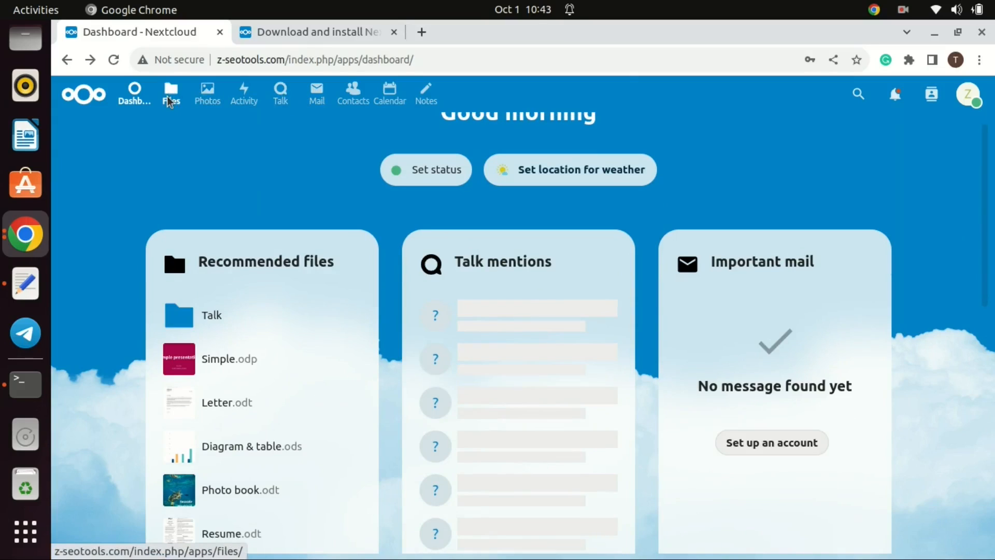
# Step: Browse the Files app and its files overview
pyautogui.click(171, 95)
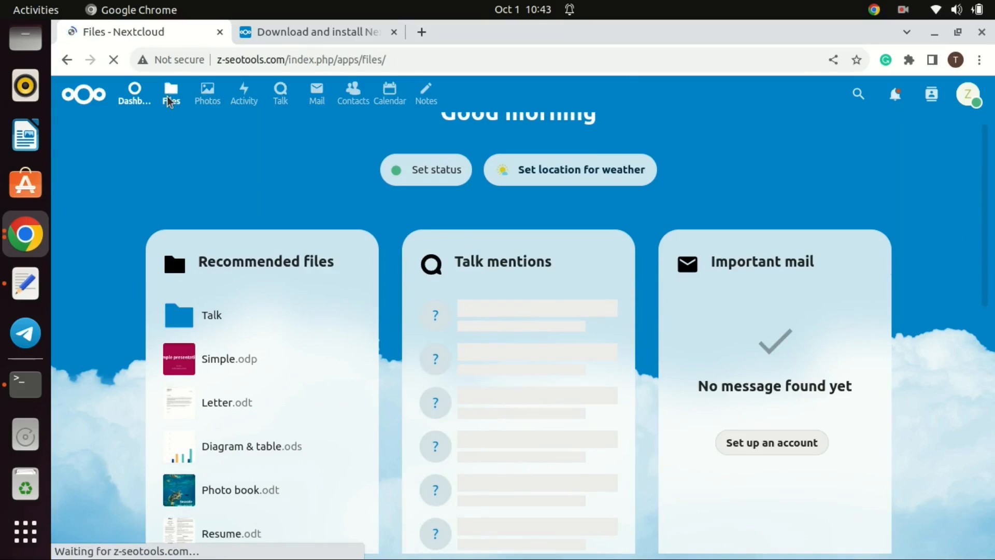
pyautogui.click(171, 94)
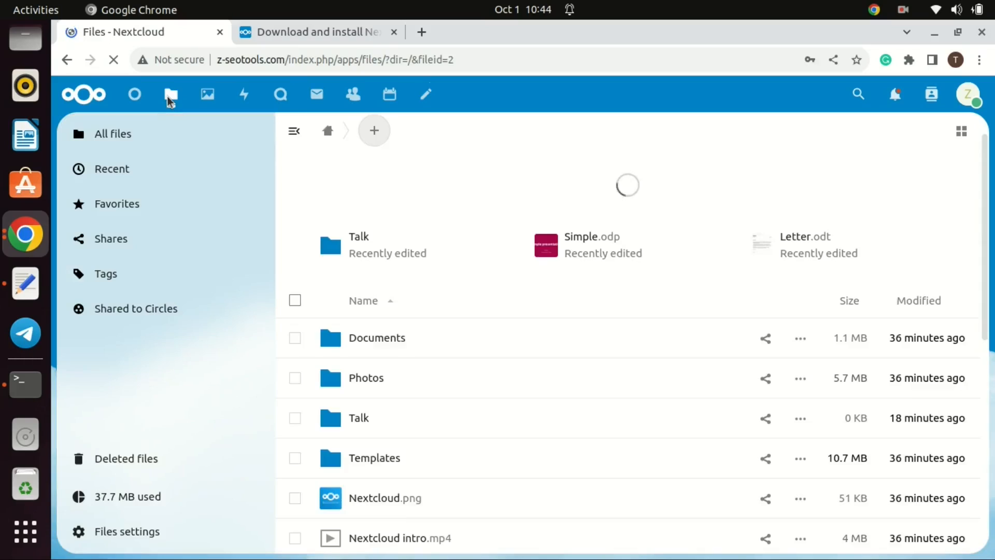
pyautogui.click(111, 239)
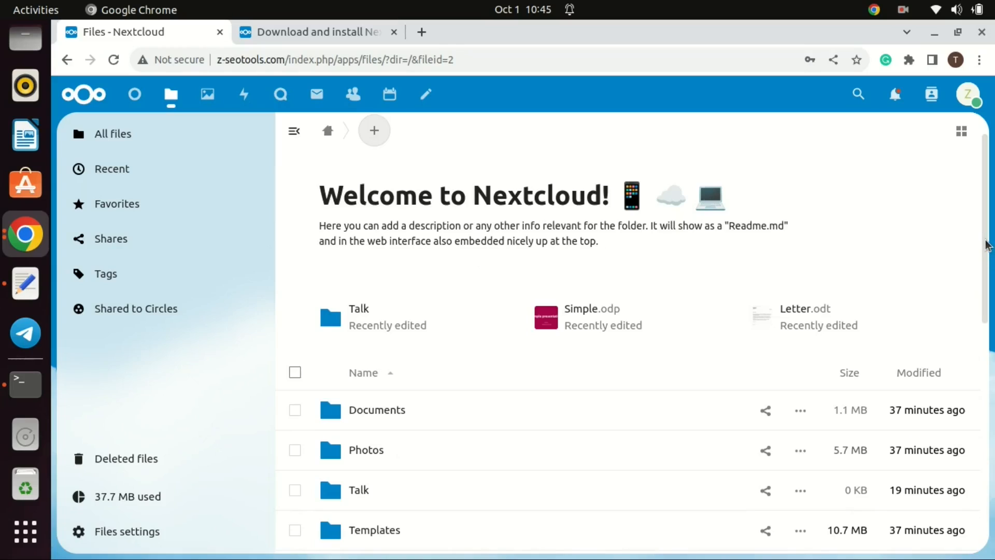
pyautogui.scroll(-3)
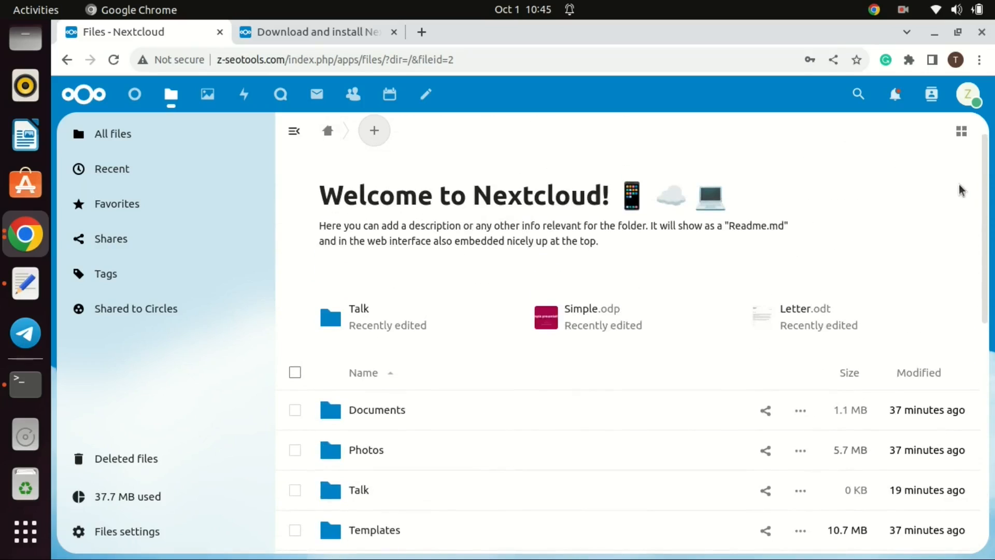
# Step: Open Users from the avatar account menu, showing only admin user zack
pyautogui.click(967, 94)
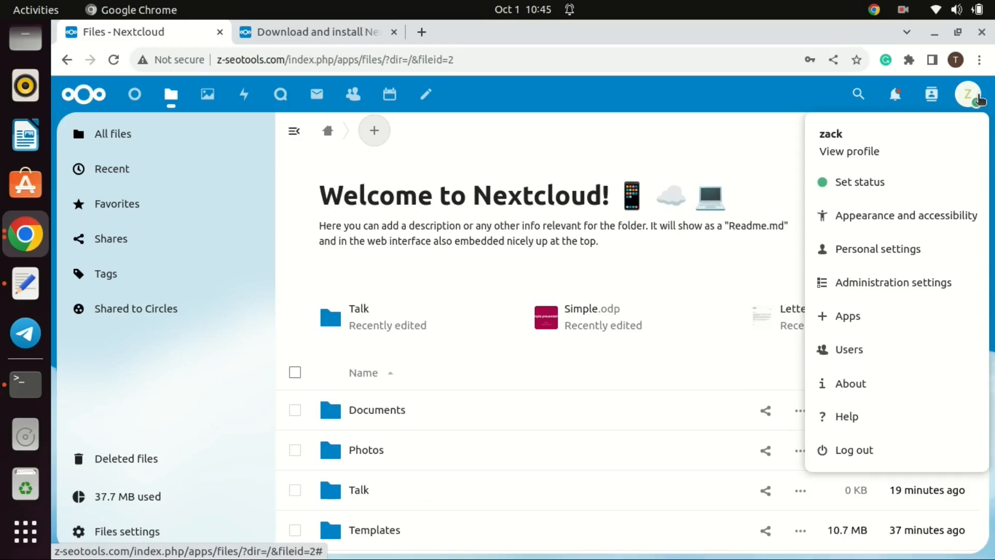
pyautogui.moveTo(848, 349)
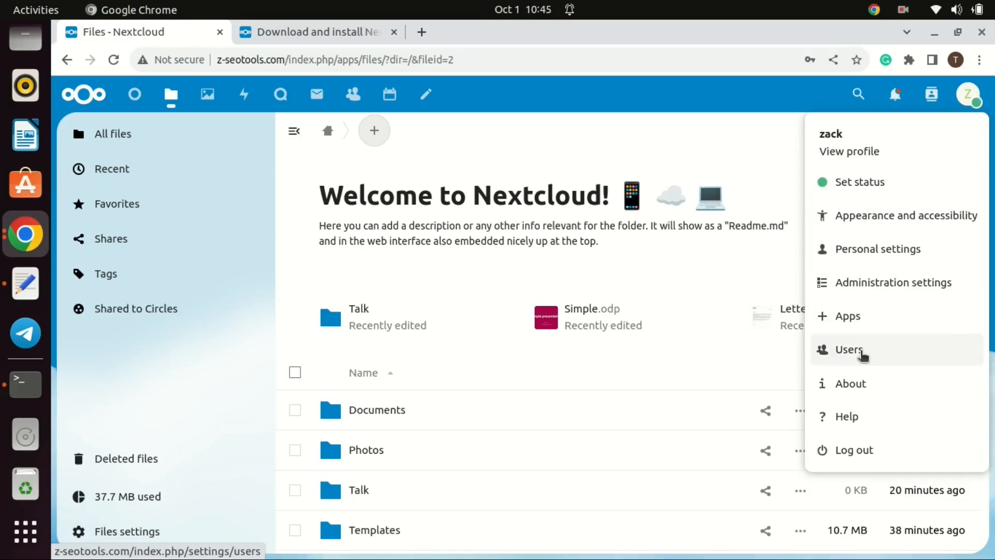
pyautogui.click(849, 350)
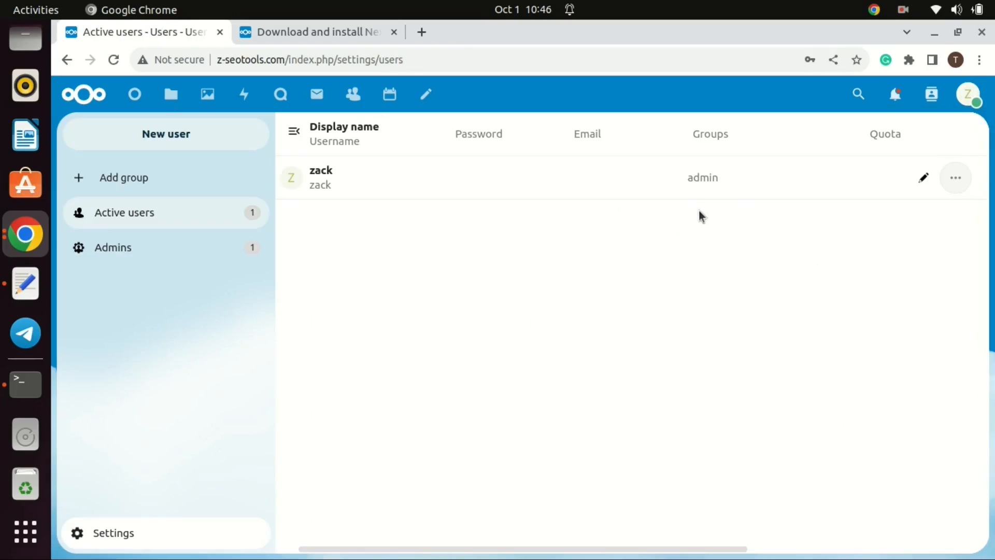
pyautogui.moveTo(825, 219)
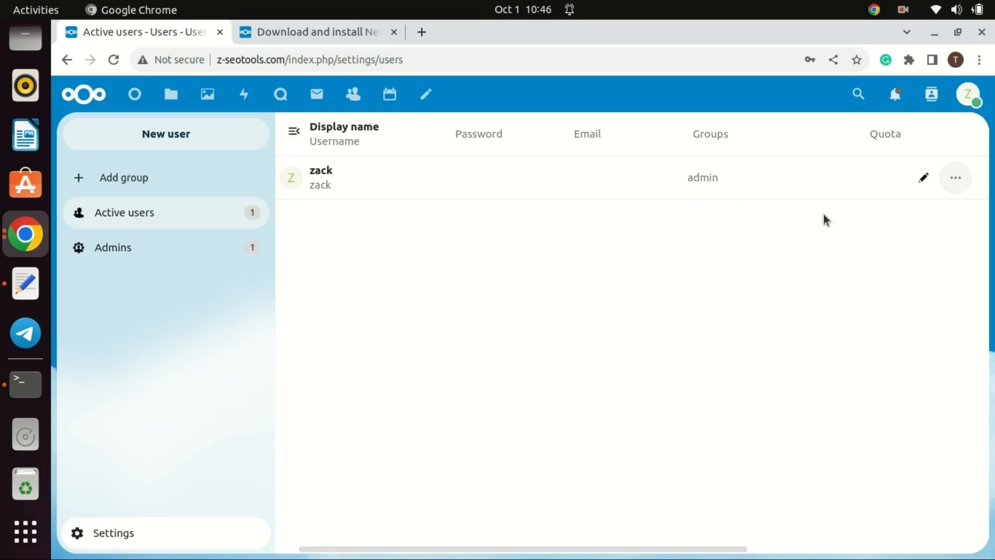
pyautogui.moveTo(861, 225)
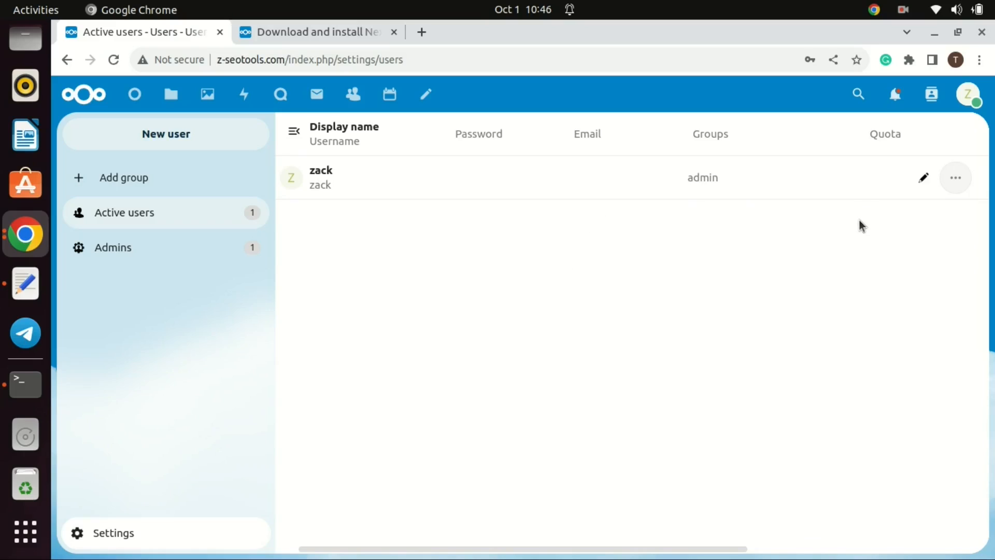
pyautogui.click(25, 435)
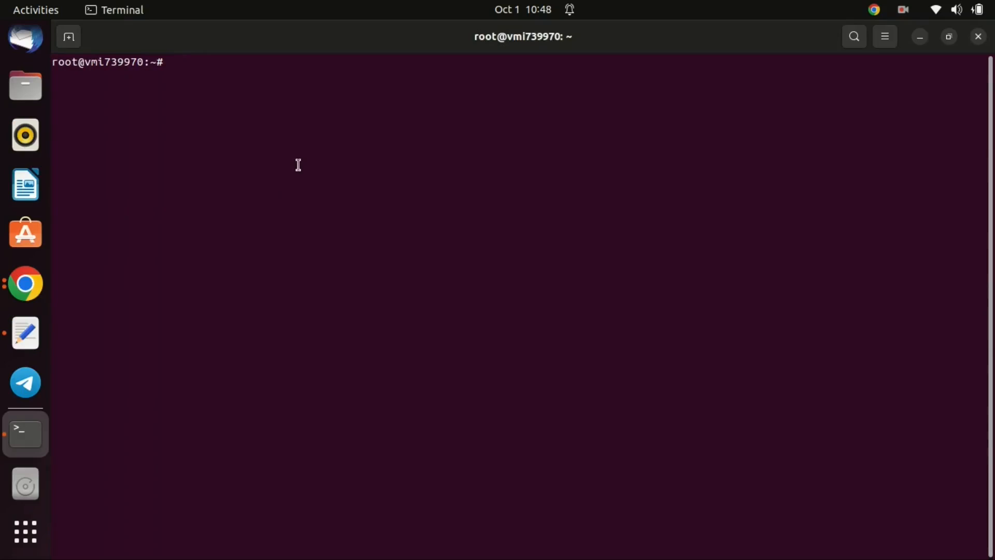
# Step: Install certbot and python3-certbot-apache with apt, then clear the terminal before starting certbot --apache
pyautogui.write('sud')
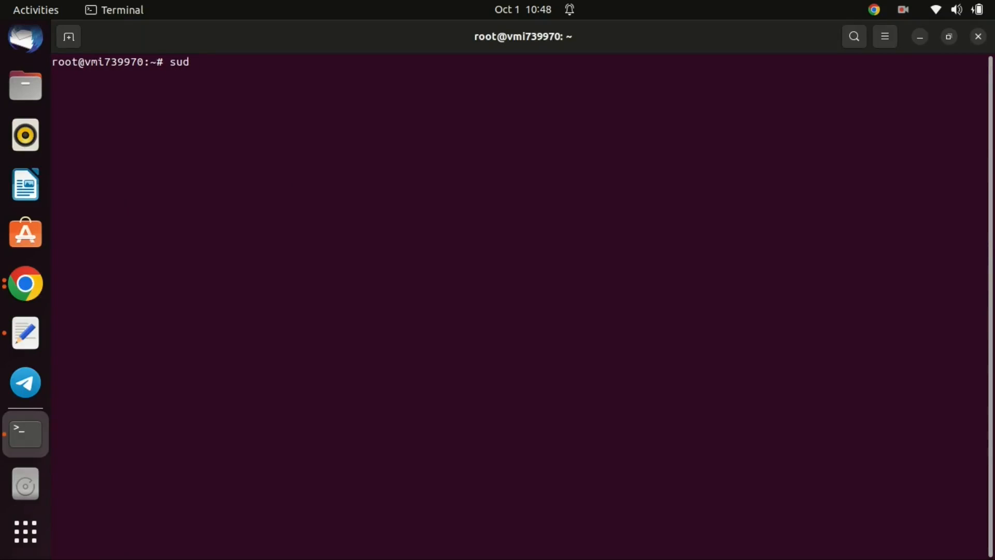
pyautogui.write('o')
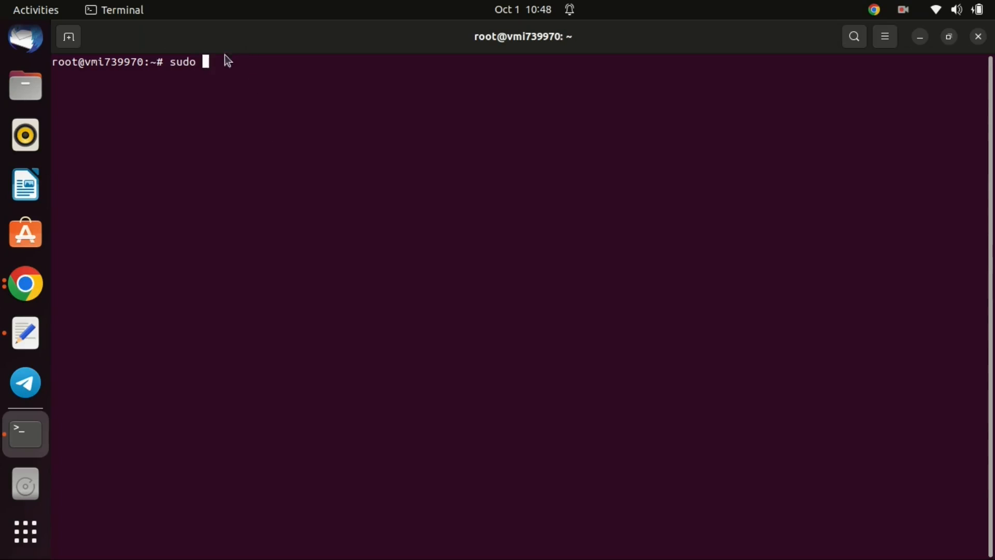
pyautogui.moveTo(279, 155)
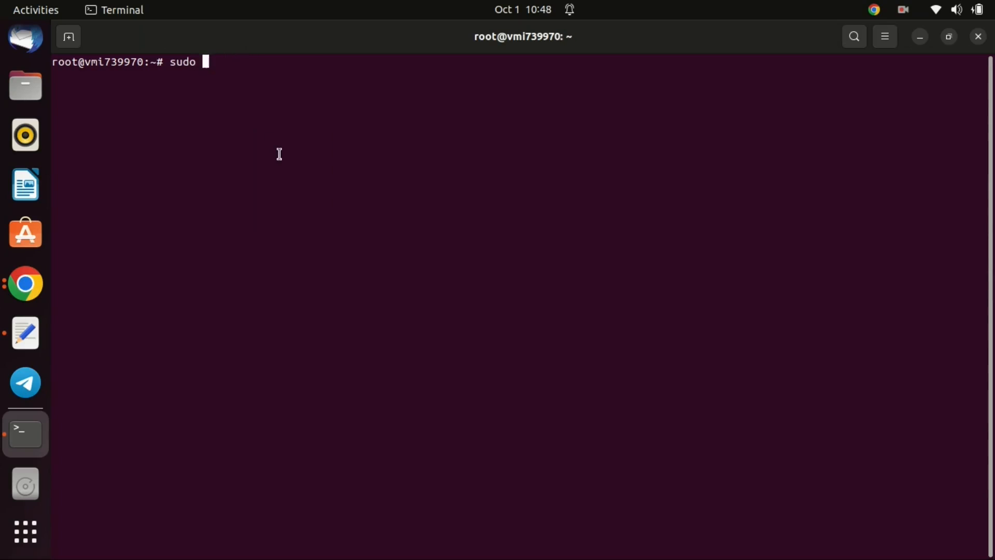
pyautogui.write('apt install certbot python3-certbot-apache -y')
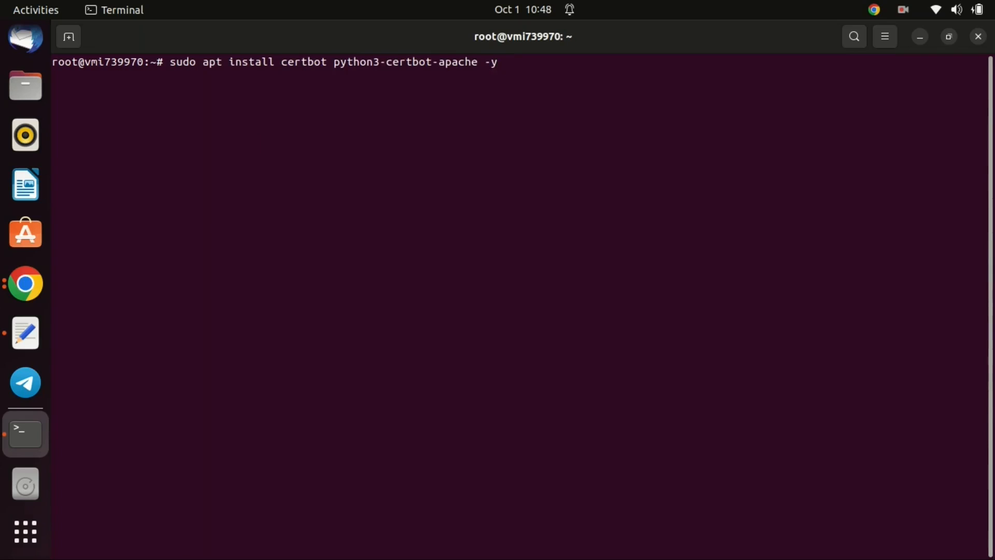
pyautogui.press('Return')
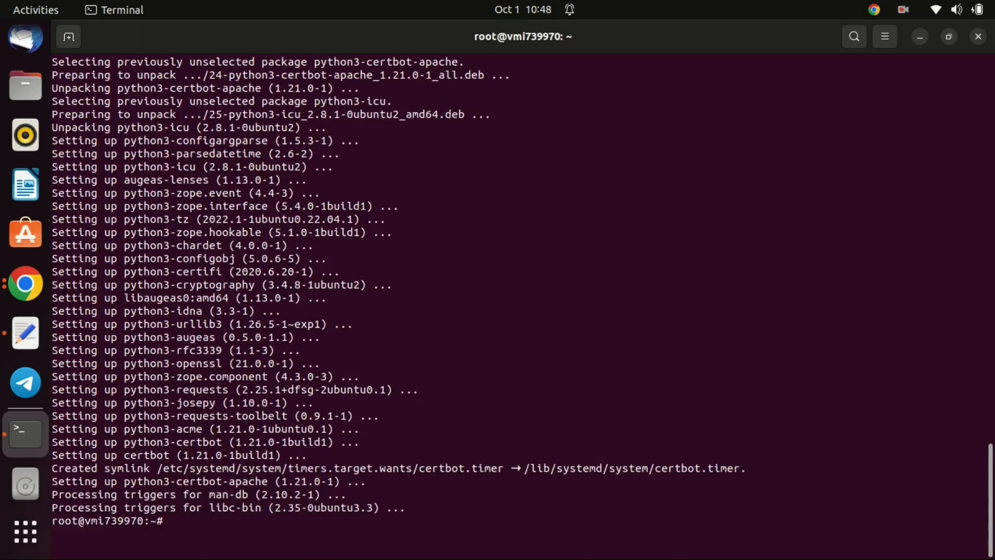
pyautogui.write('clea')
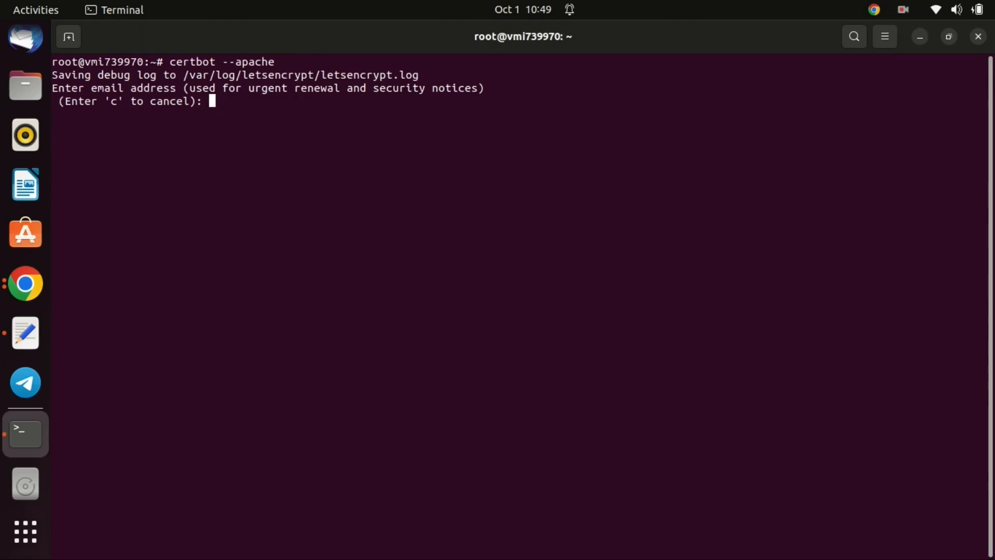
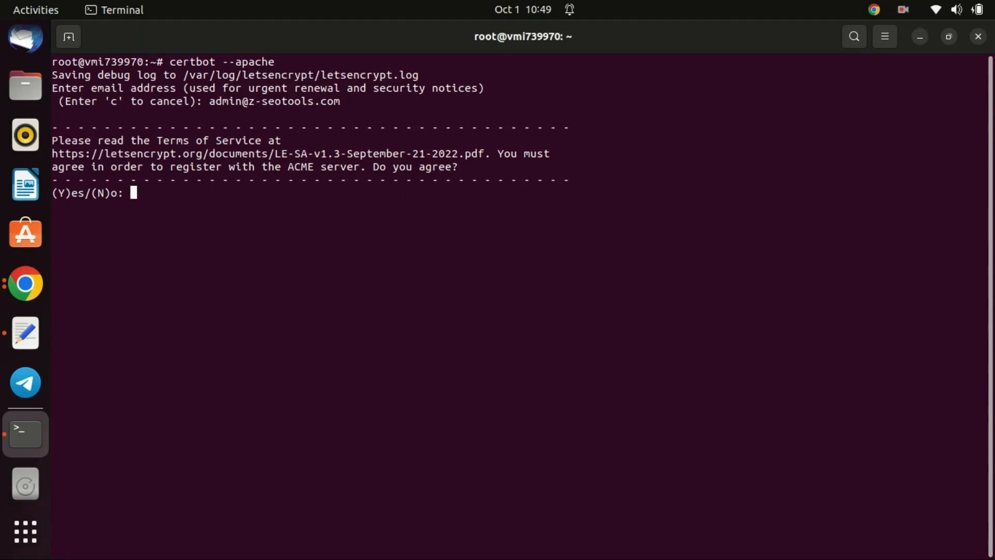
# Step: Accept the Terms and EFF prompts with Y and select domain 1, z-seotools.com, for HTTPS
pyautogui.write('Y')
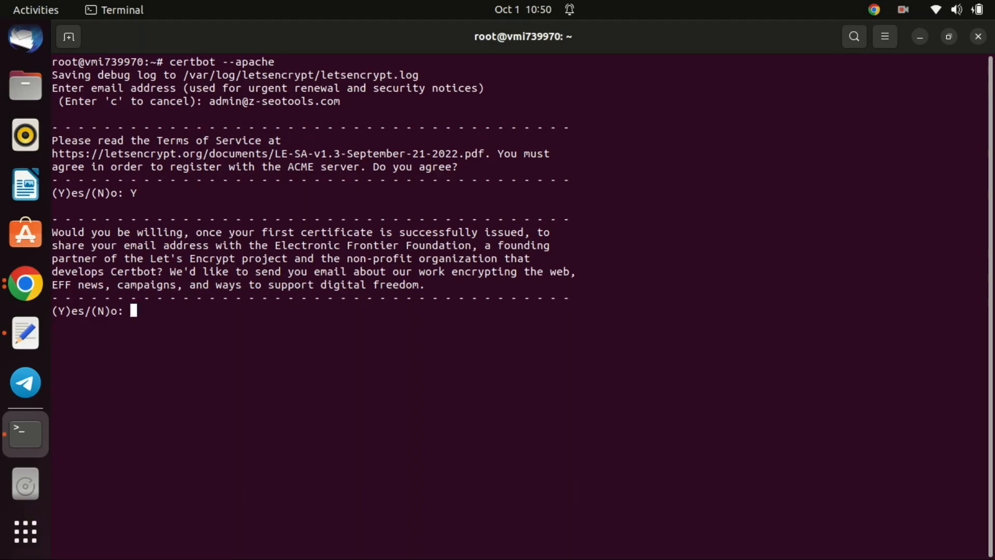
pyautogui.write('Y')
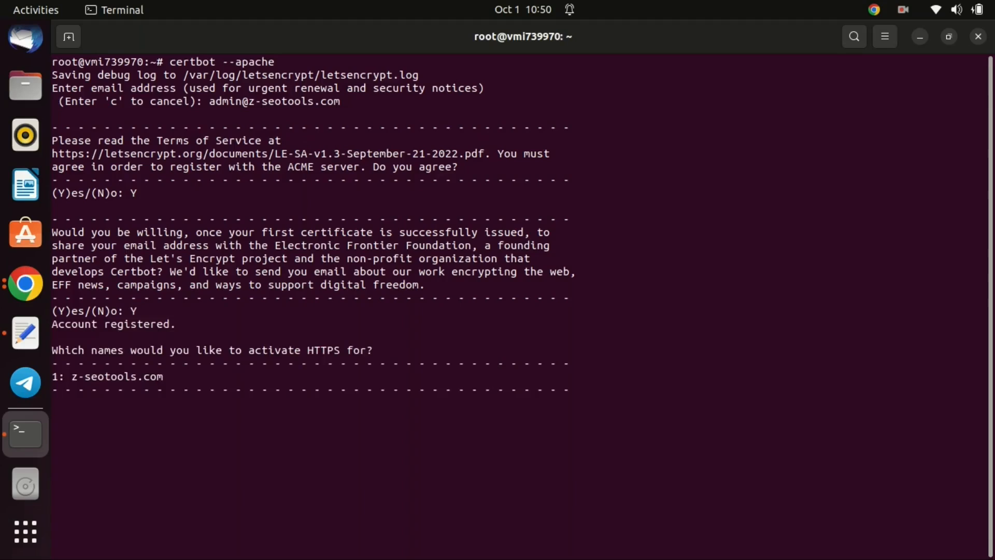
pyautogui.press('Return')
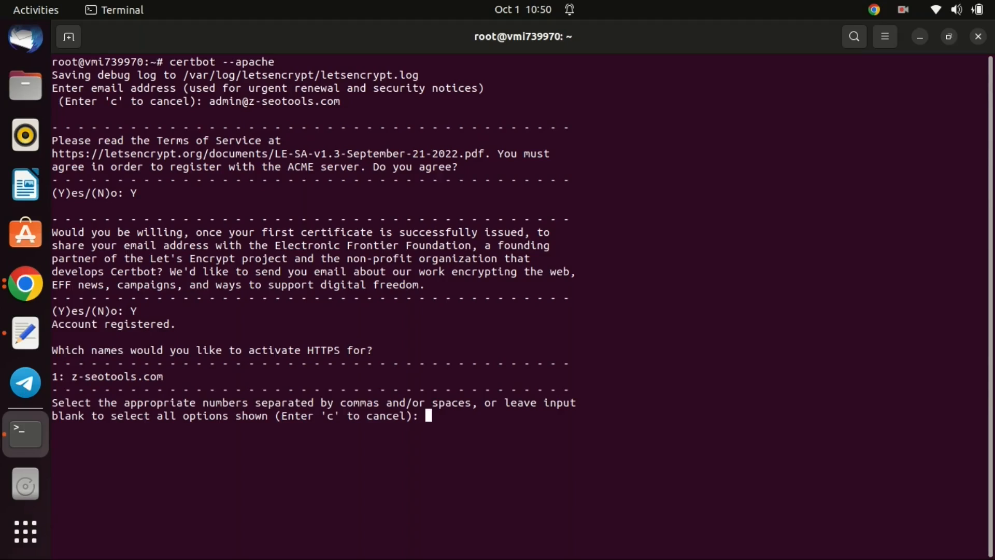
pyautogui.write('1')
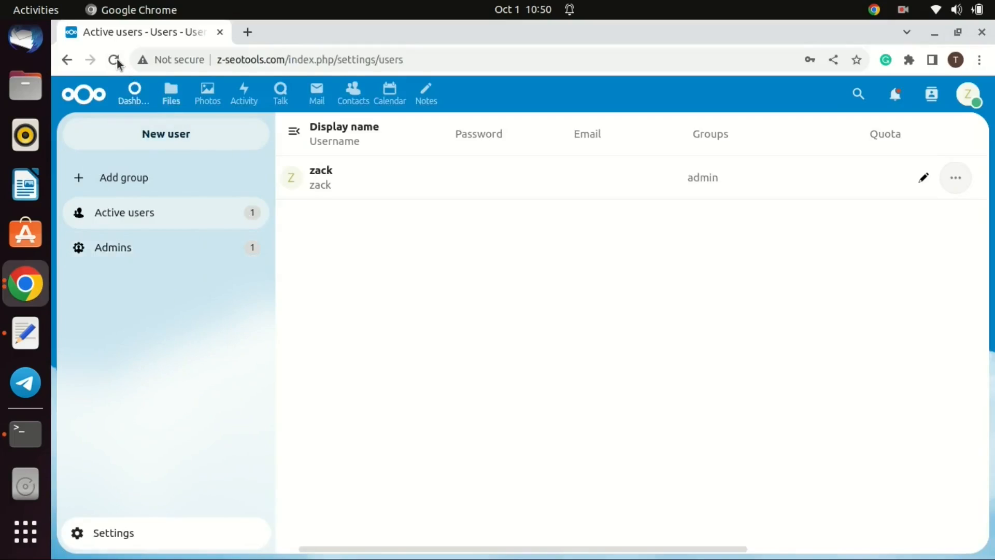
# Step: Reload z-seotools.com over HTTPS with the padlock and return to the Nextcloud dashboard
pyautogui.click(114, 60)
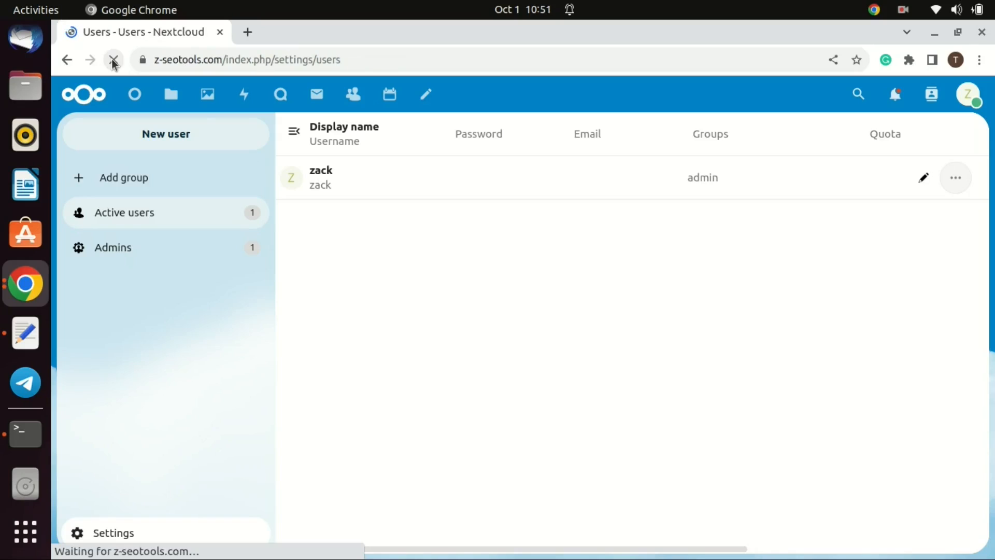
pyautogui.click(113, 60)
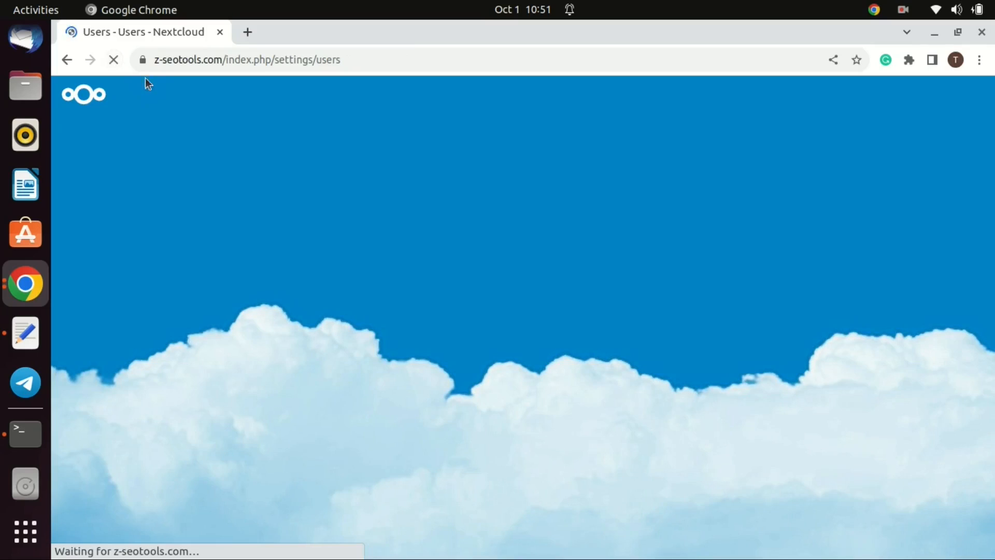
pyautogui.click(142, 60)
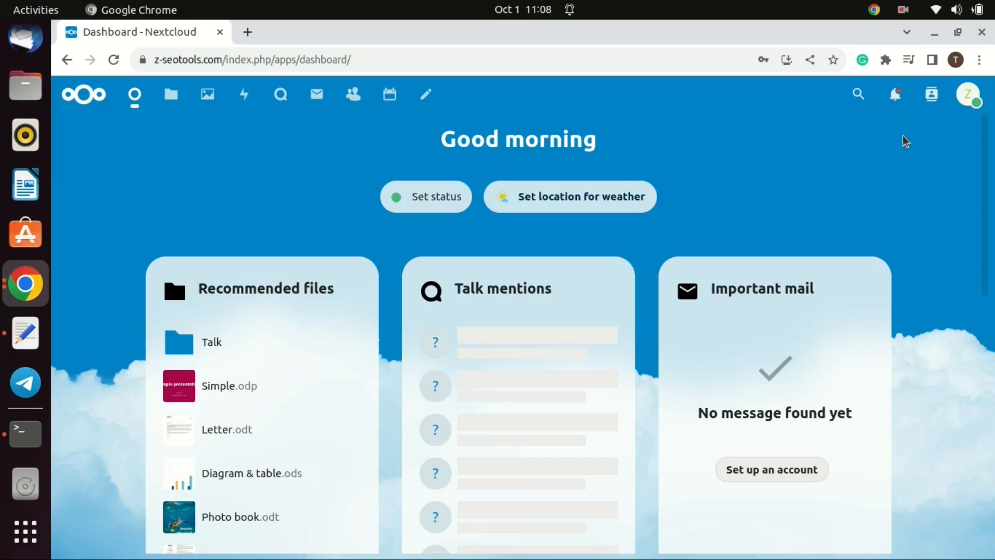
pyautogui.moveTo(900, 149)
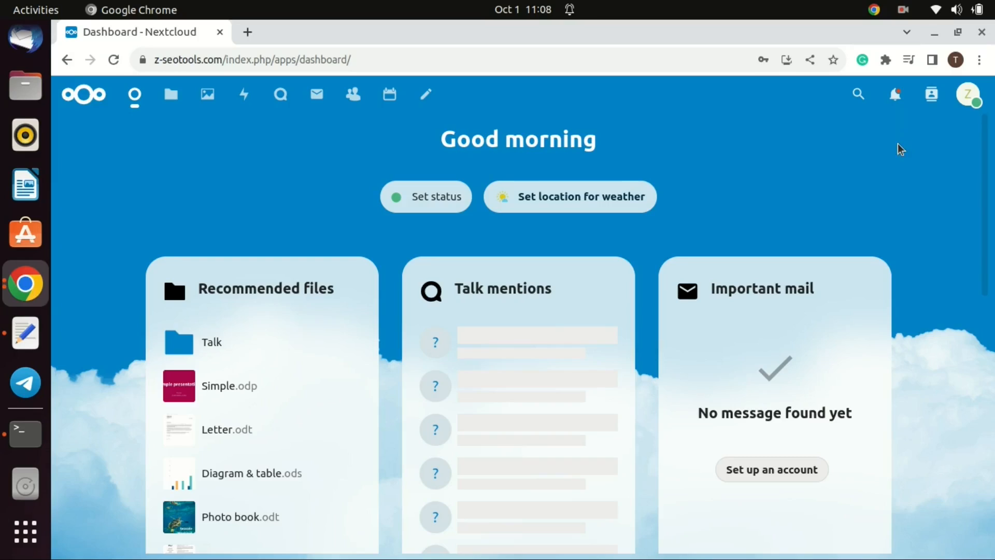